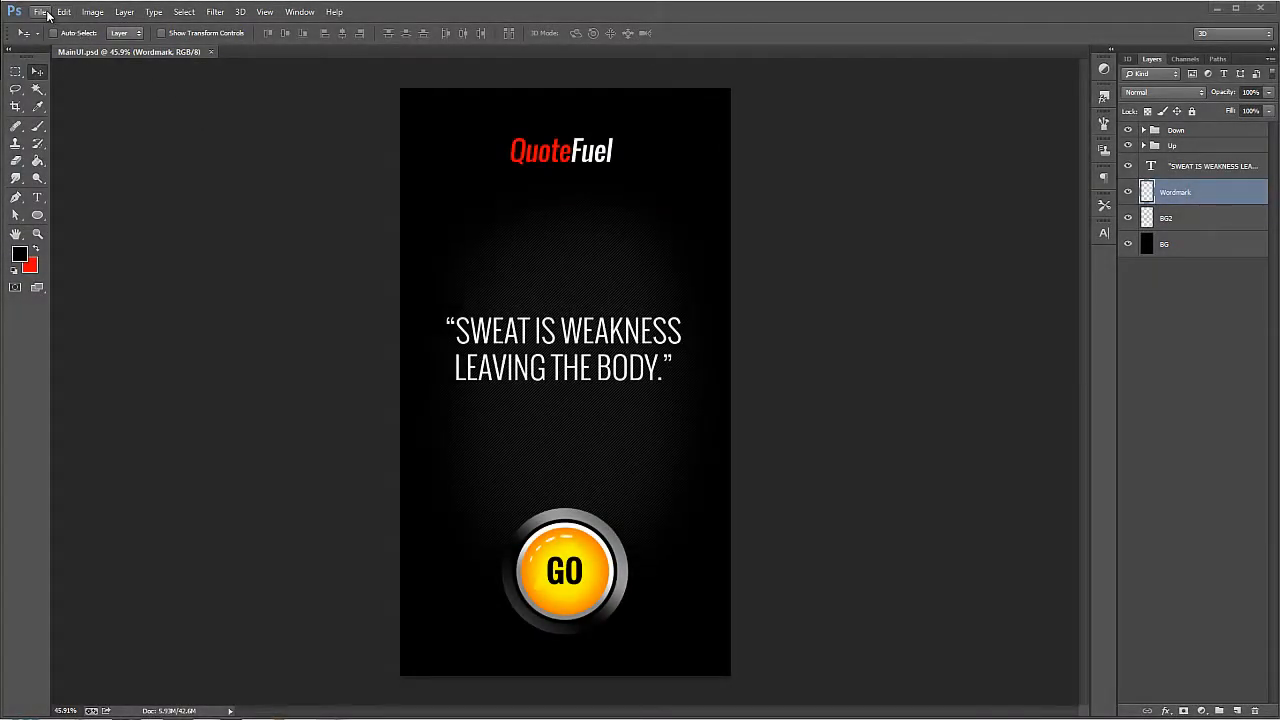
Step: Open Splash.psd alongside the main UI document and zoom in on the QuoteFuel logo
click(40, 12)
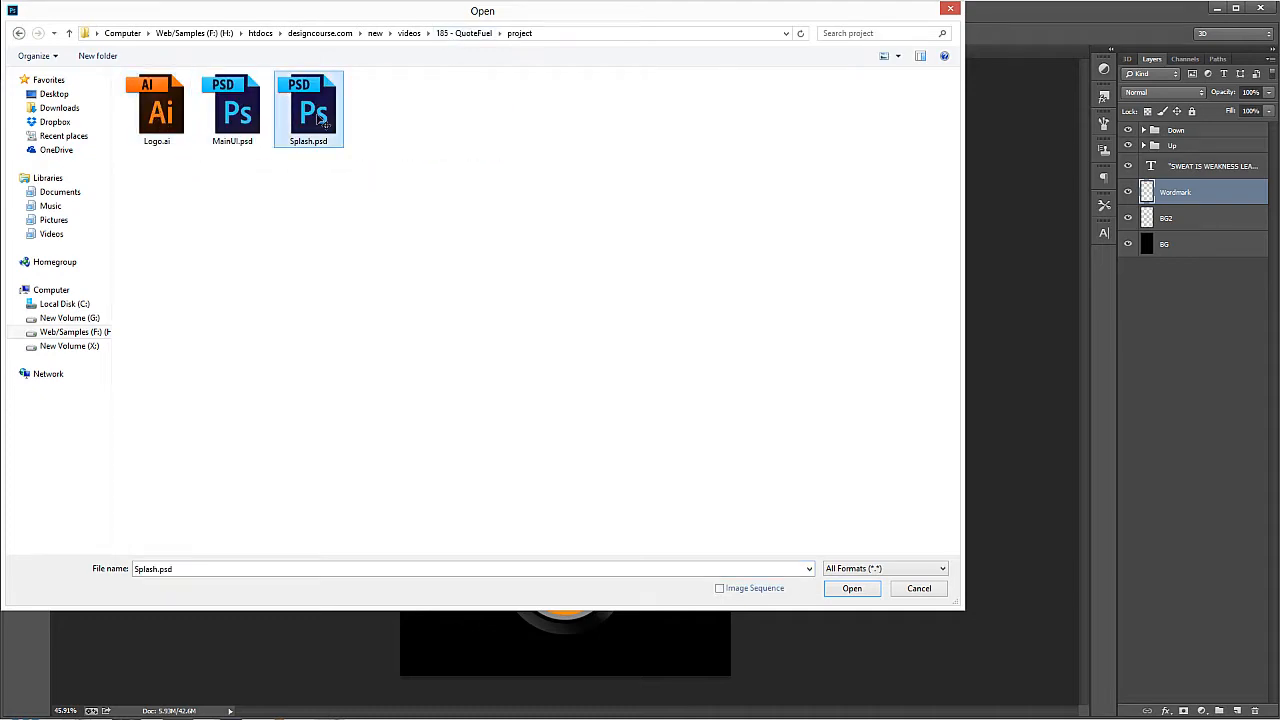
click(852, 588)
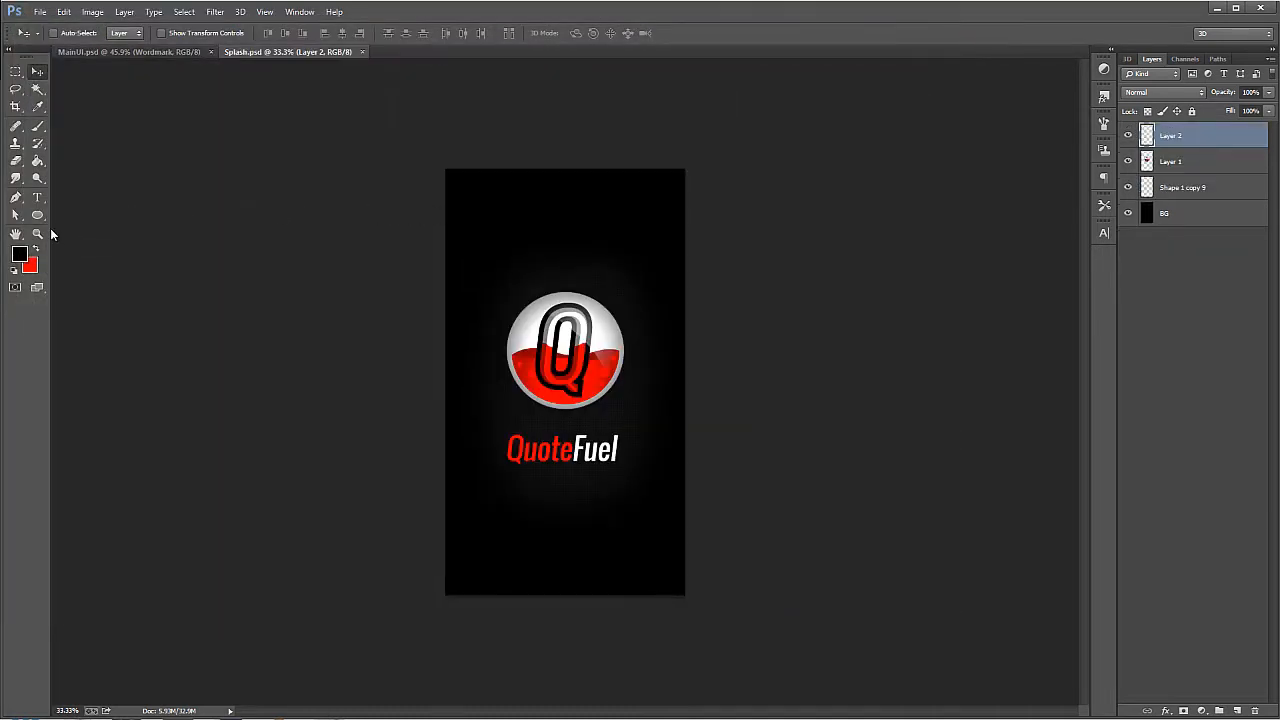
click(36, 234)
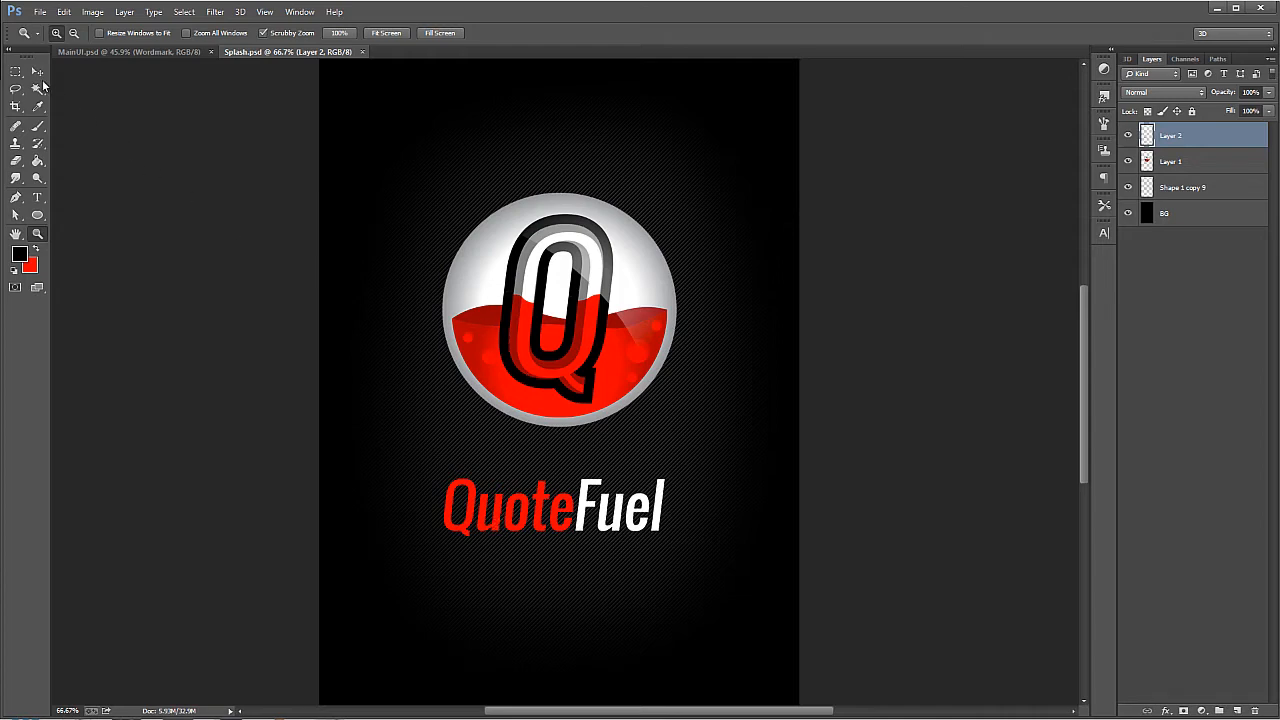
click(36, 72)
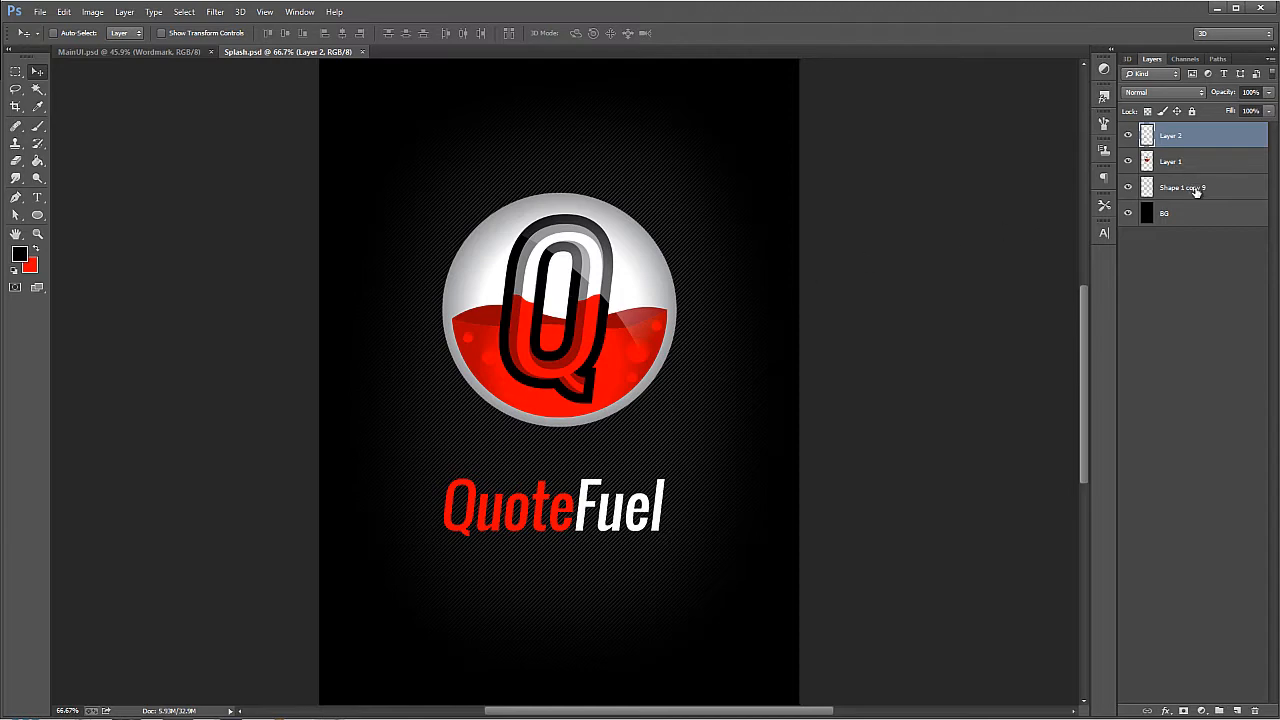
Step: Group the splash artwork layers, duplicate as Group 1 copy and hide the original group
click(1184, 188)
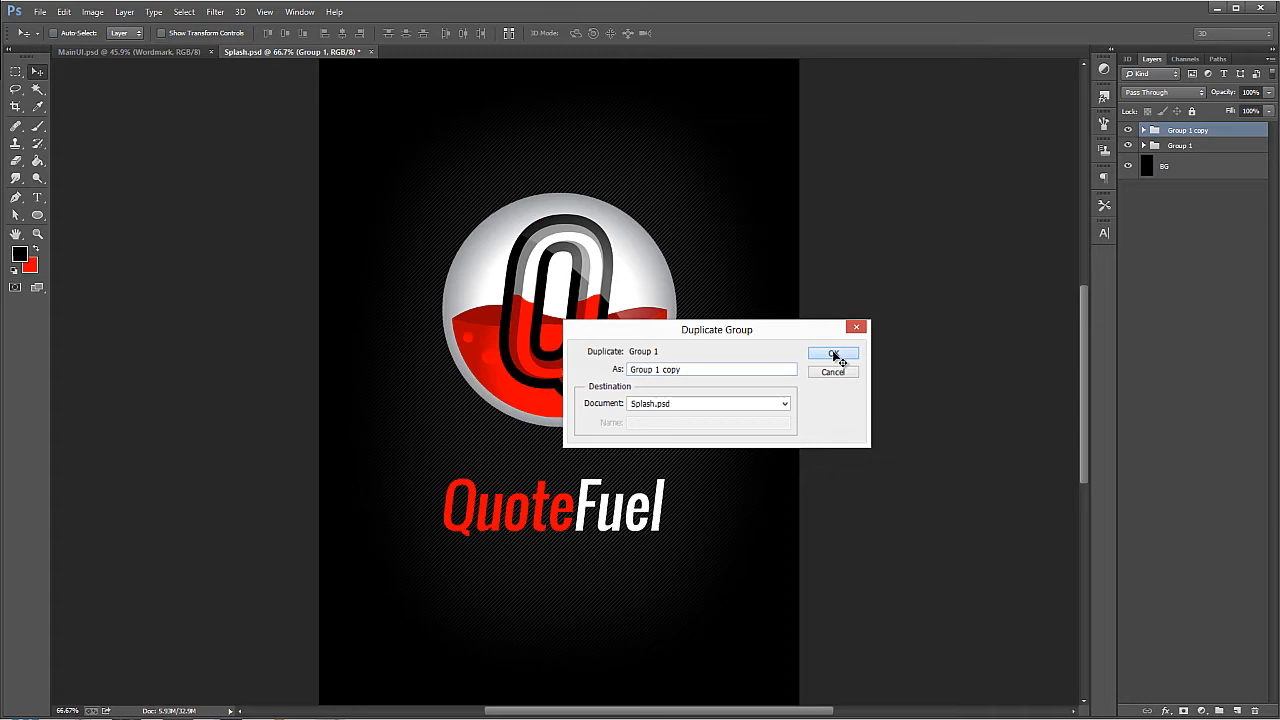
click(832, 354)
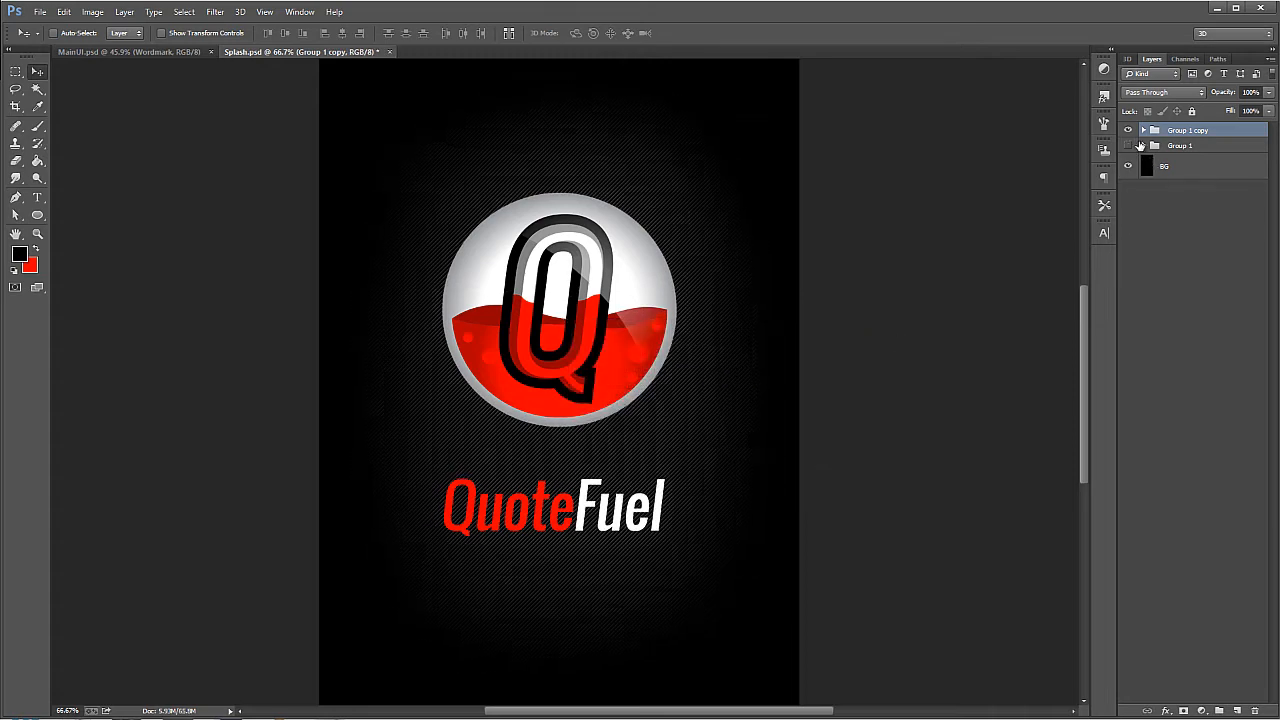
click(1180, 144)
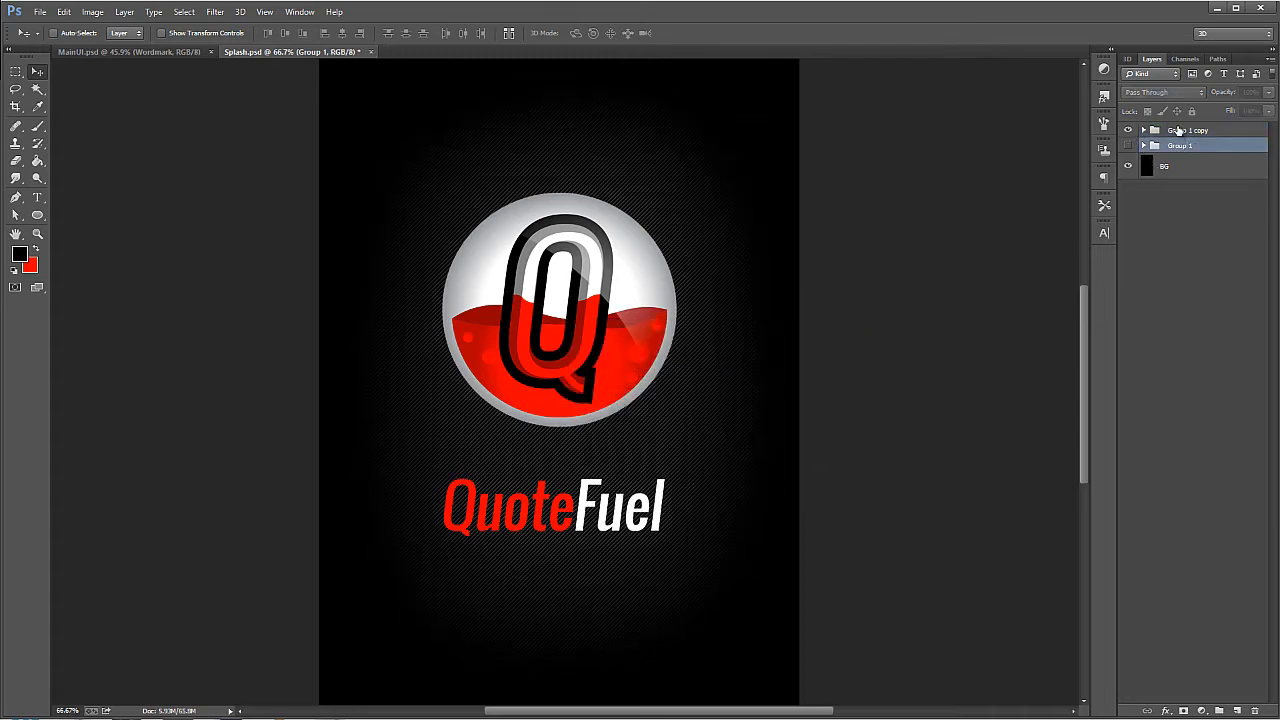
click(1188, 130)
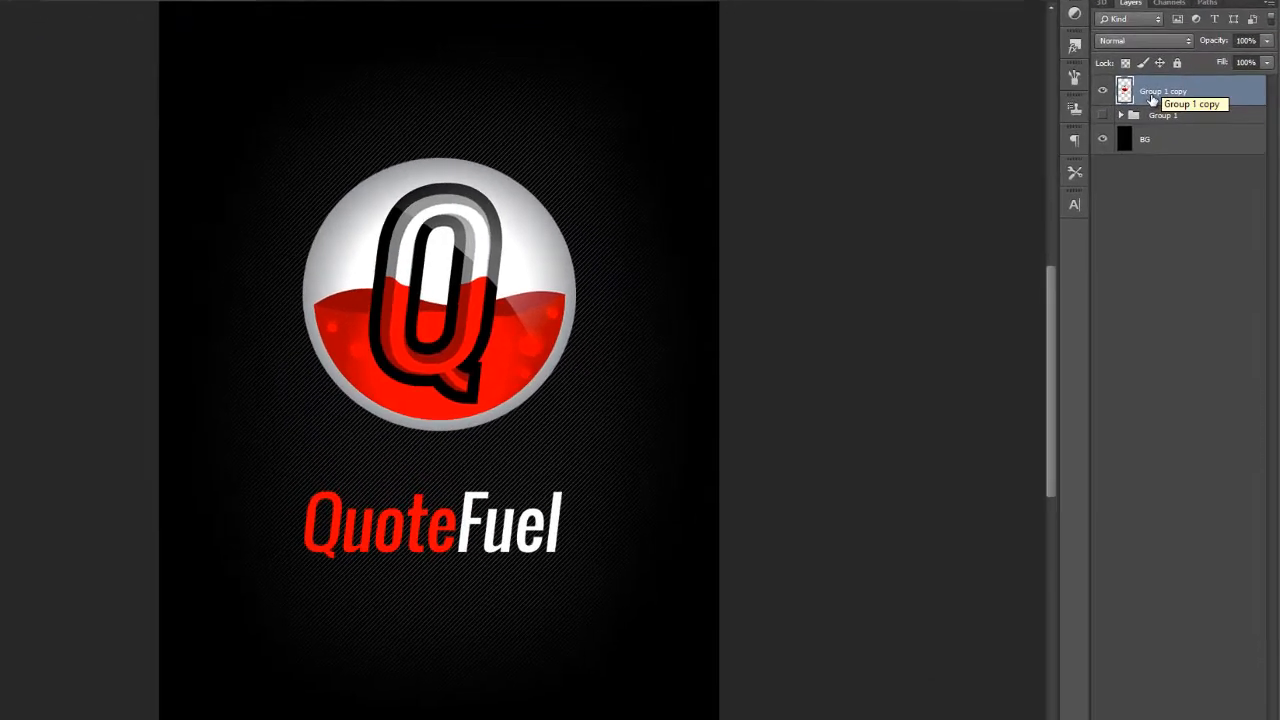
right_click(1162, 92)
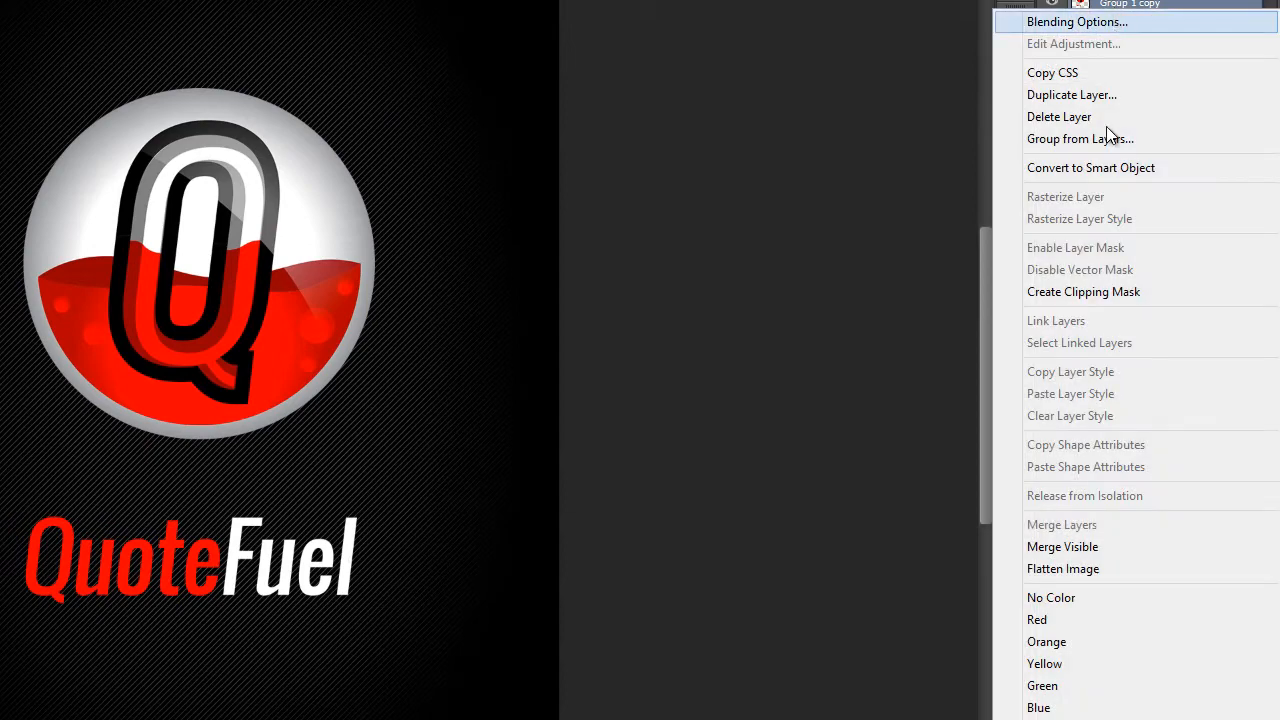
mouse_move(1124, 16)
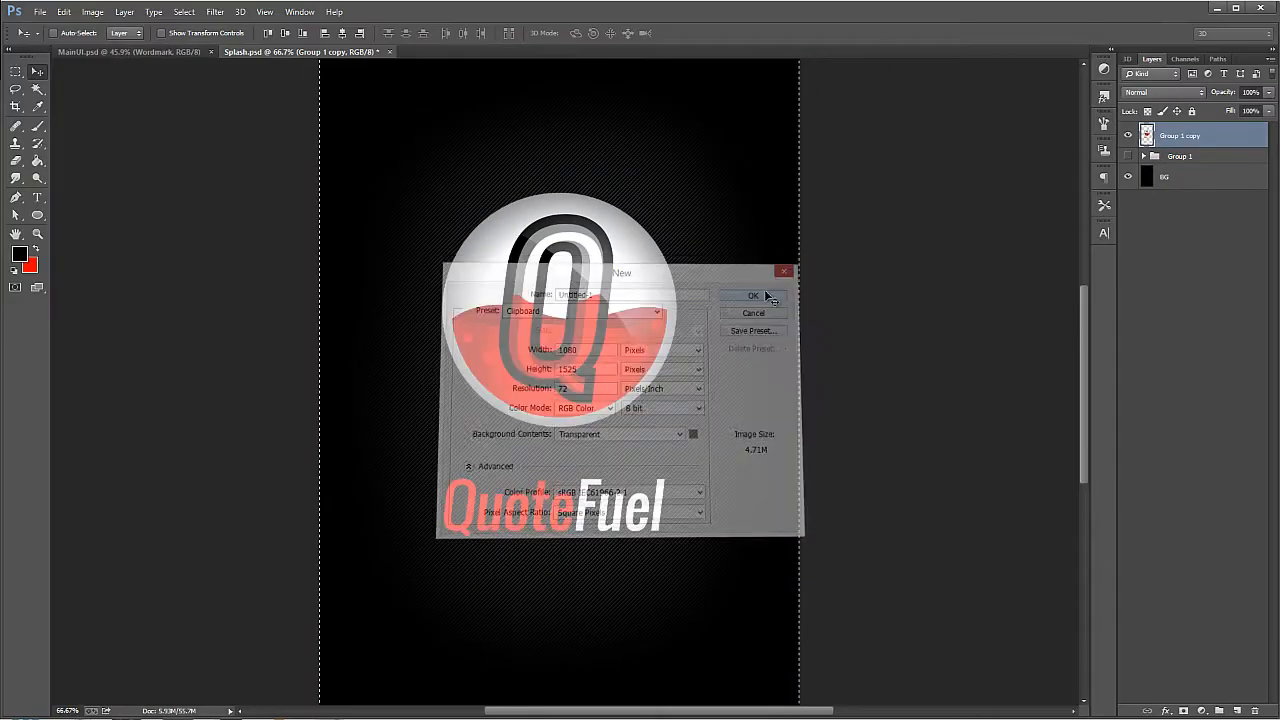
Step: Create the new transparent document for the copied logo artwork
click(752, 296)
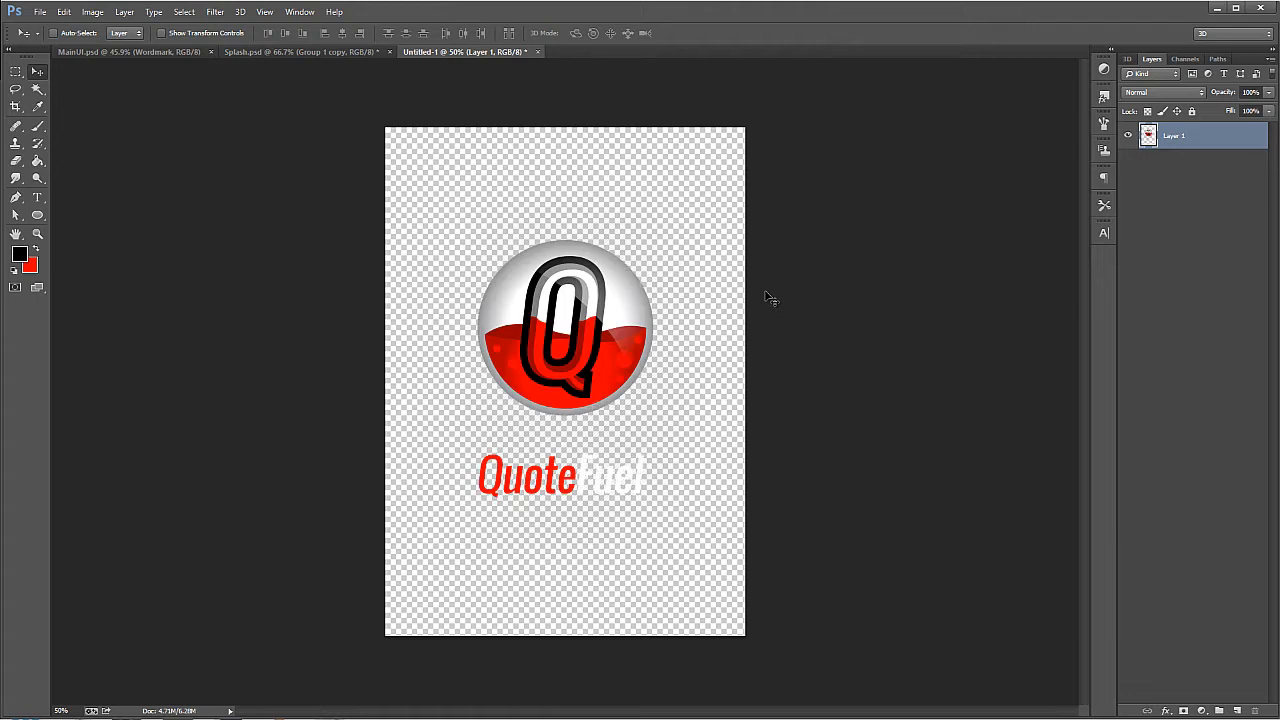
mouse_move(772, 252)
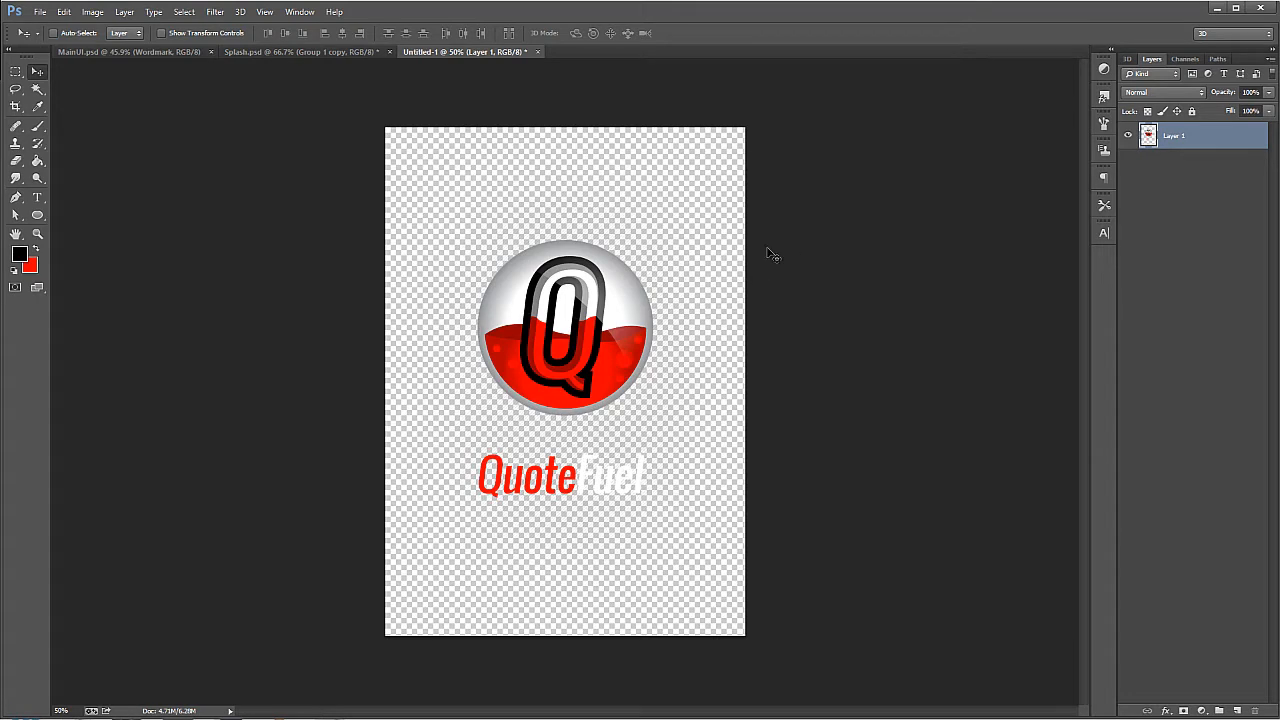
mouse_move(400, 308)
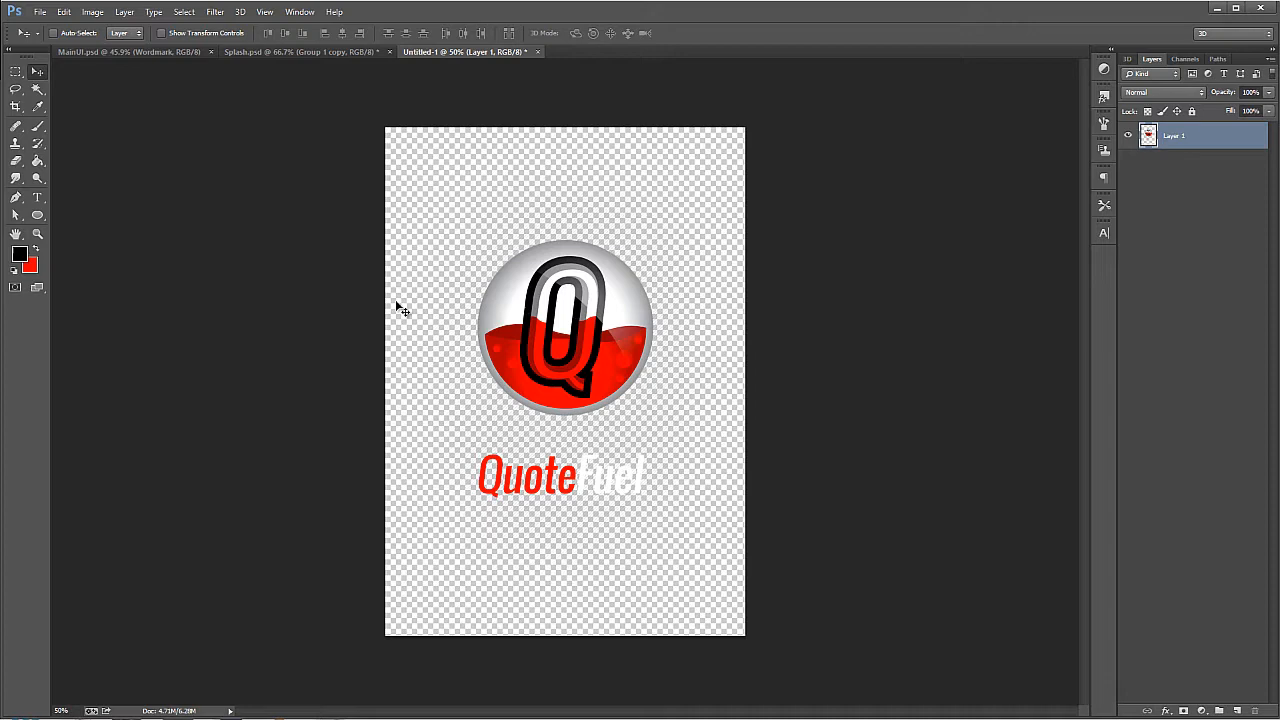
mouse_move(424, 332)
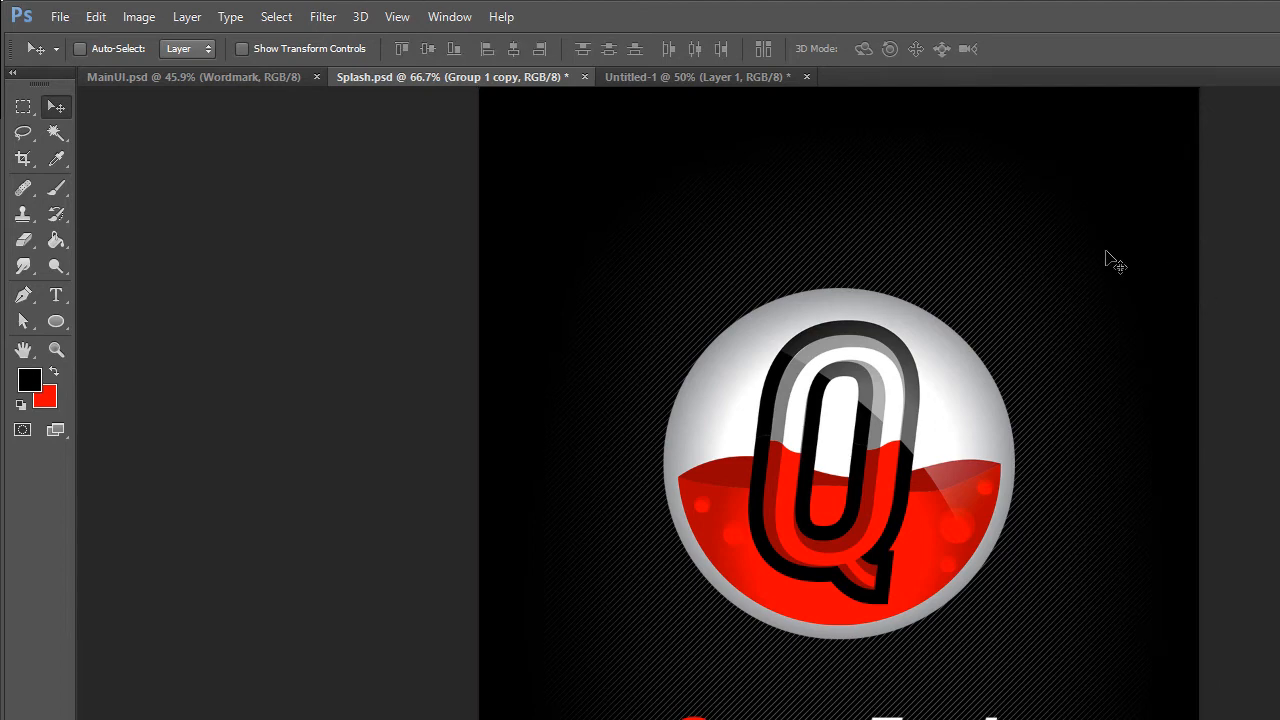
Step: Switch to the Eraser and adjust its brush size and hardness
click(24, 240)
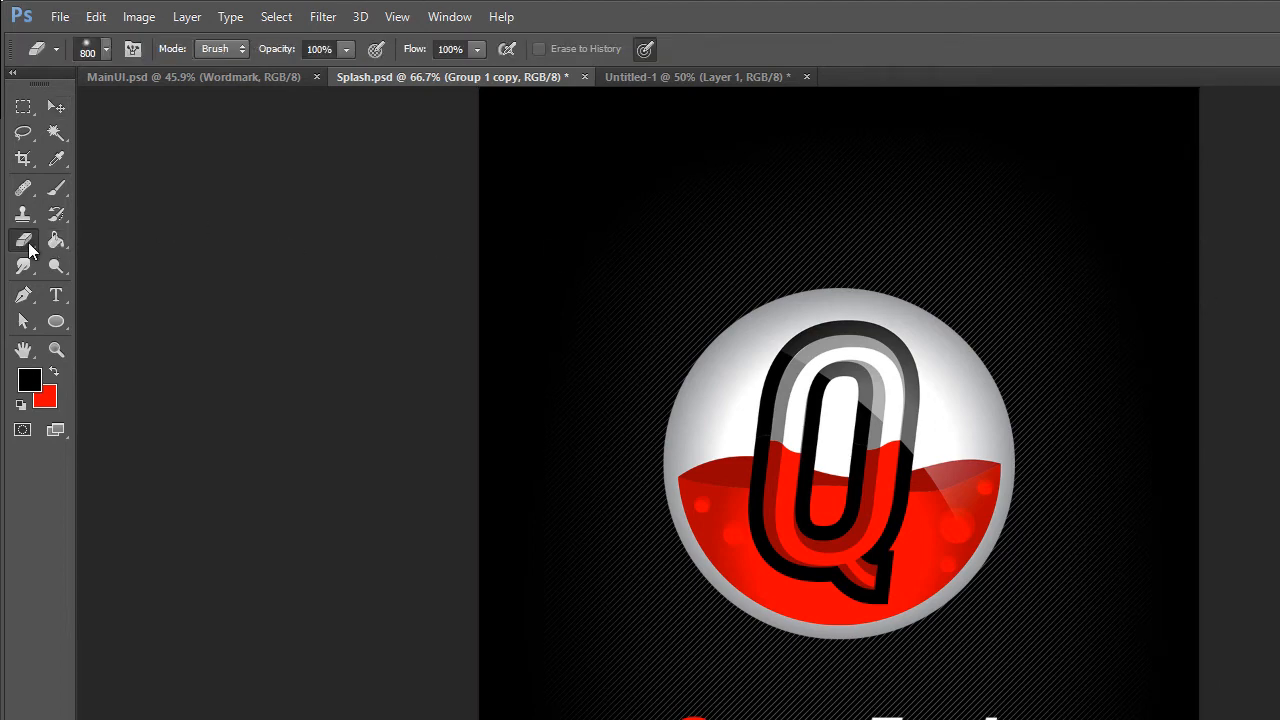
click(104, 48)
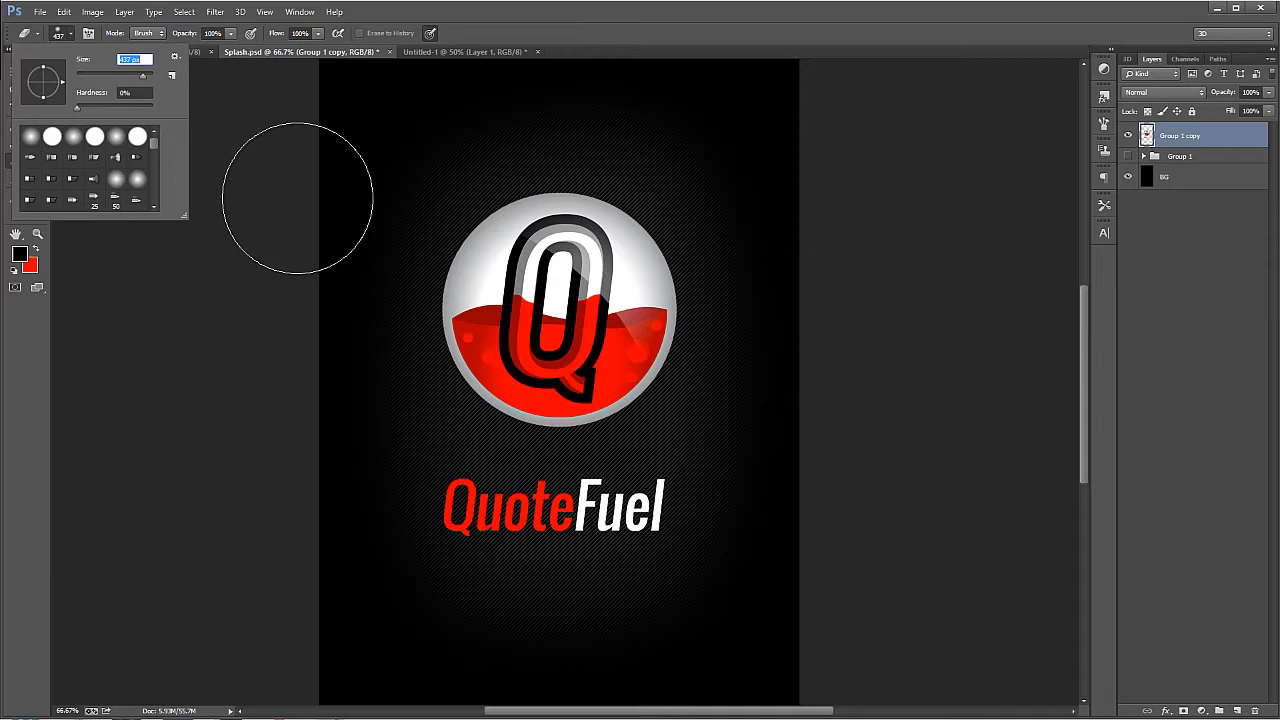
mouse_move(784, 114)
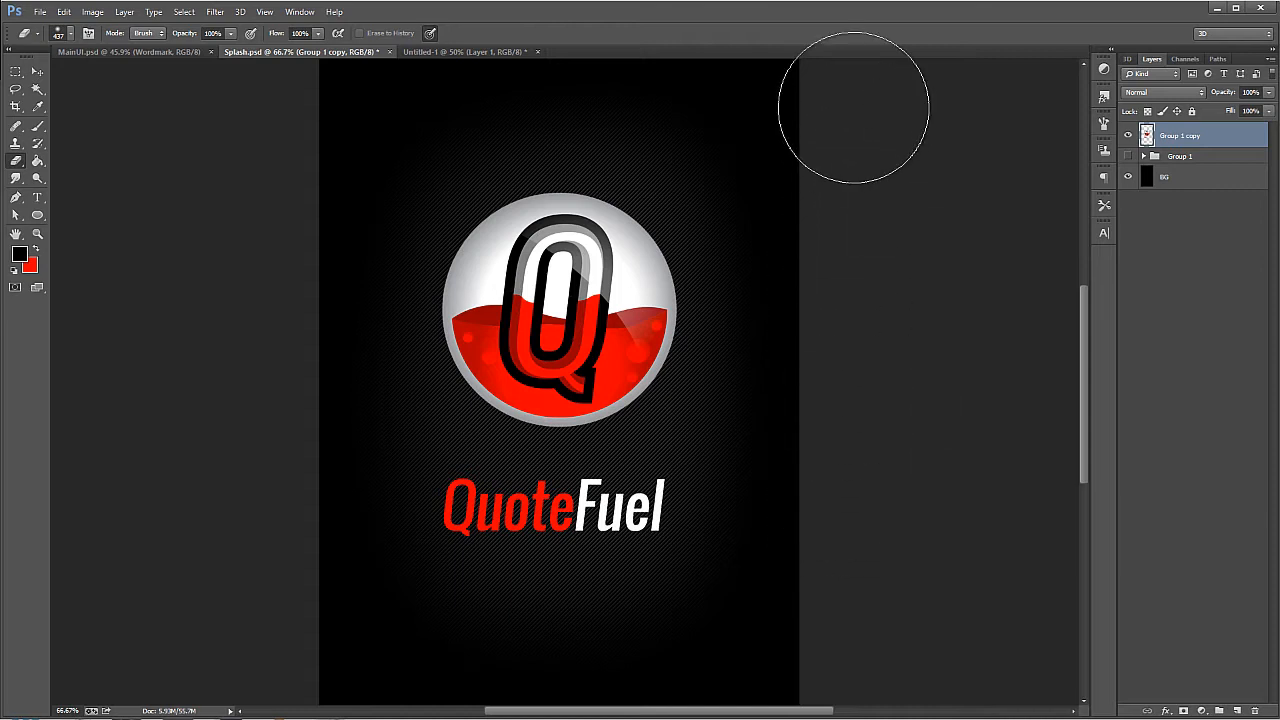
mouse_move(290, 264)
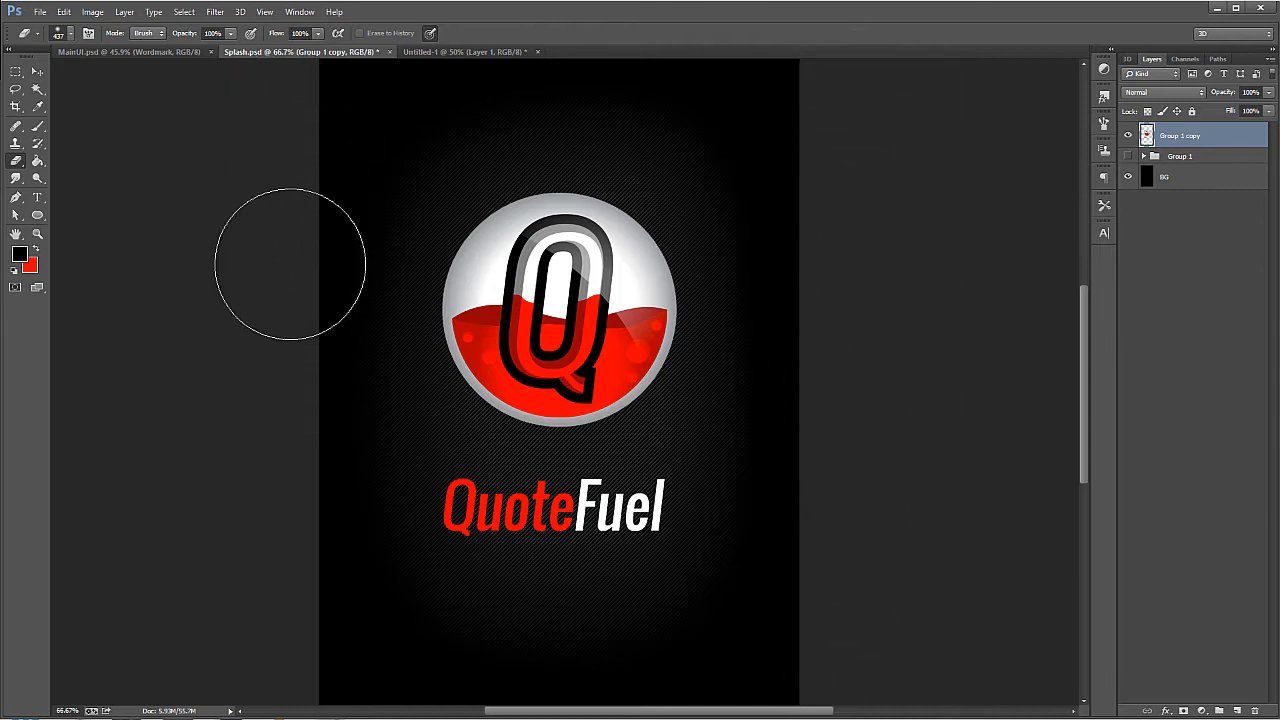
mouse_move(290, 150)
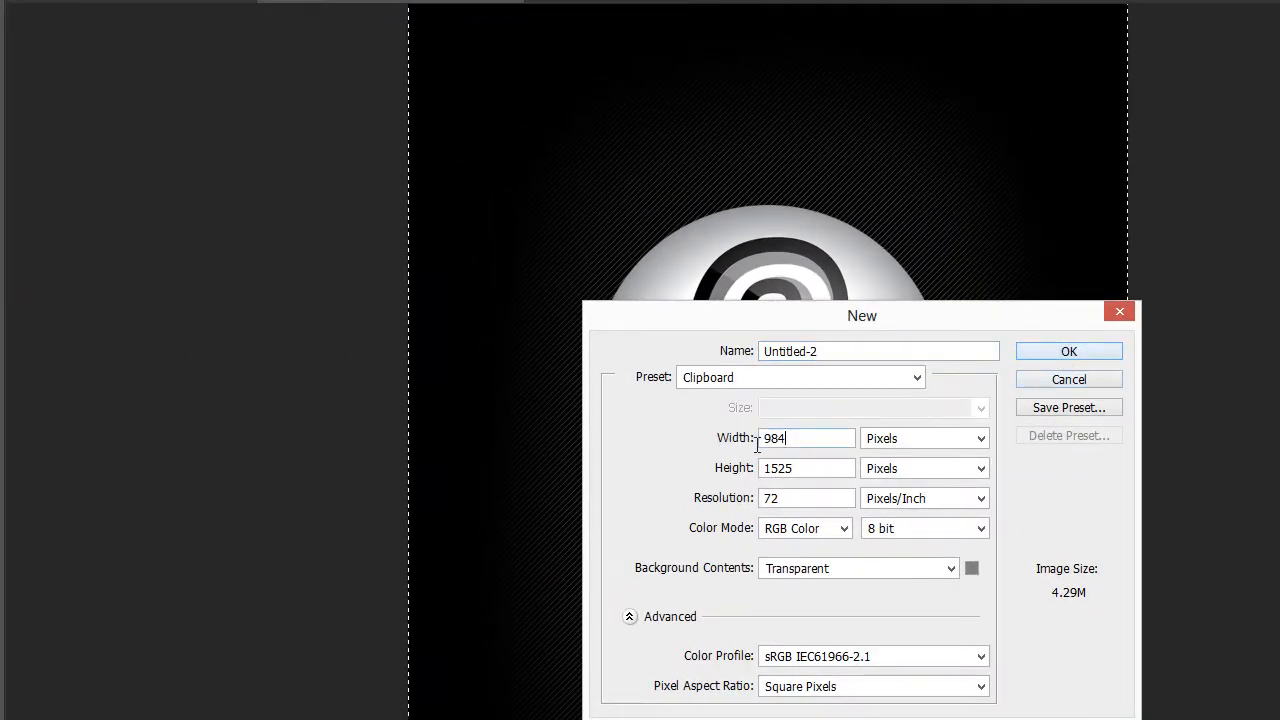
Step: Create the 984 × 1525 px transparent document holding the logo and wordmark, checking against Splash
click(1068, 352)
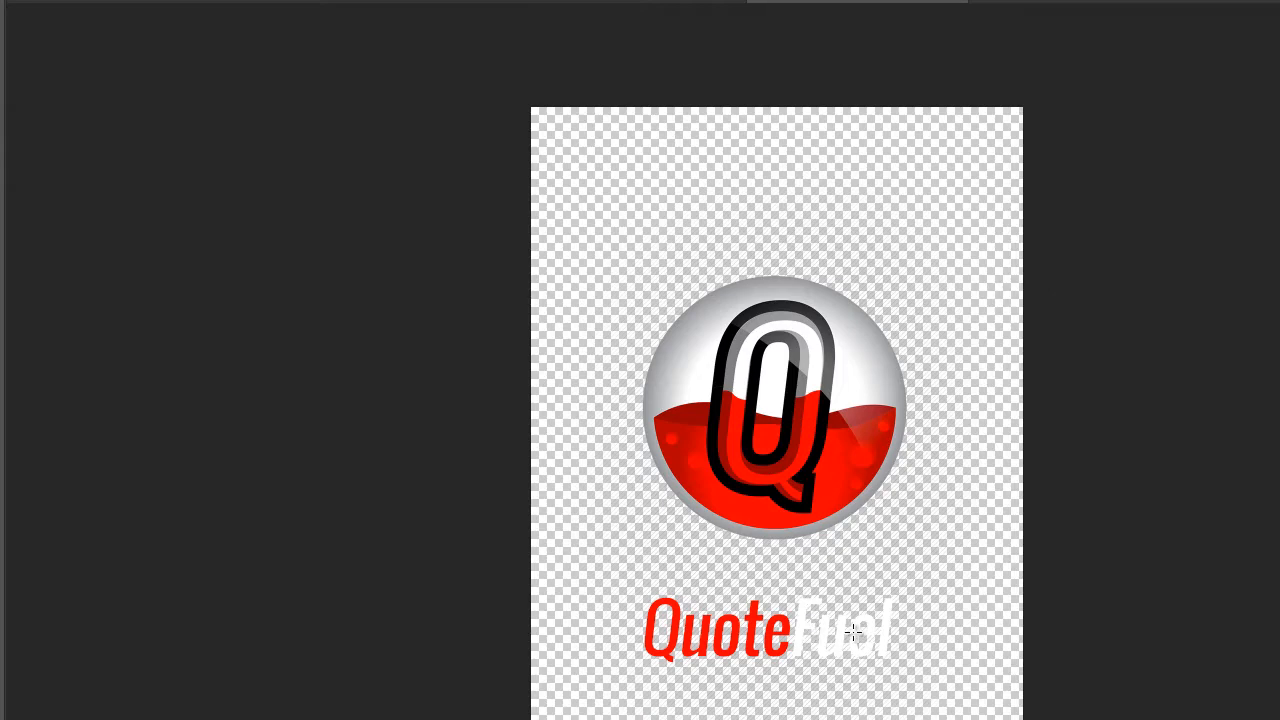
mouse_move(856, 520)
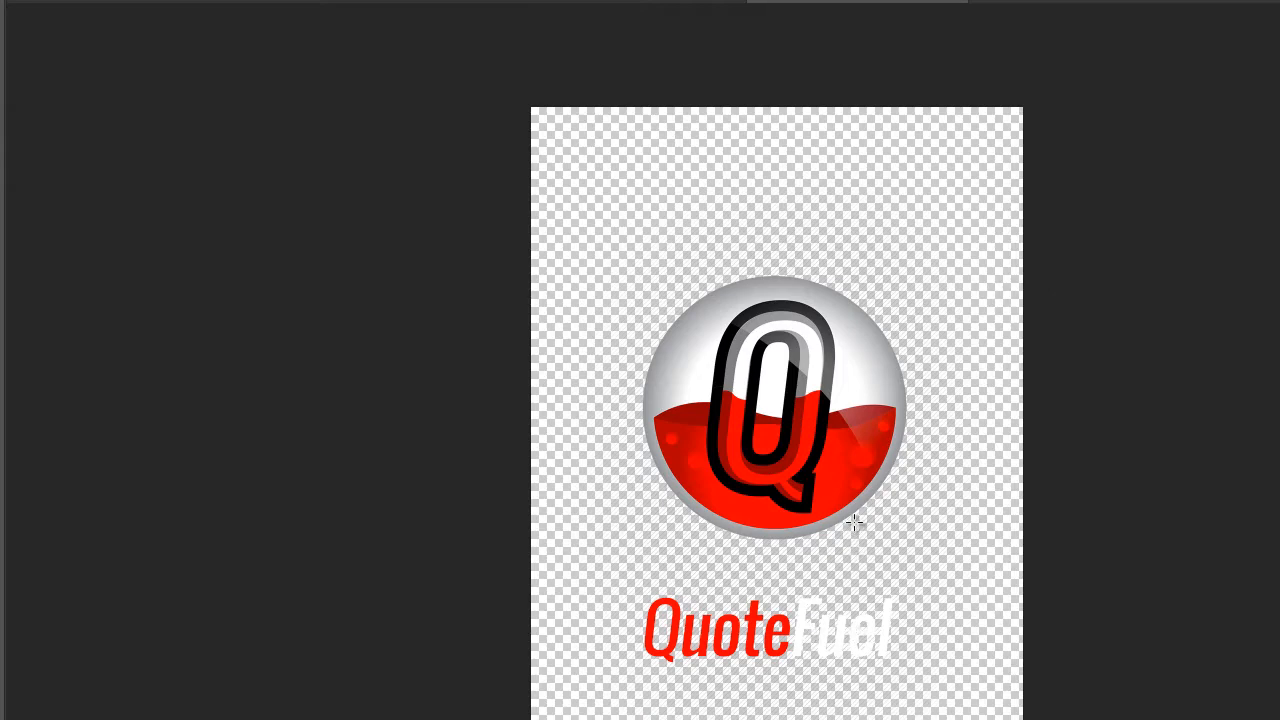
mouse_move(980, 344)
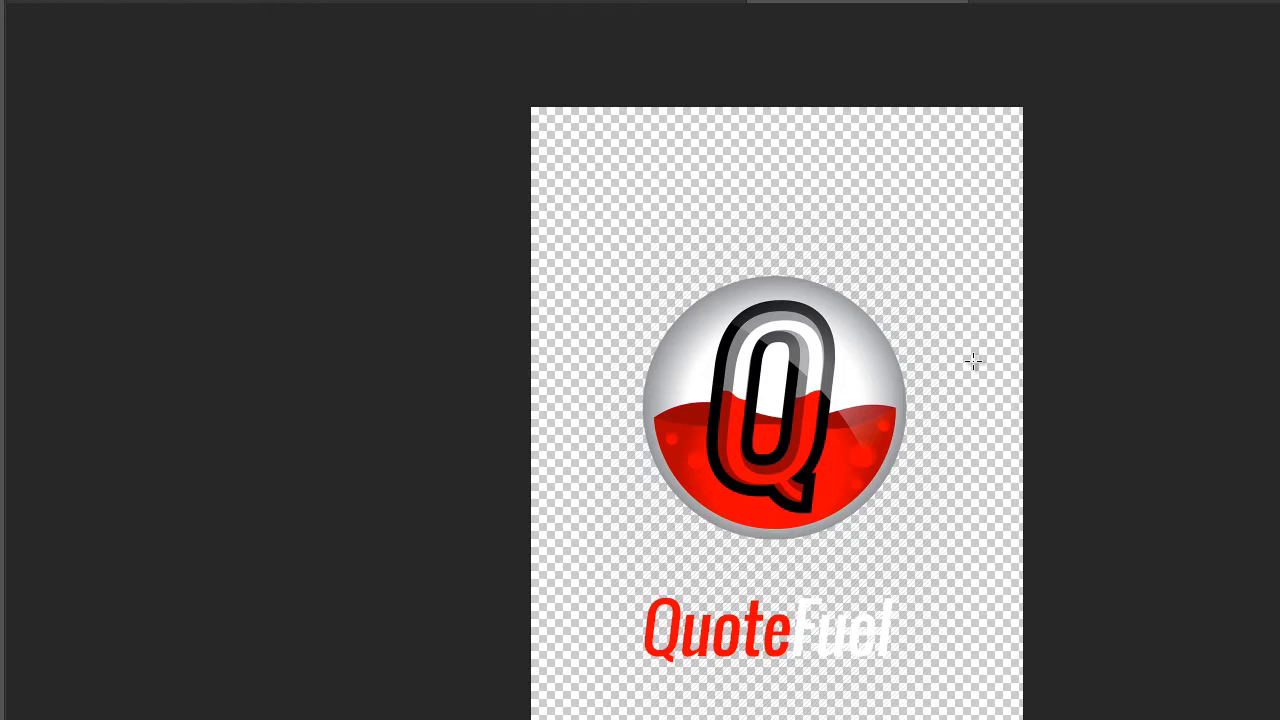
mouse_move(860, 368)
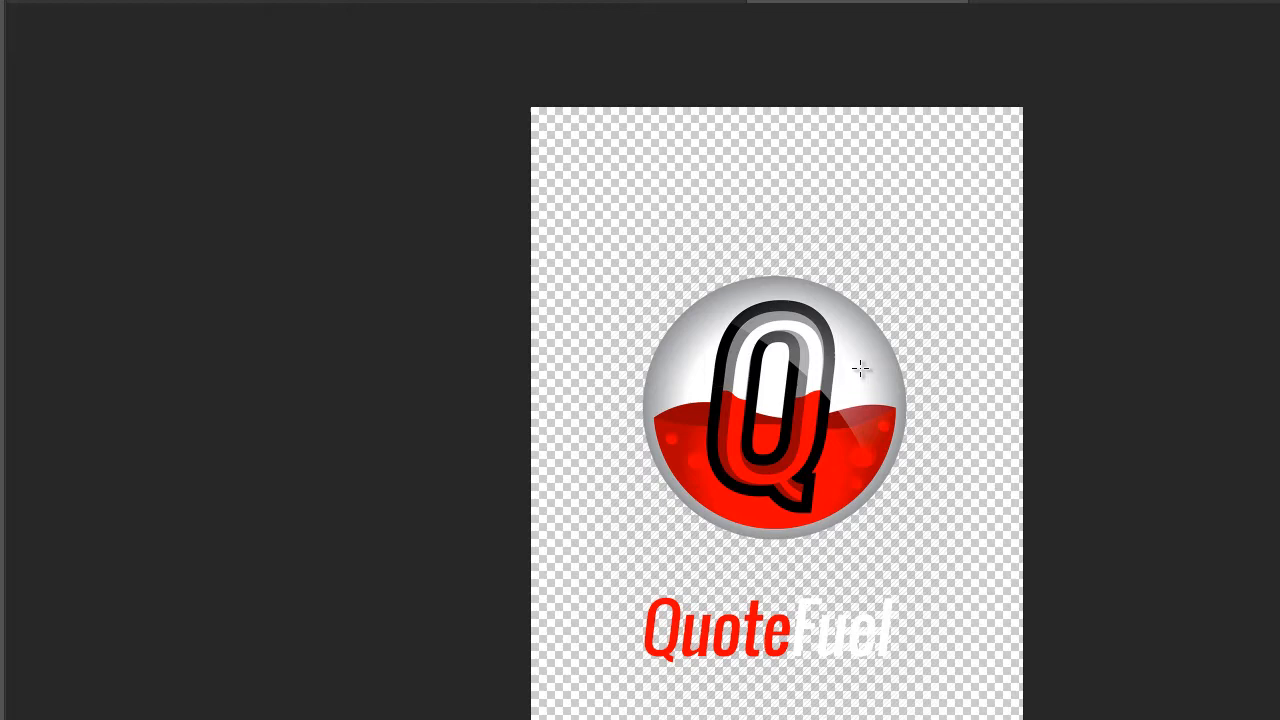
mouse_move(990, 368)
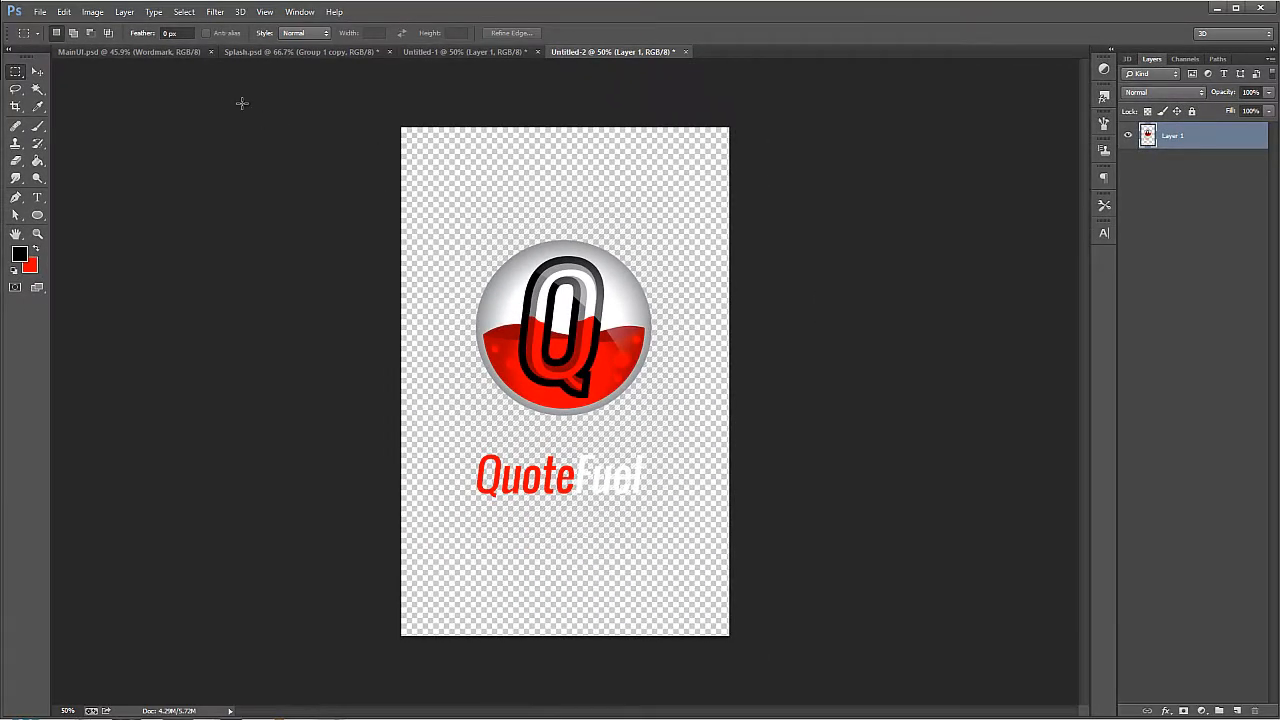
click(300, 52)
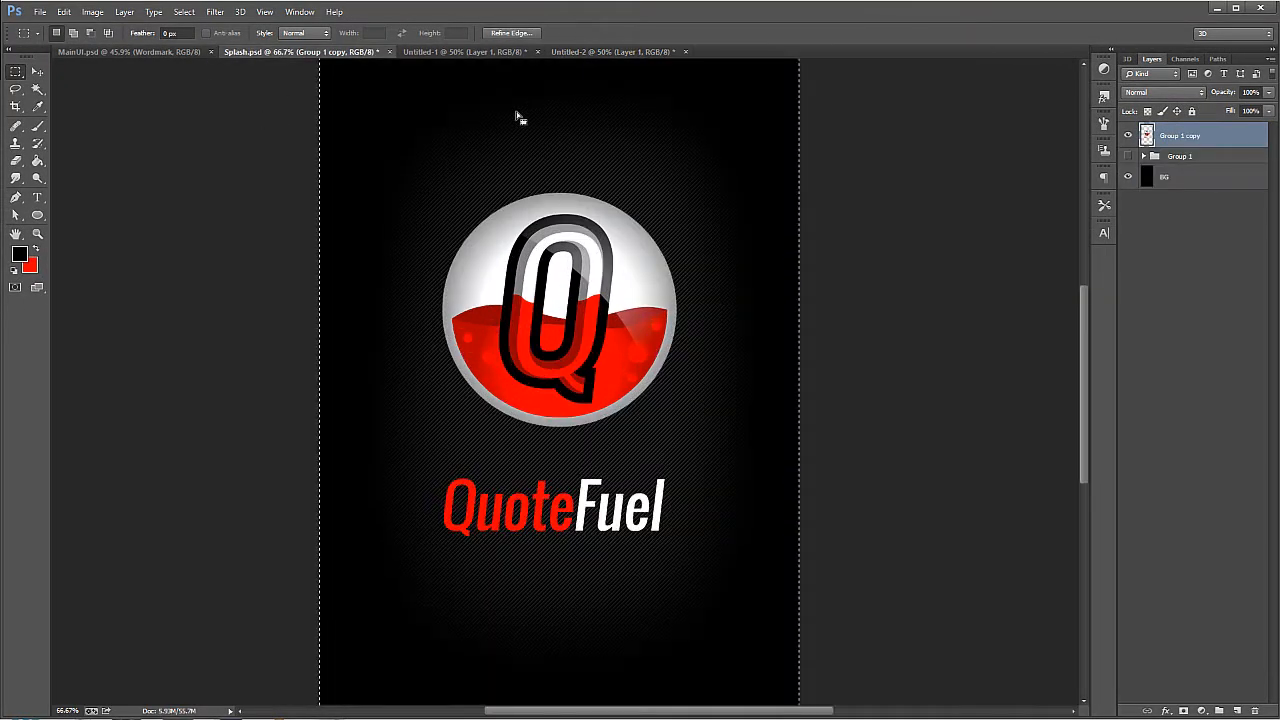
mouse_move(532, 142)
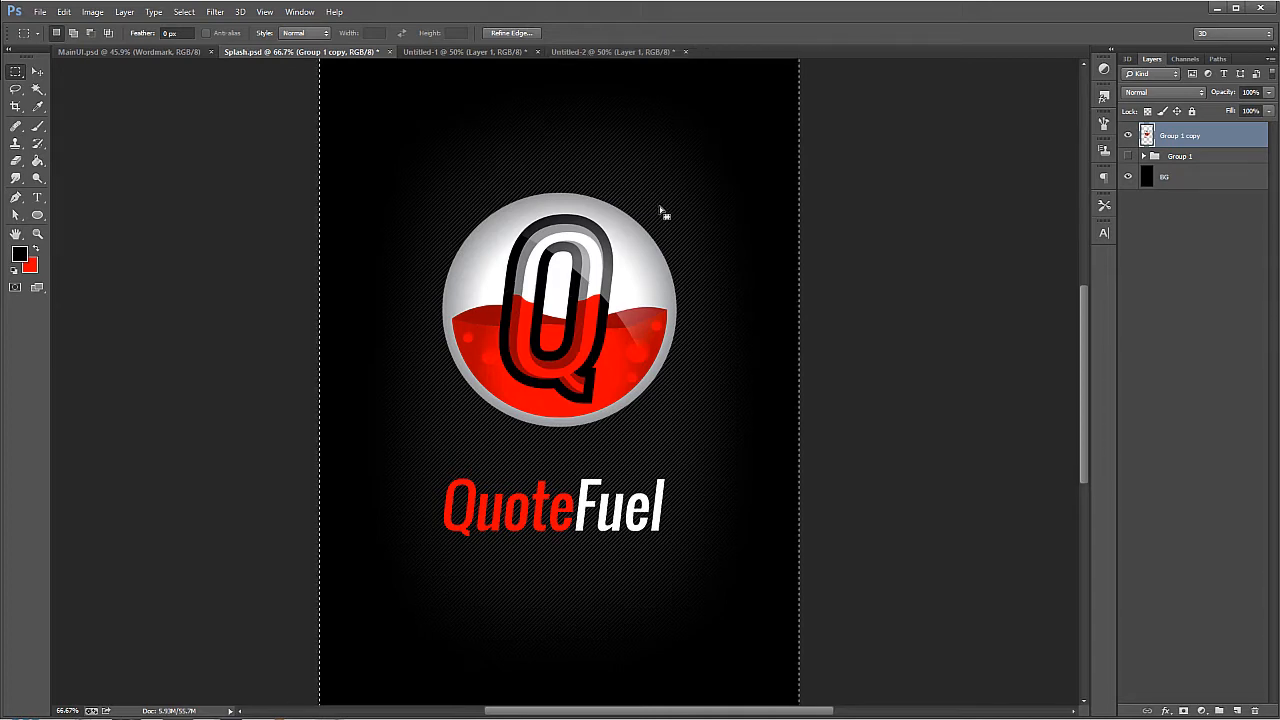
click(616, 52)
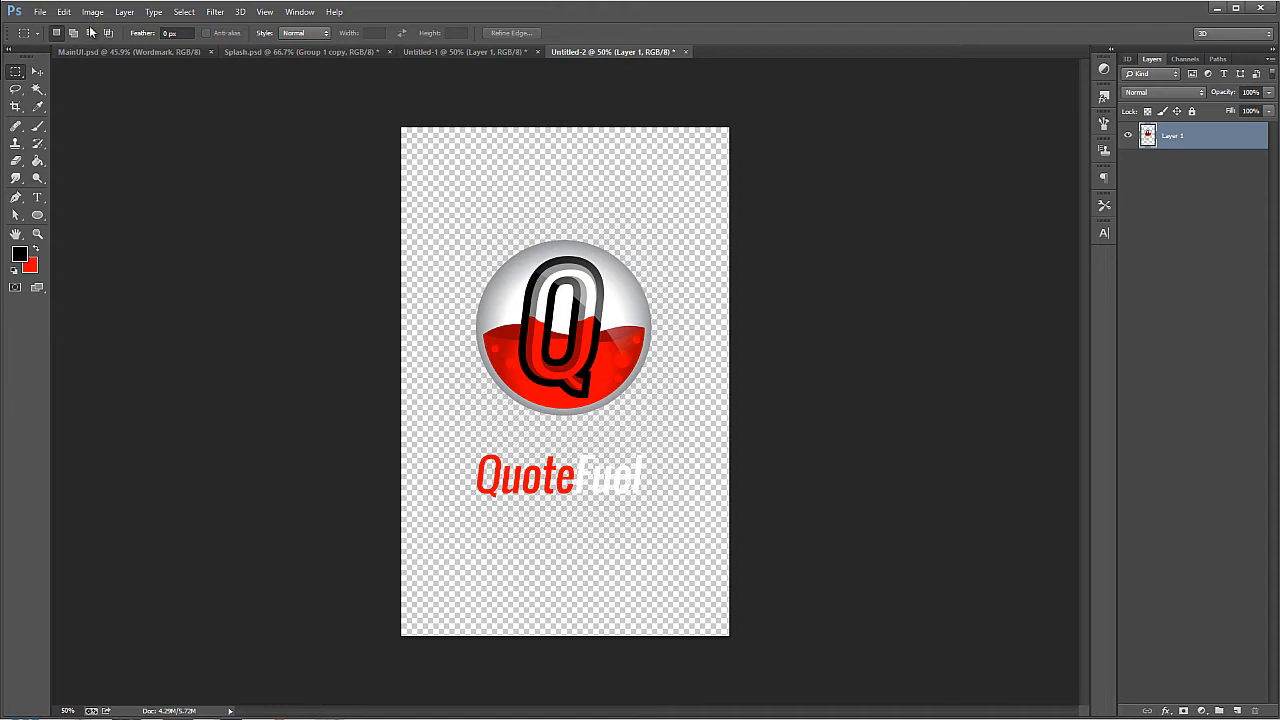
click(40, 12)
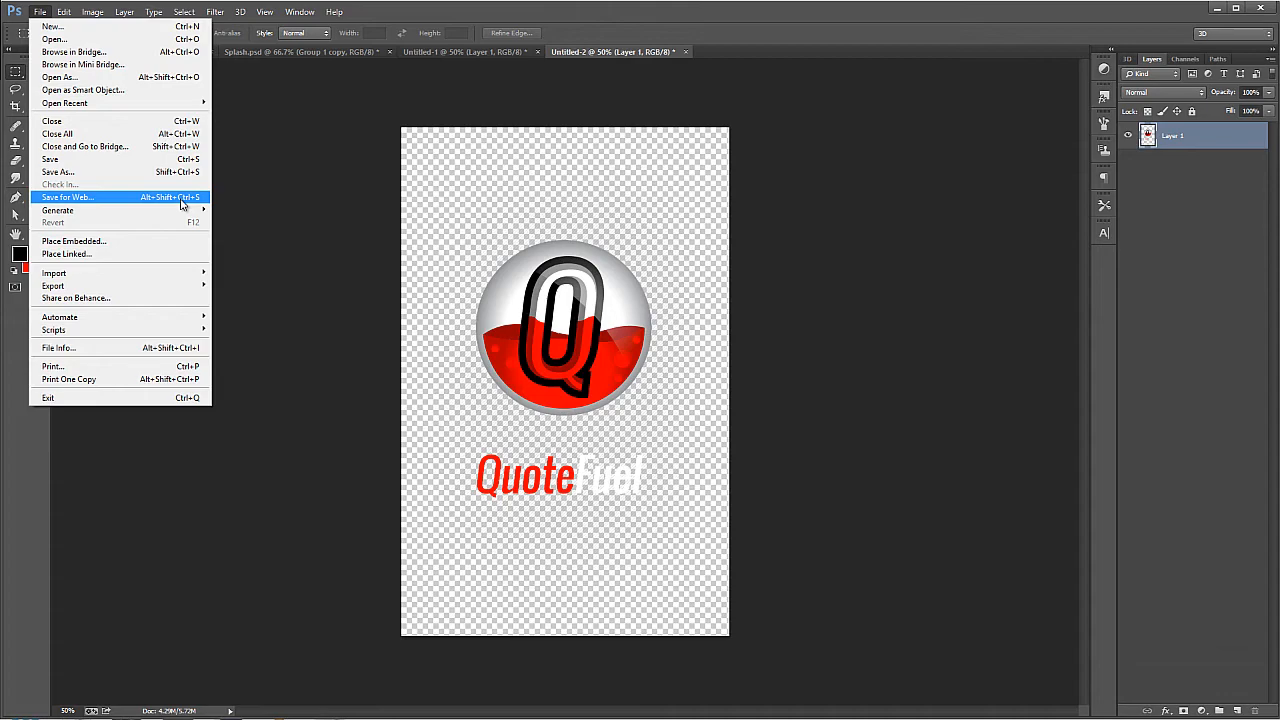
Step: Export the splash via Save for Web as PNG-24 with transparency
click(68, 198)
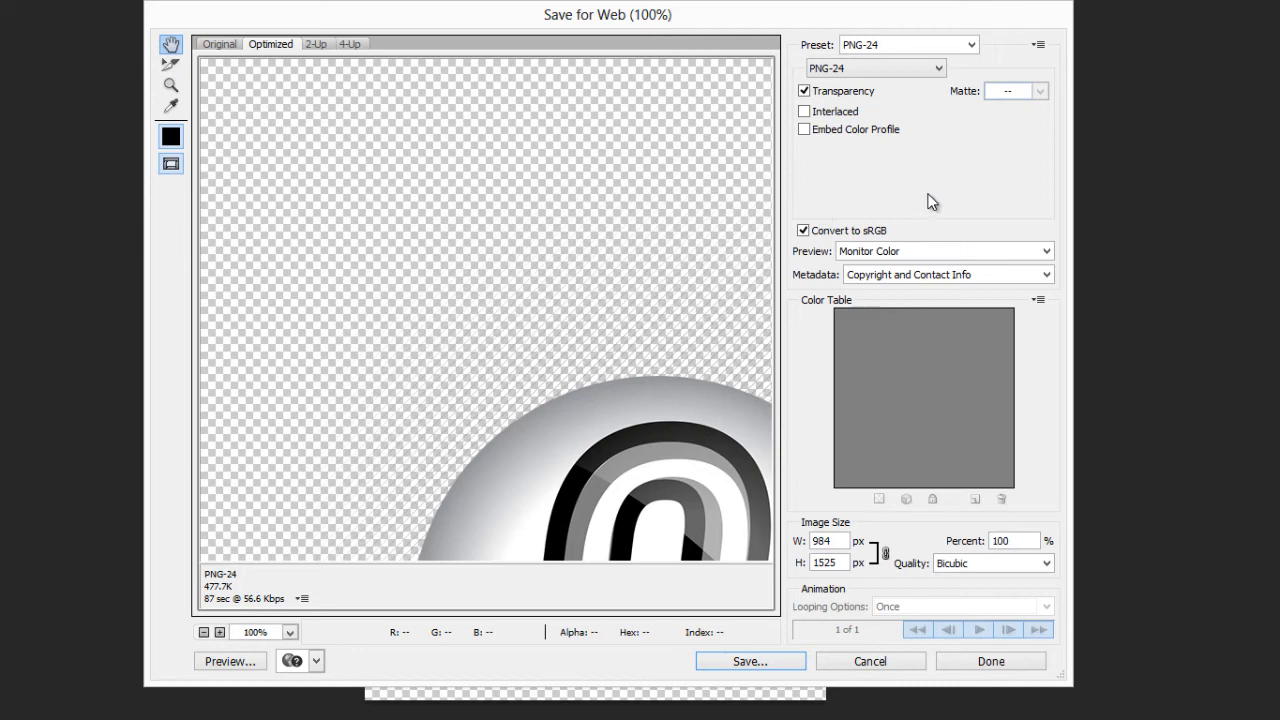
mouse_move(830, 100)
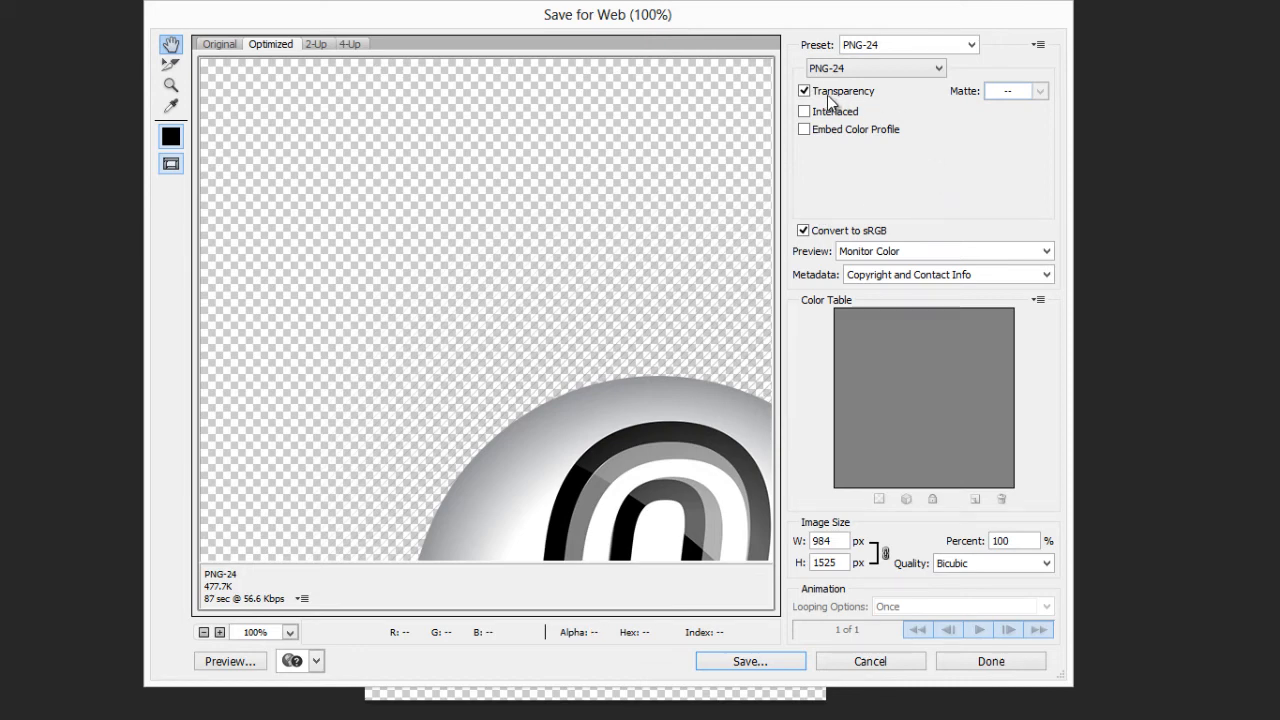
click(874, 68)
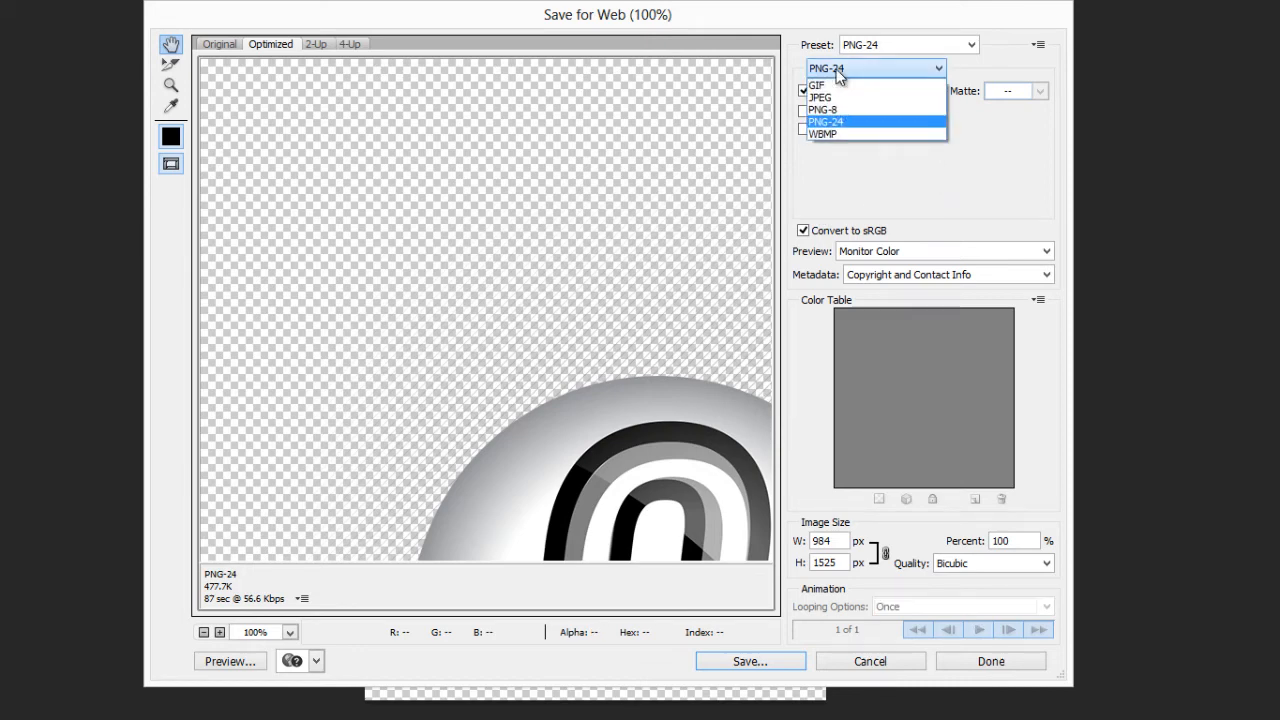
click(824, 122)
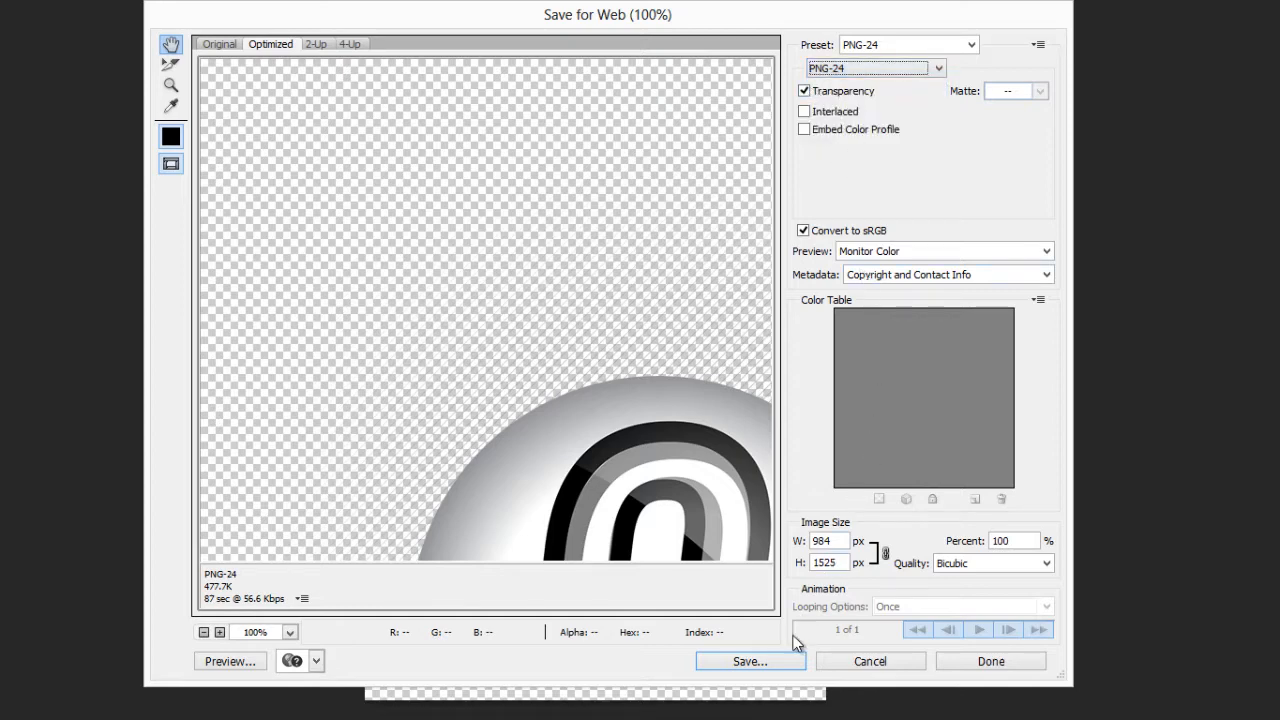
click(750, 660)
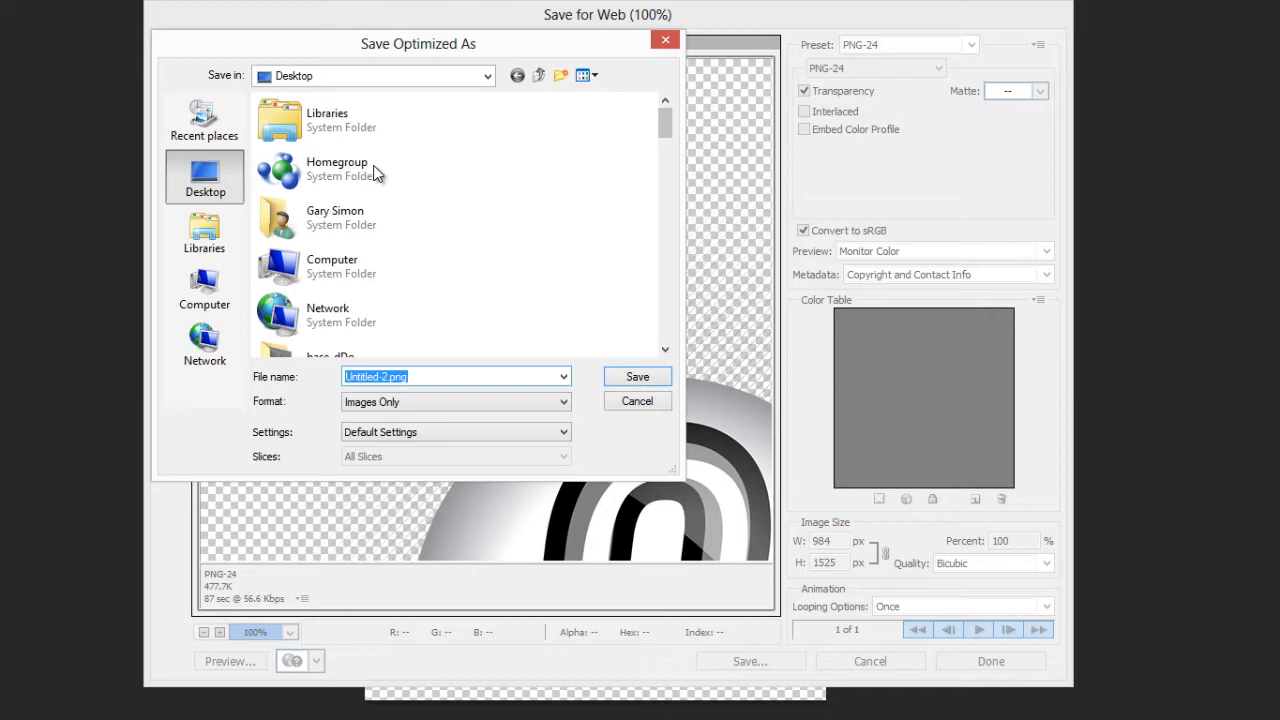
Step: Create xxhdpi, xhdpi, hdpi and mdpi density folders inside the project folder
click(204, 120)
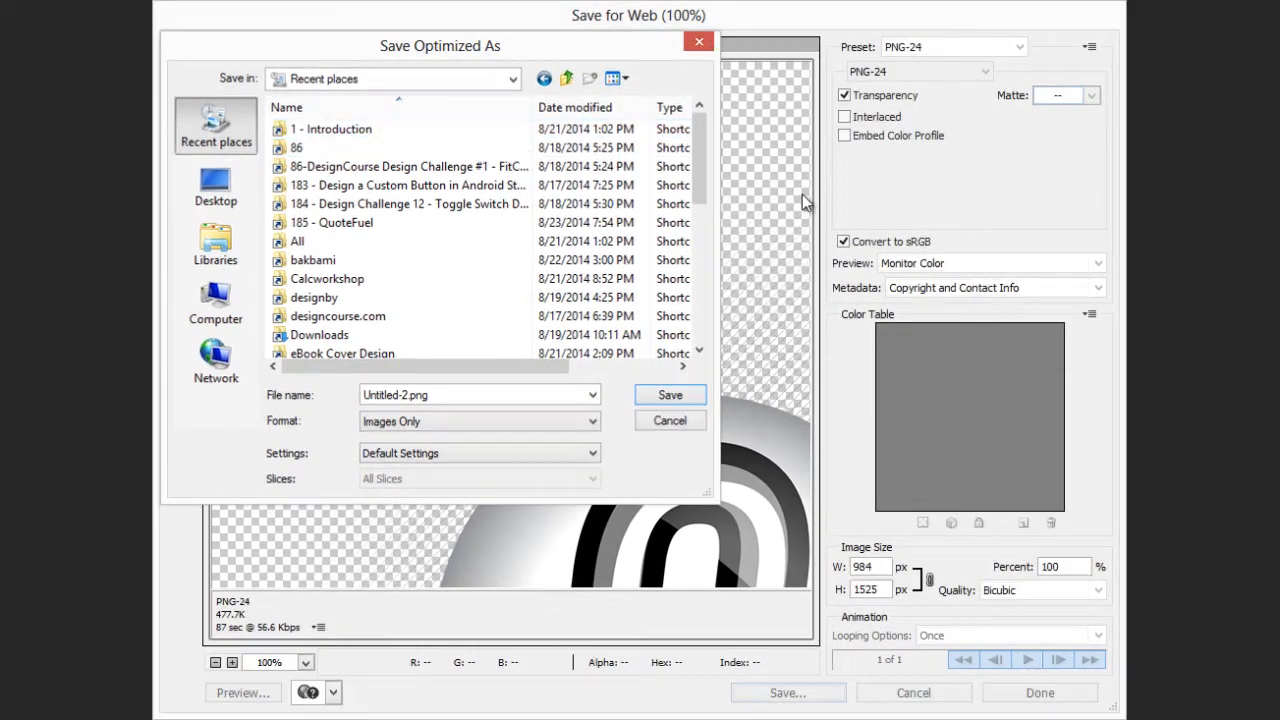
click(216, 184)
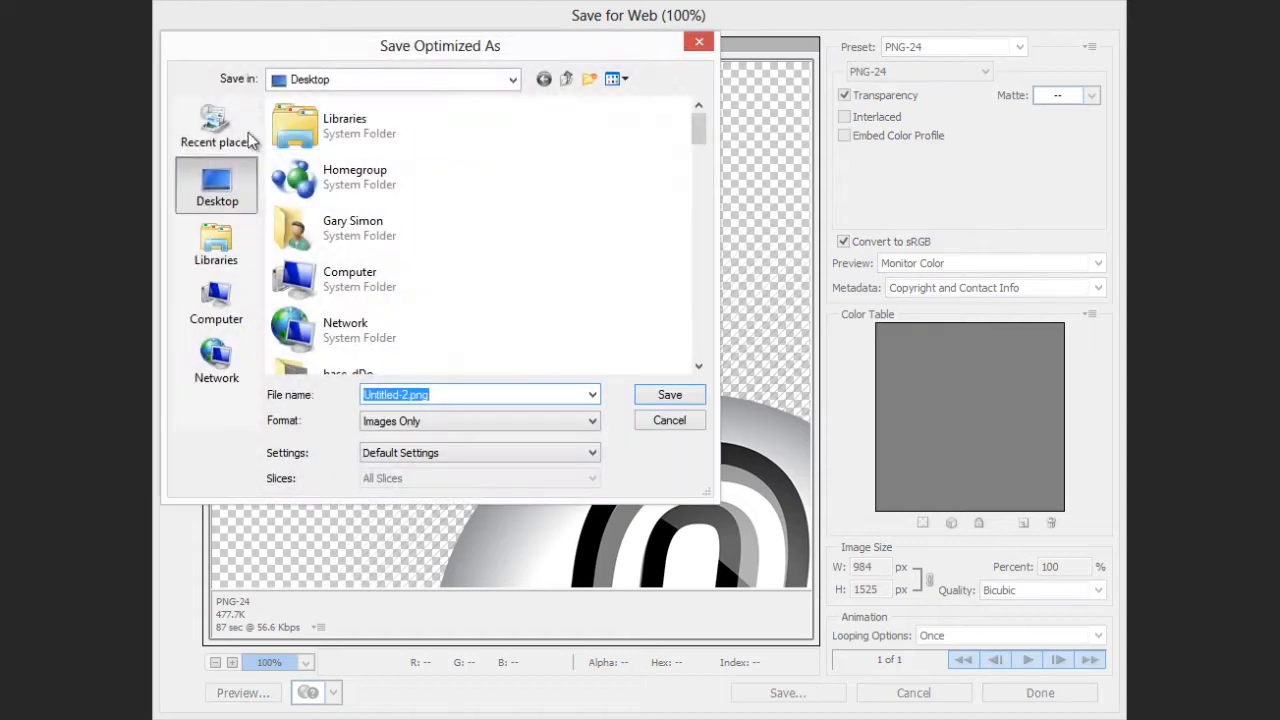
click(216, 124)
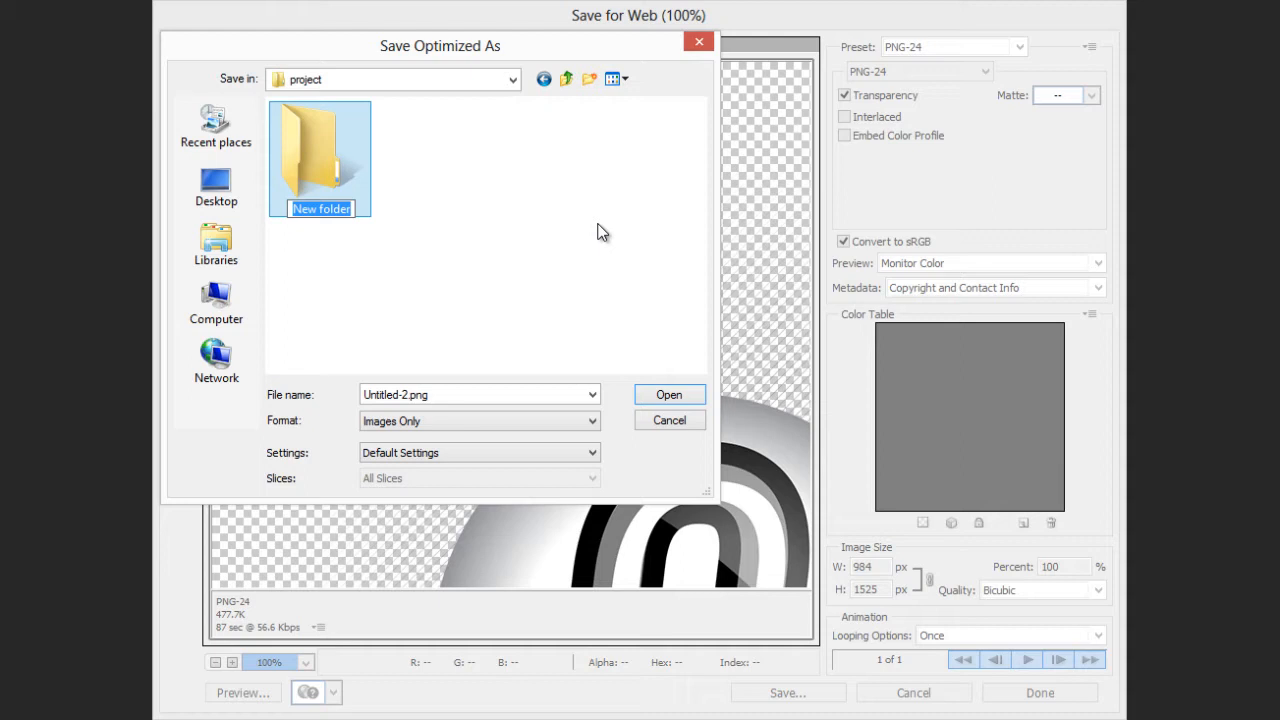
text(xxhdpi)
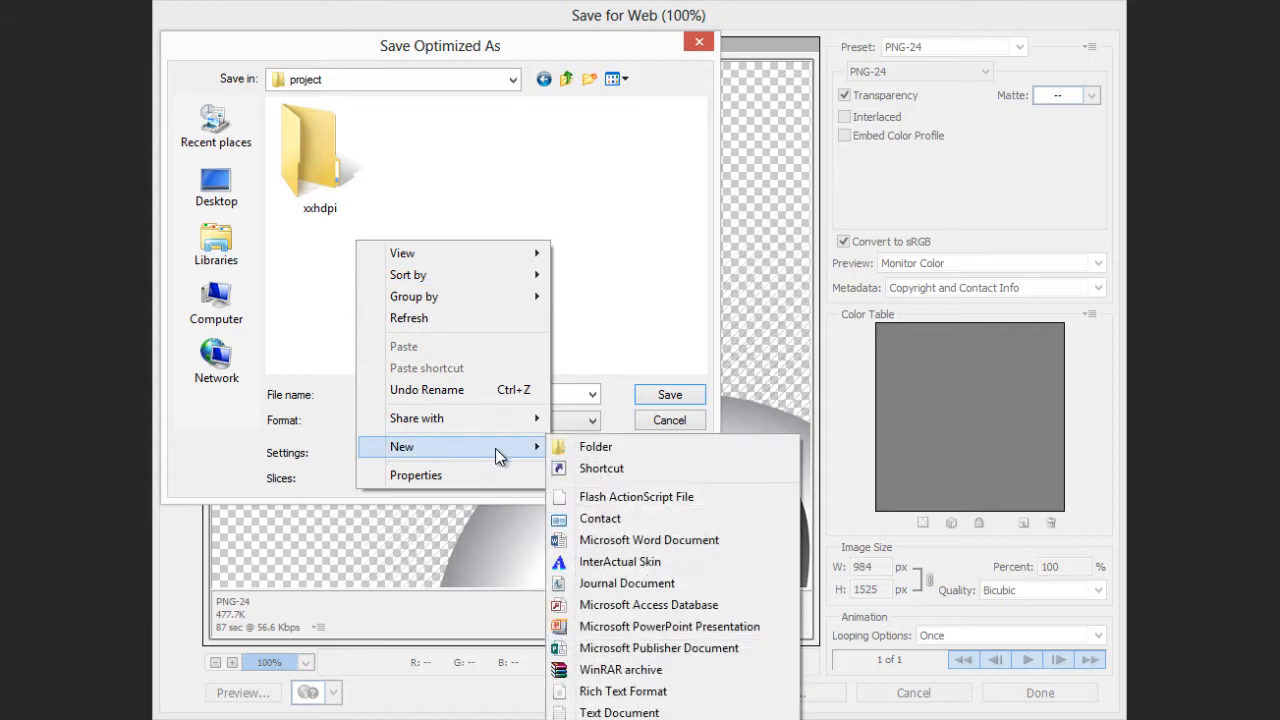
click(596, 448)
text(xhdpi)
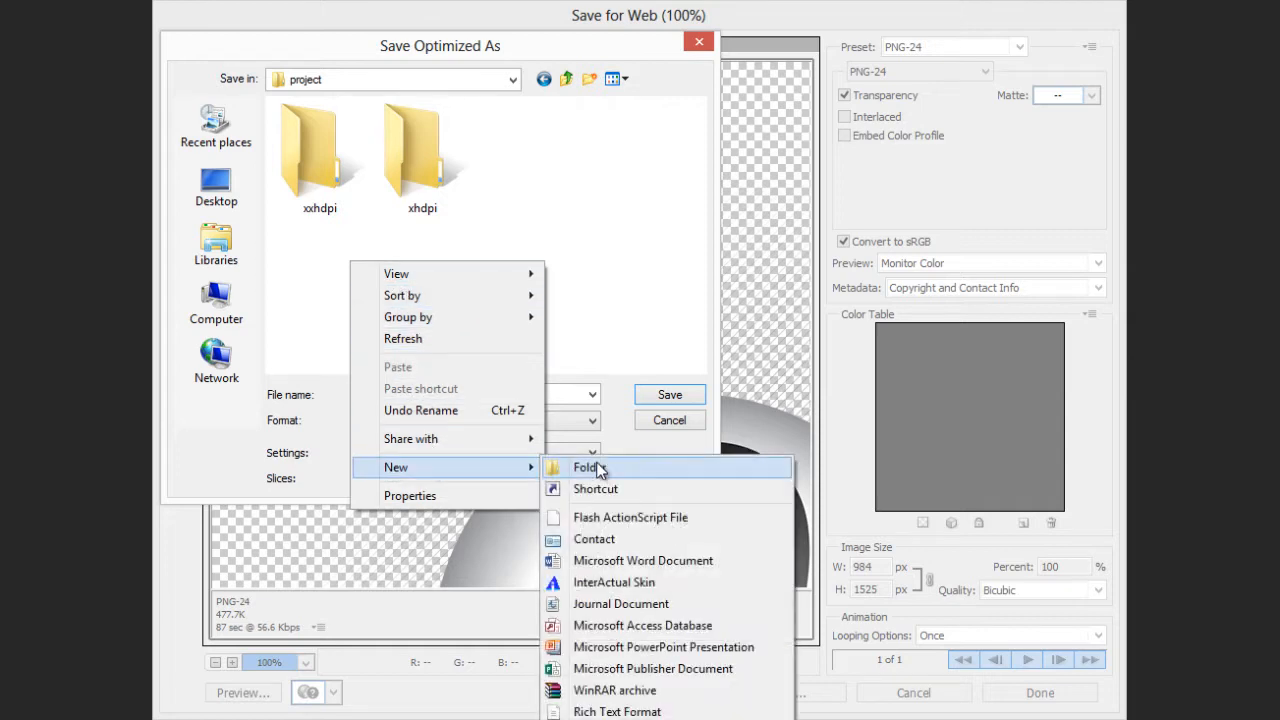
click(584, 468)
text(hdpi)
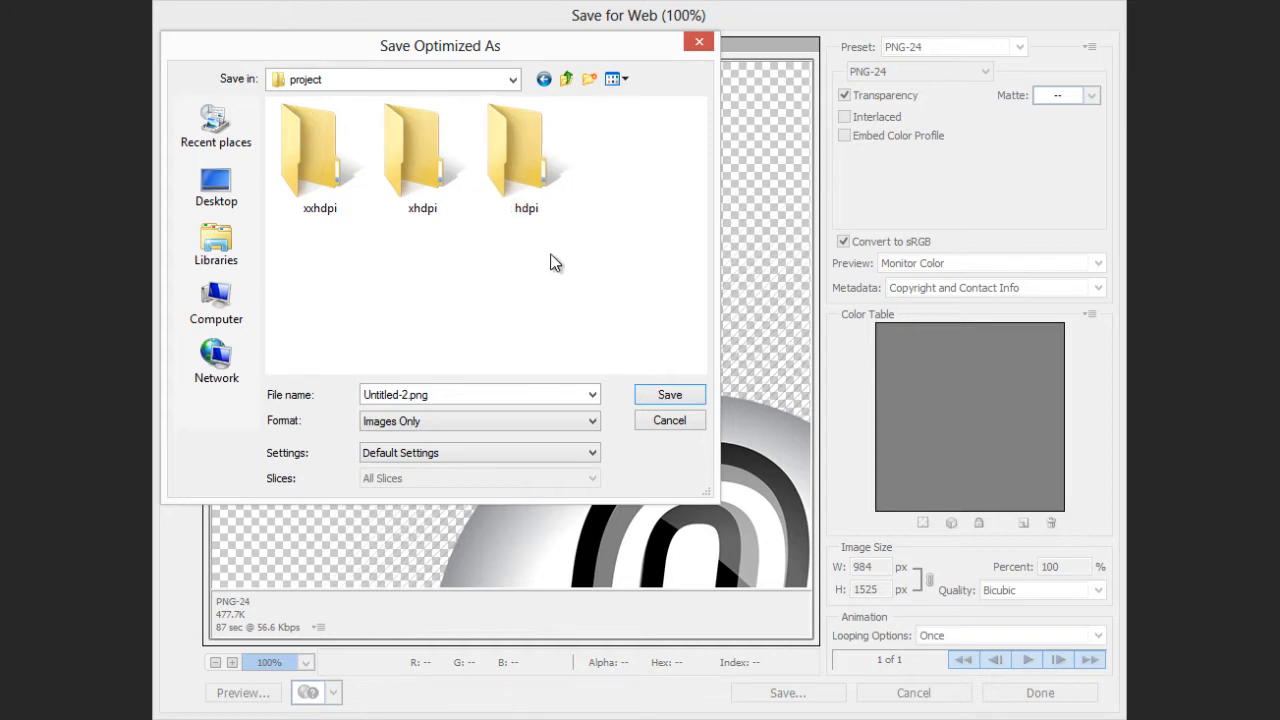
click(526, 160)
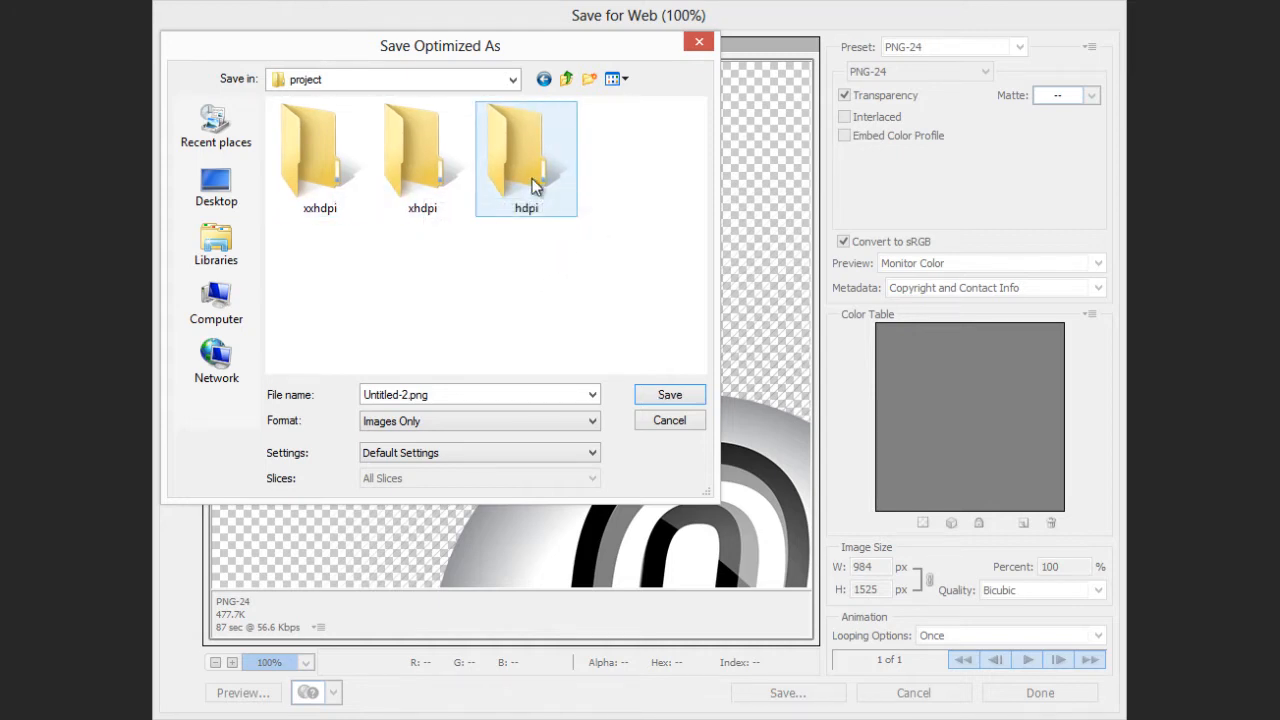
right_click(450, 300)
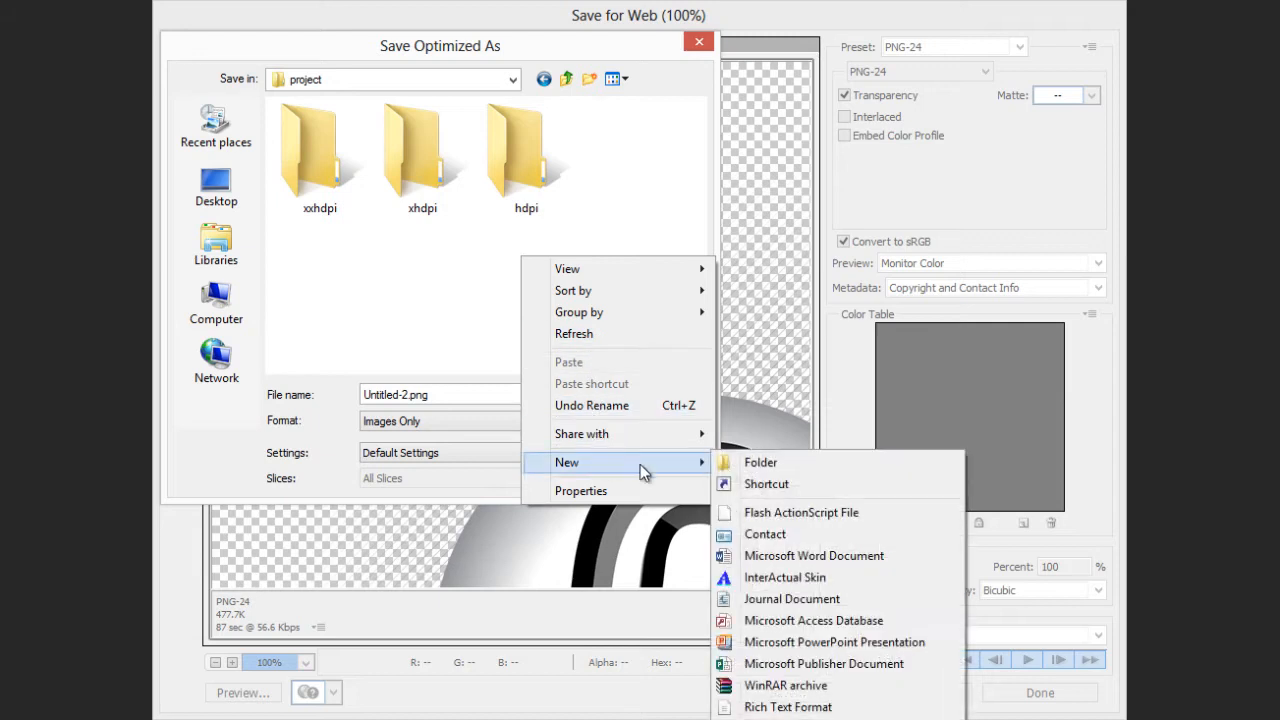
click(760, 462)
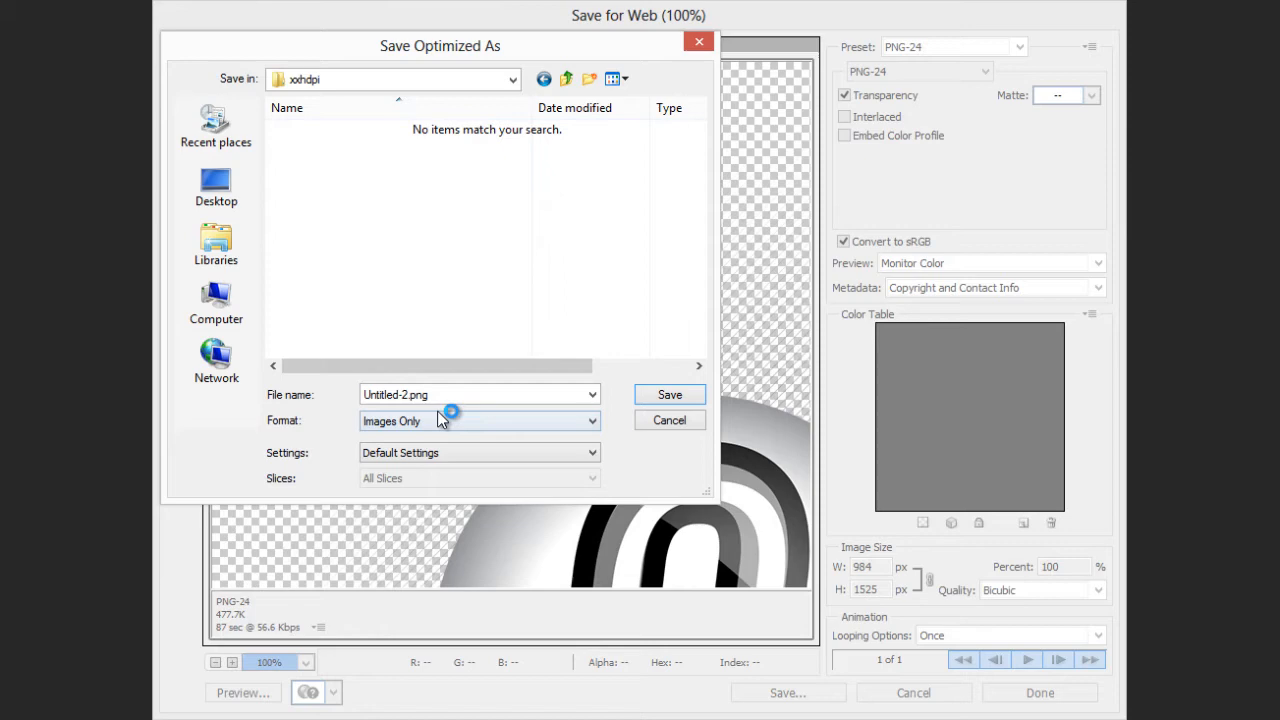
Step: Save the full-size PNG as 'splash' into the xxhdpi folder
click(478, 394)
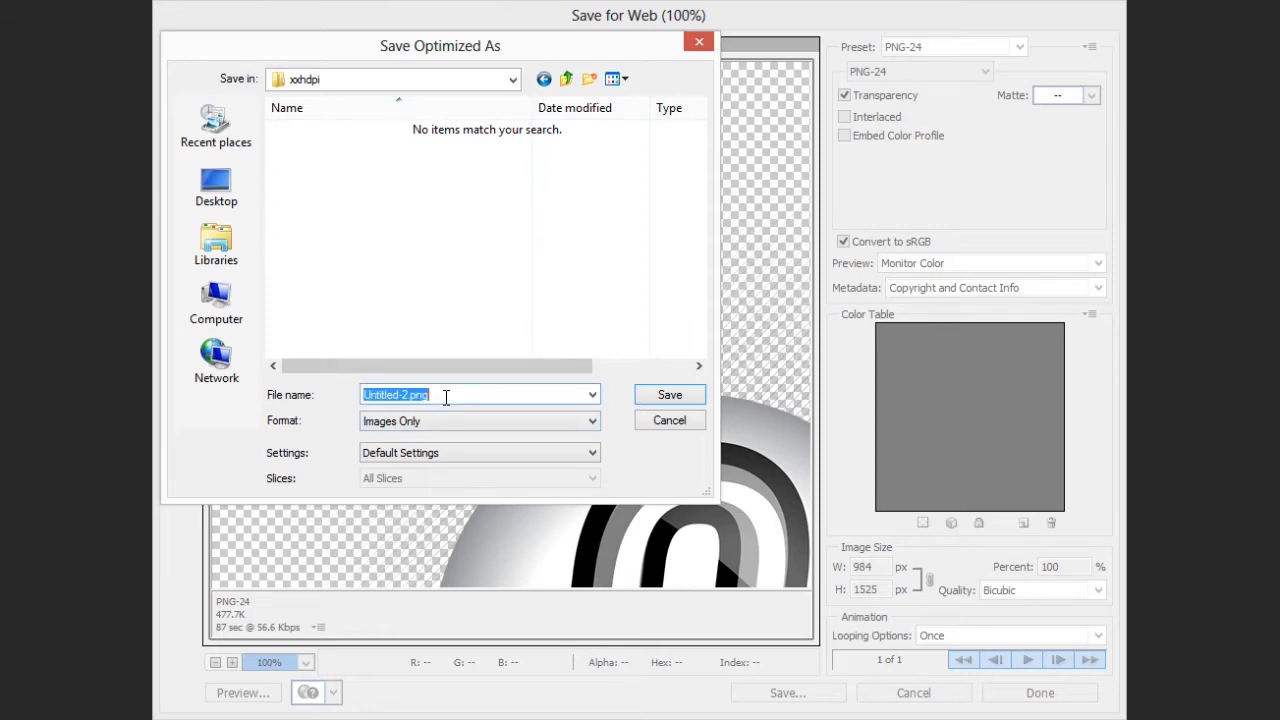
text(splash)
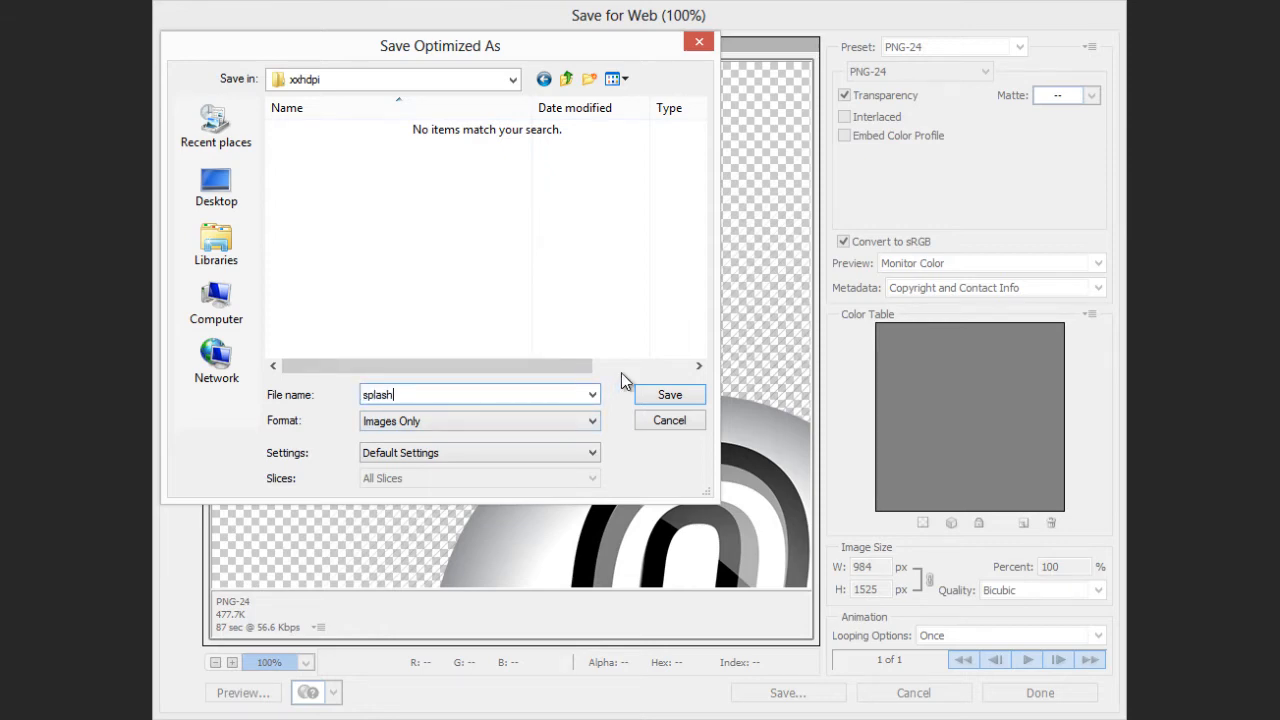
click(668, 394)
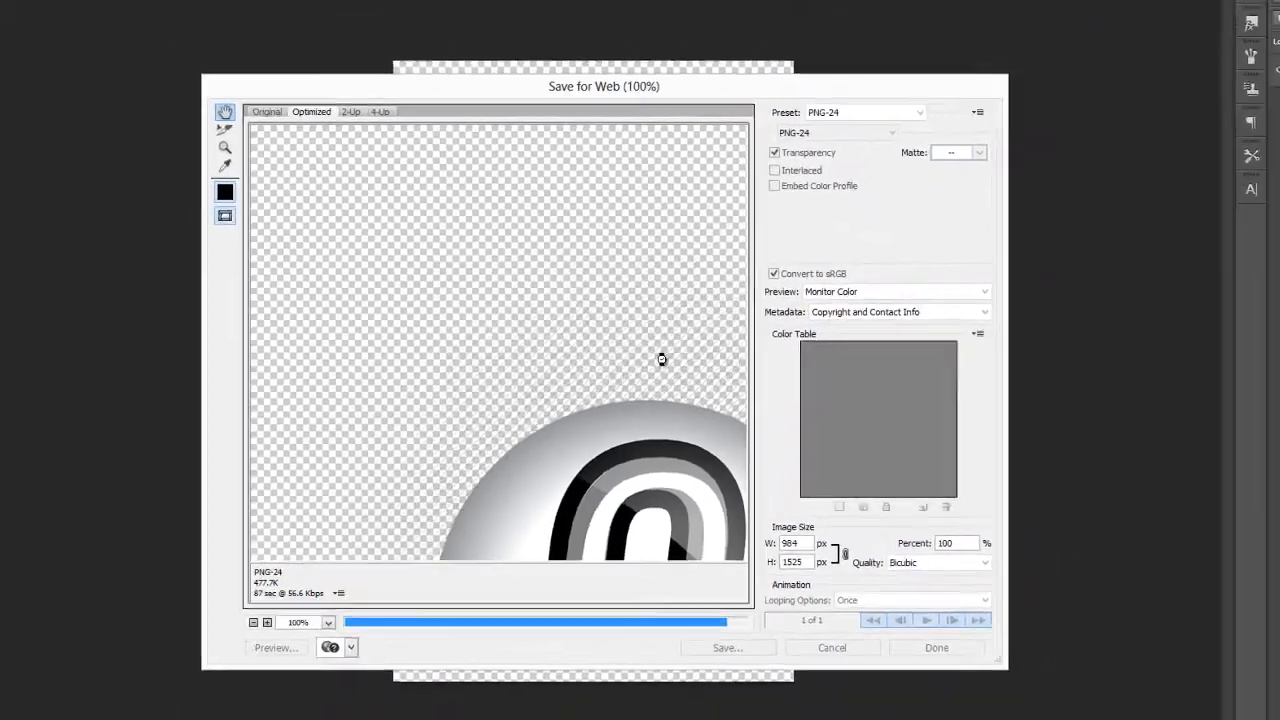
Step: Export a 66% splash copy (649×1006 px) as PNG into its density folder
click(832, 648)
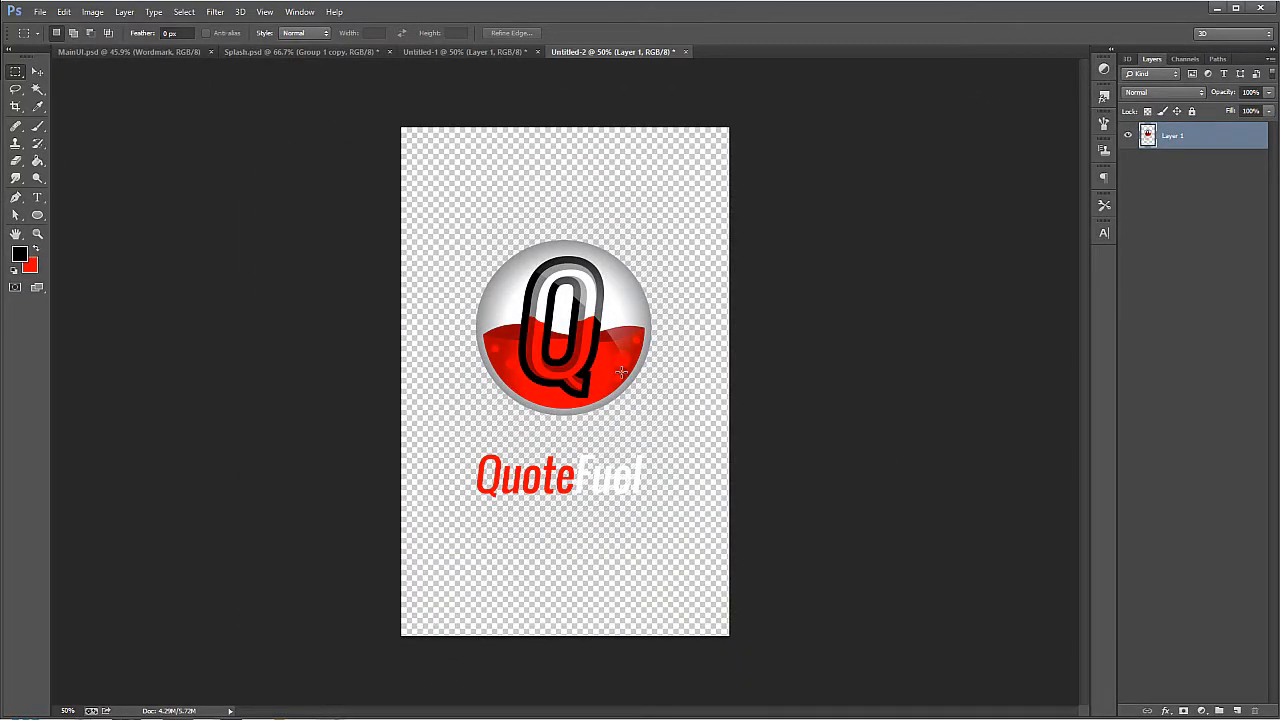
mouse_move(44, 10)
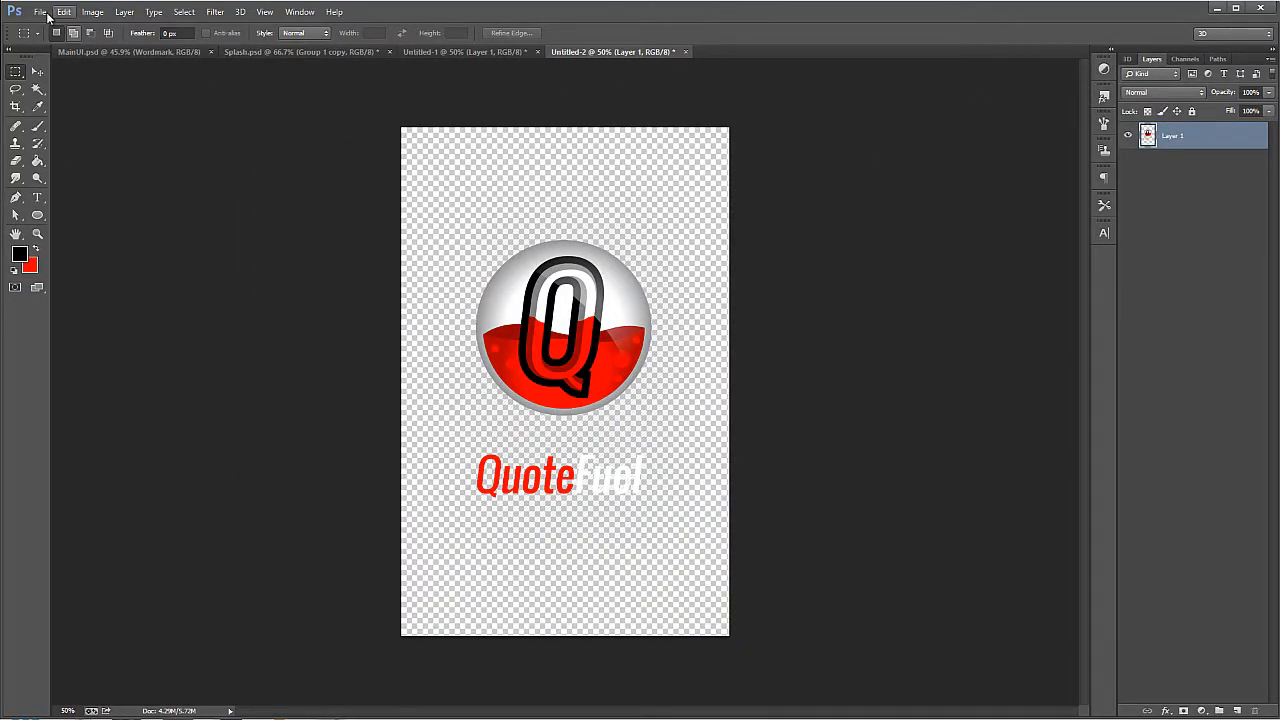
click(40, 12)
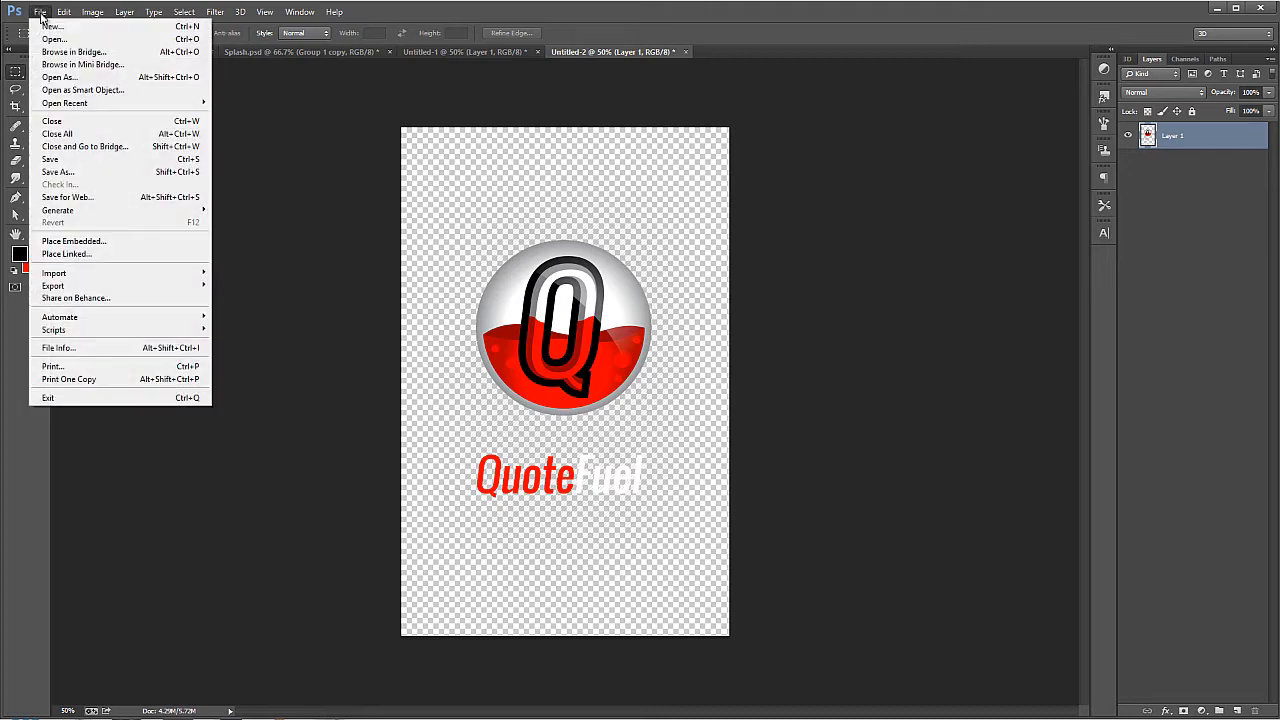
mouse_move(50, 160)
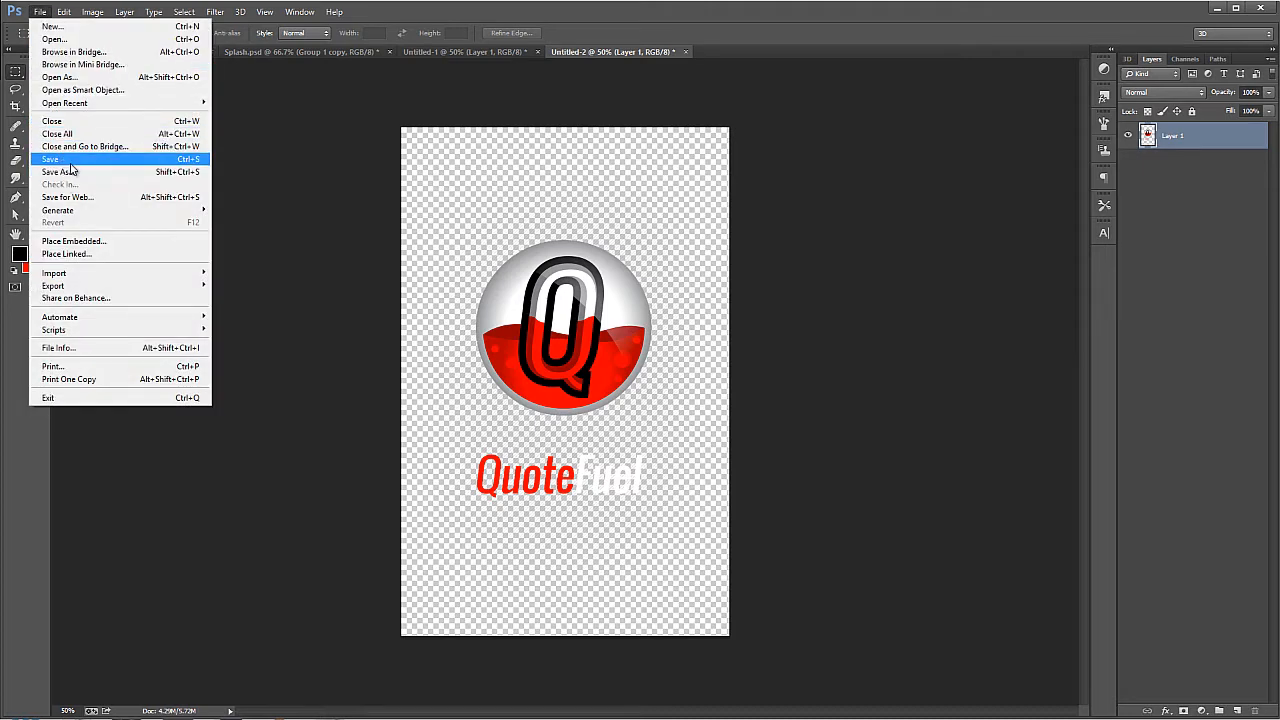
click(68, 198)
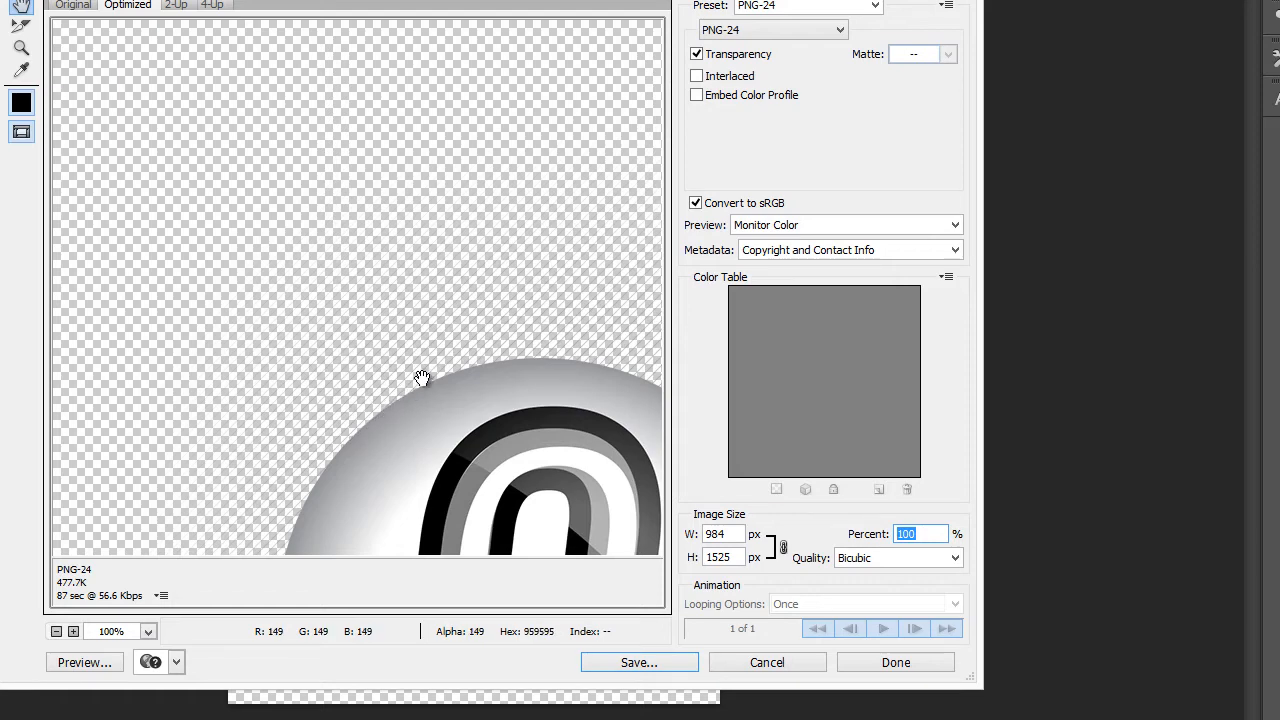
mouse_move(680, 468)
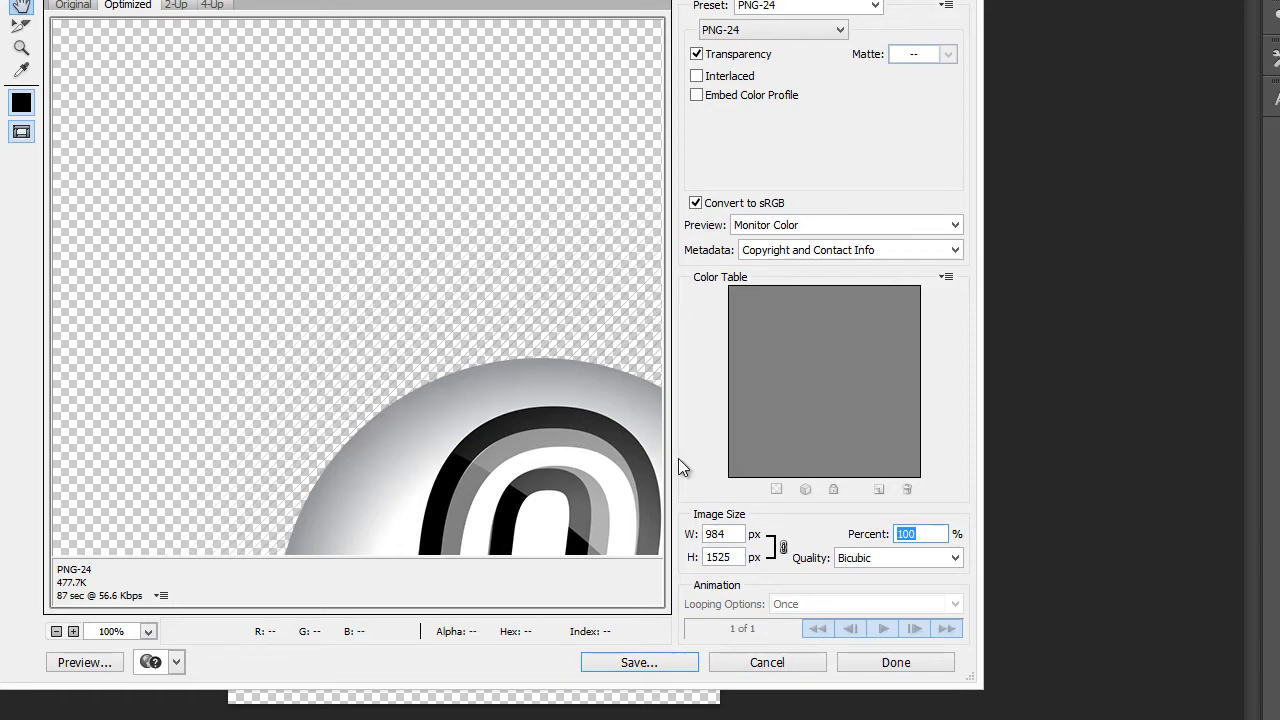
text(66)
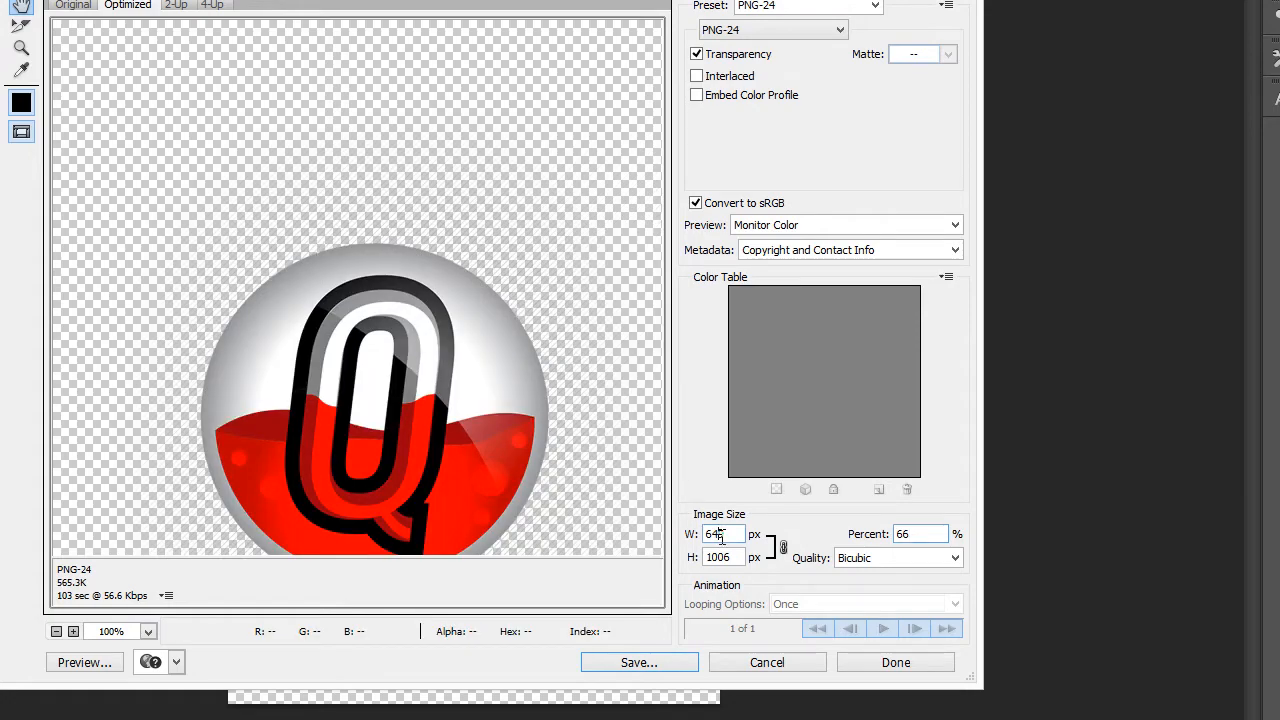
click(640, 662)
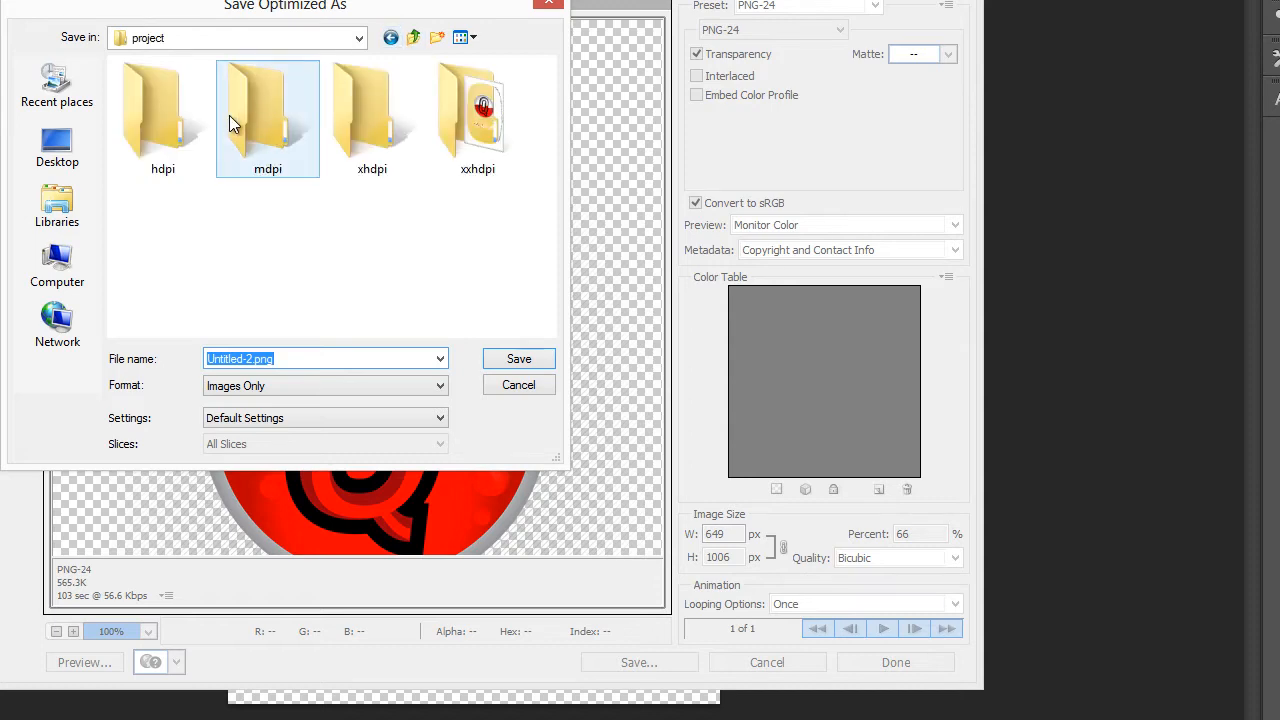
double_click(372, 110)
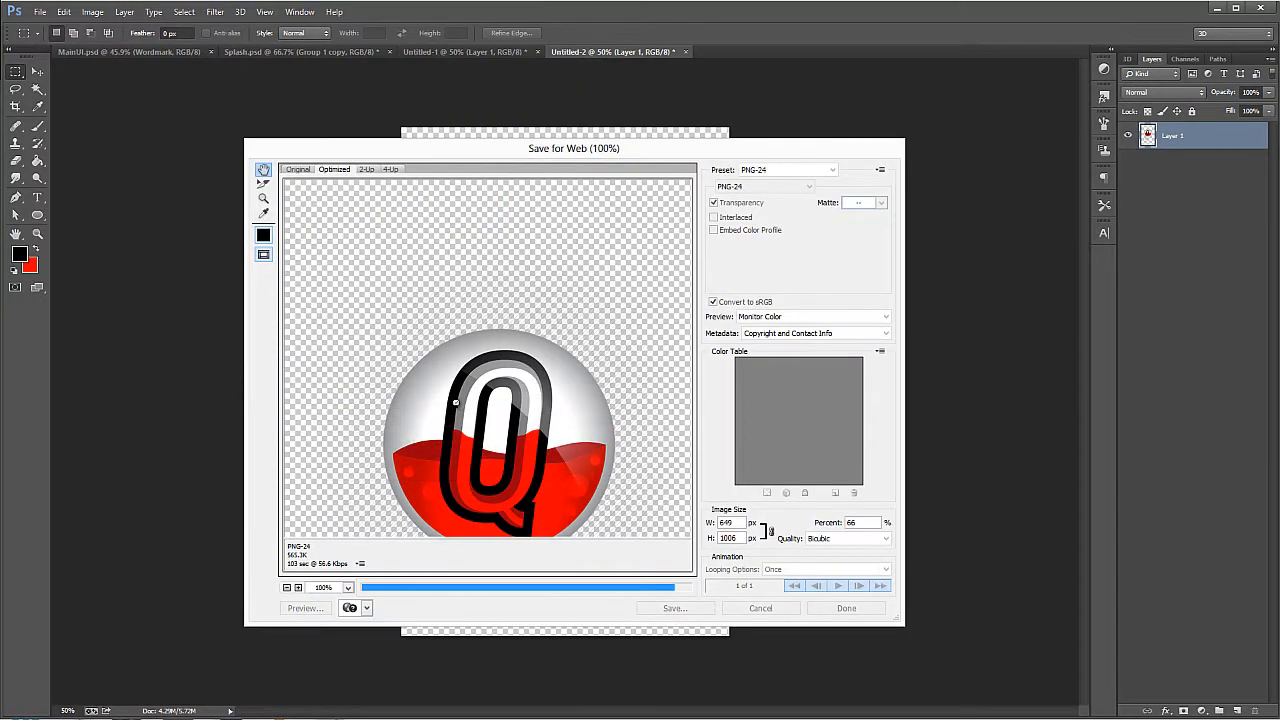
click(760, 608)
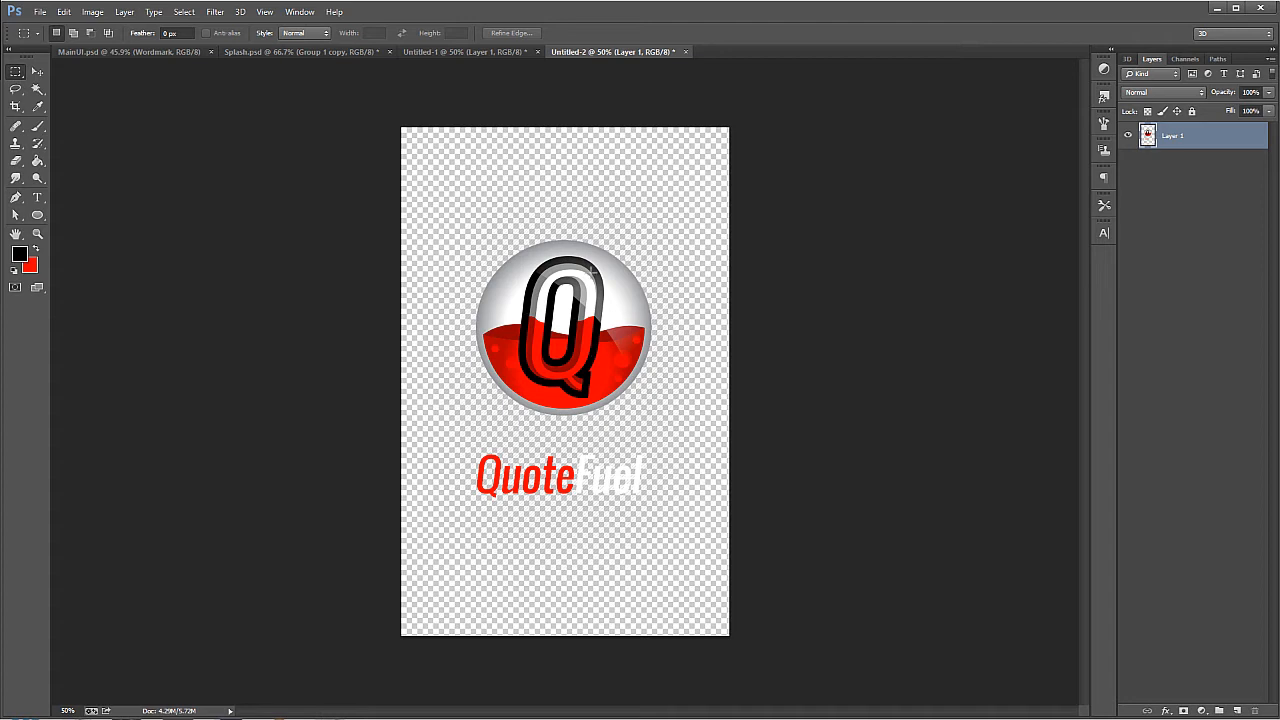
mouse_move(616, 336)
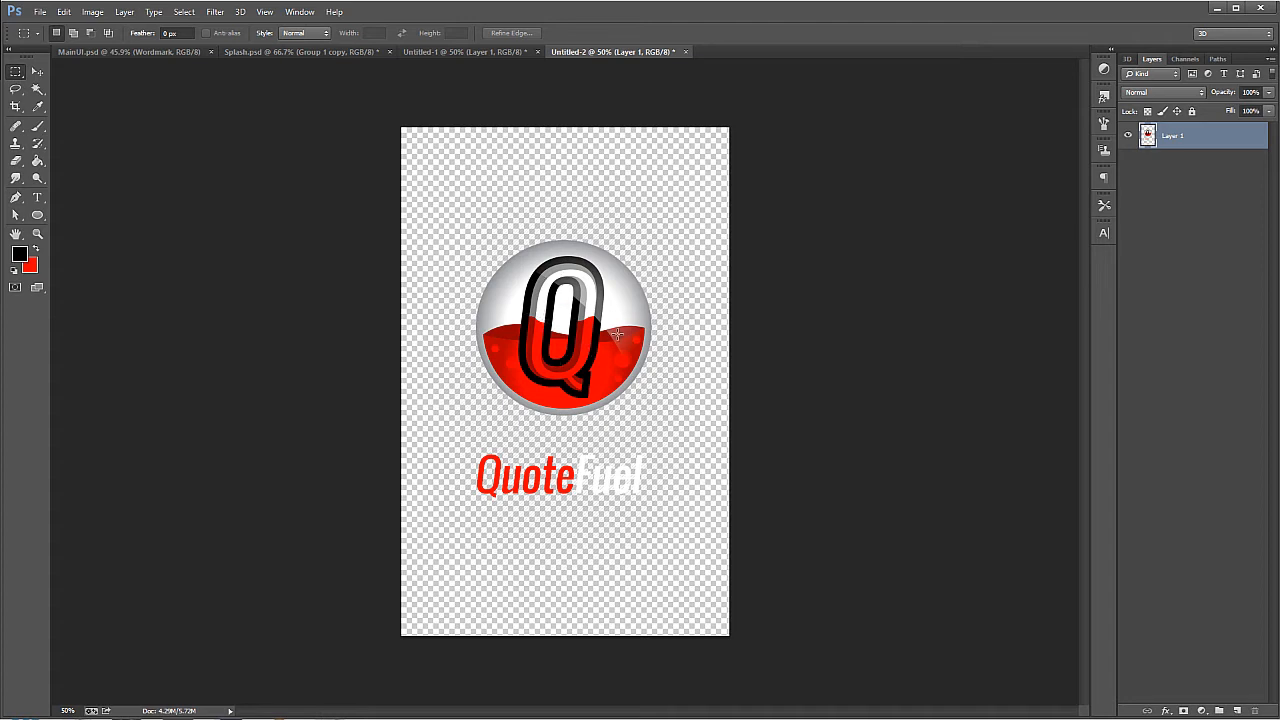
mouse_move(550, 274)
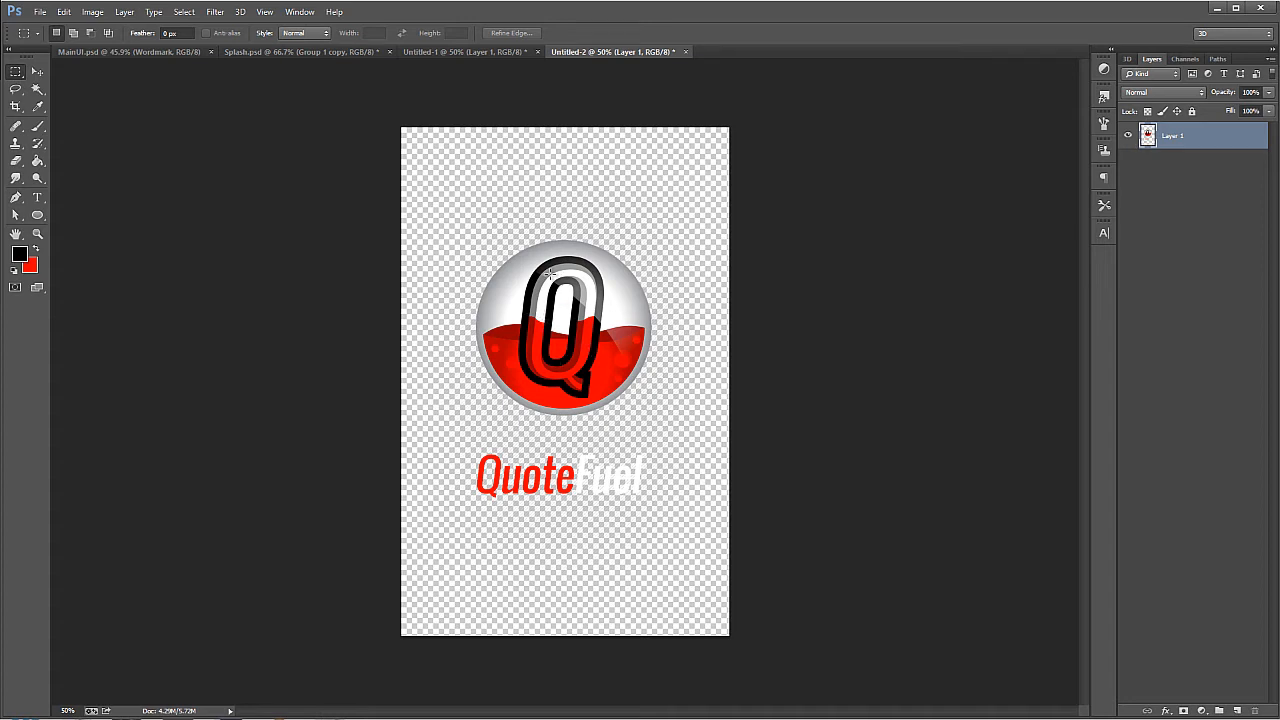
Step: Export a 50% splash copy (492×763 px) as PNG into the hdpi folder
click(40, 12)
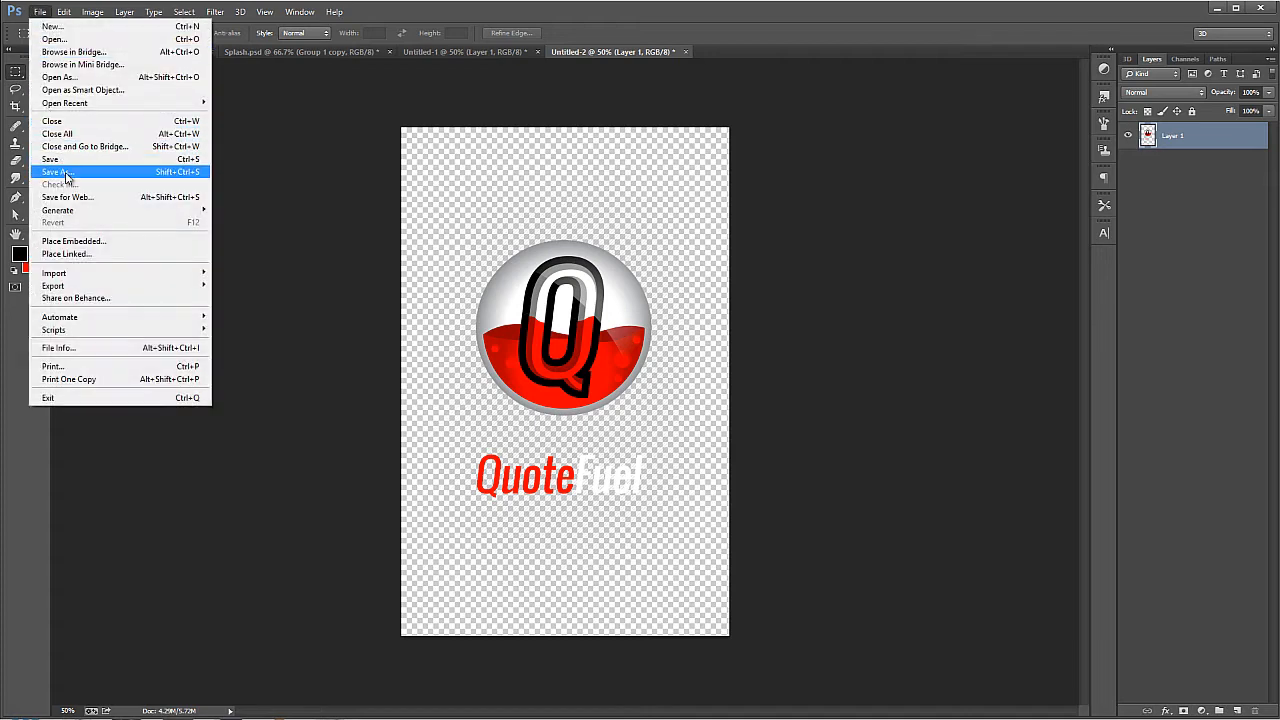
click(68, 198)
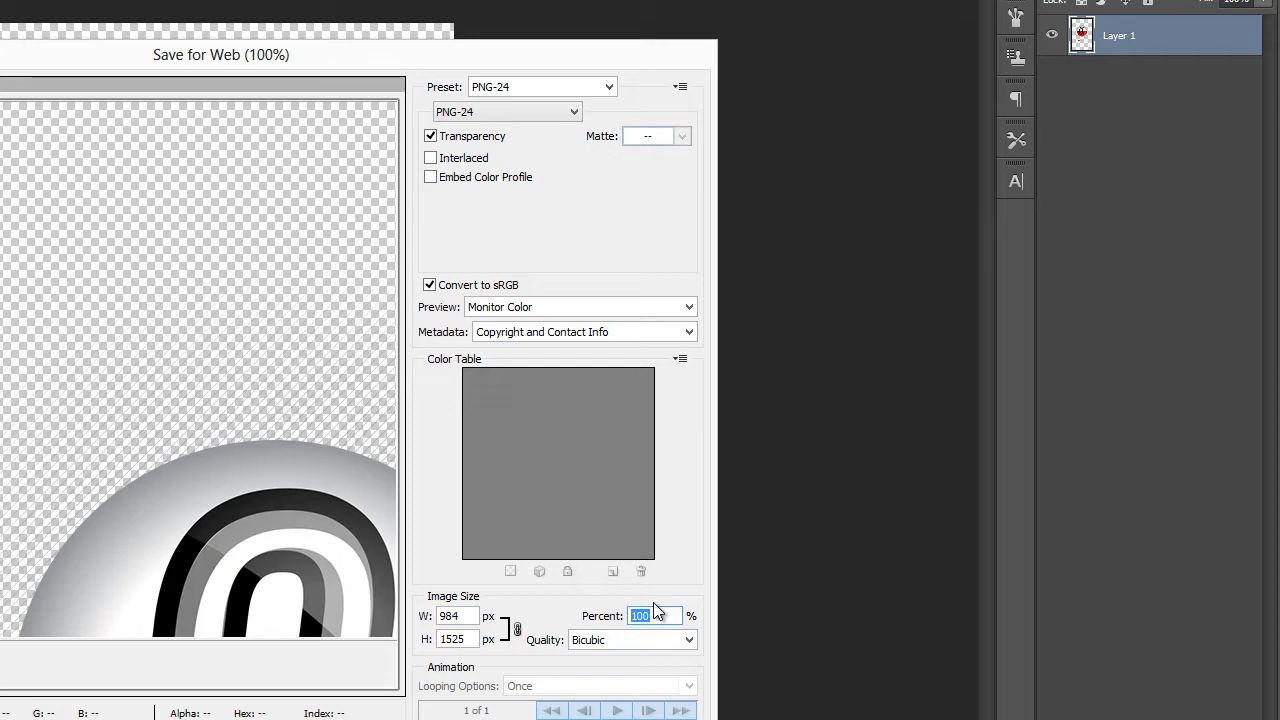
text(33)
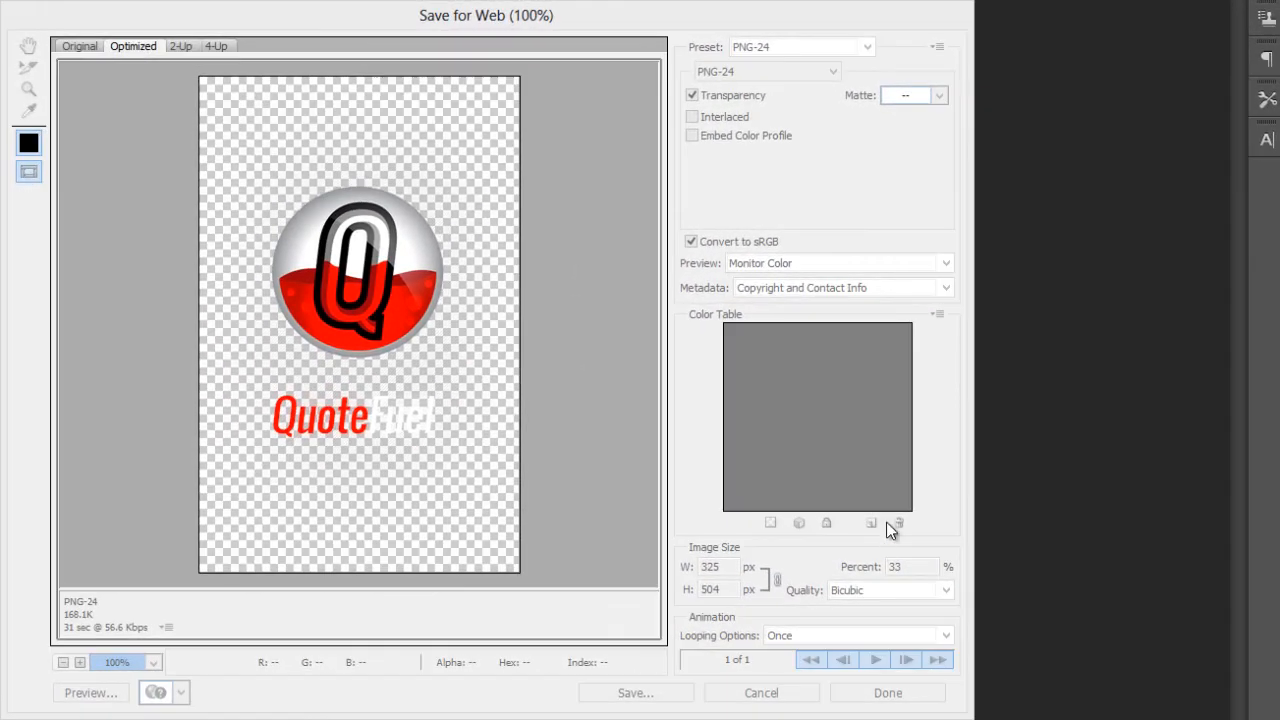
click(908, 566)
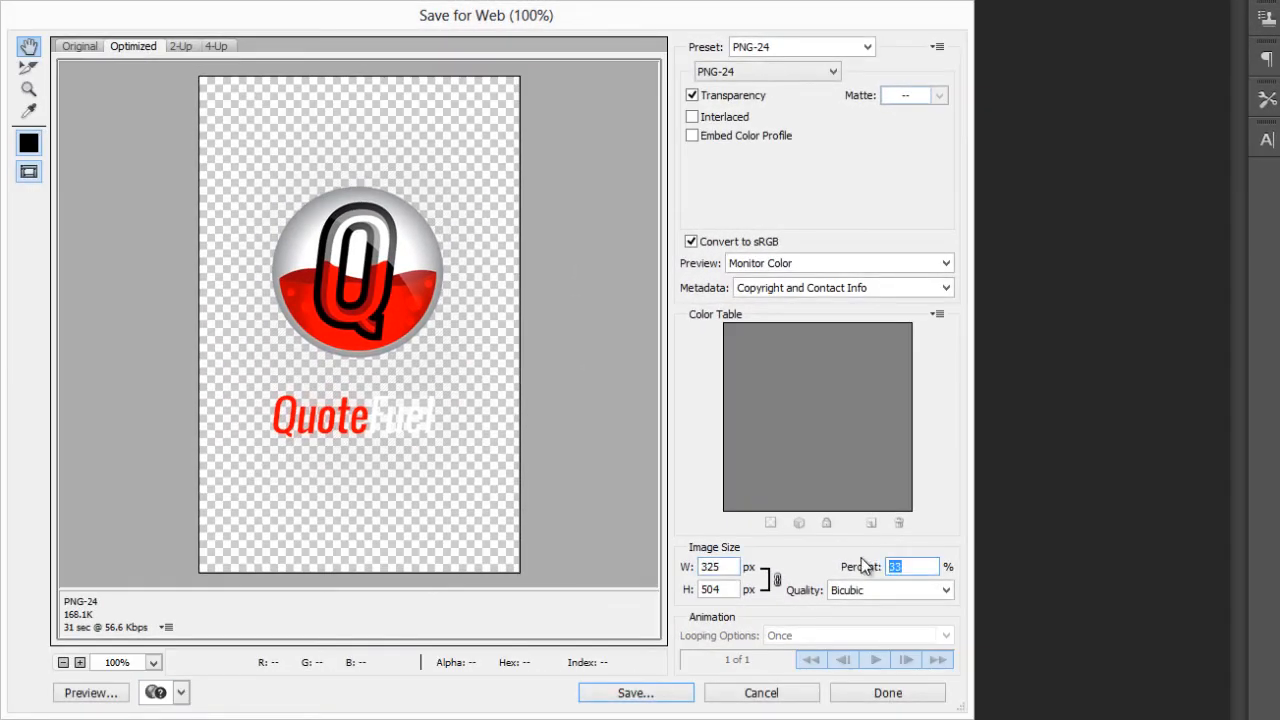
text(50)
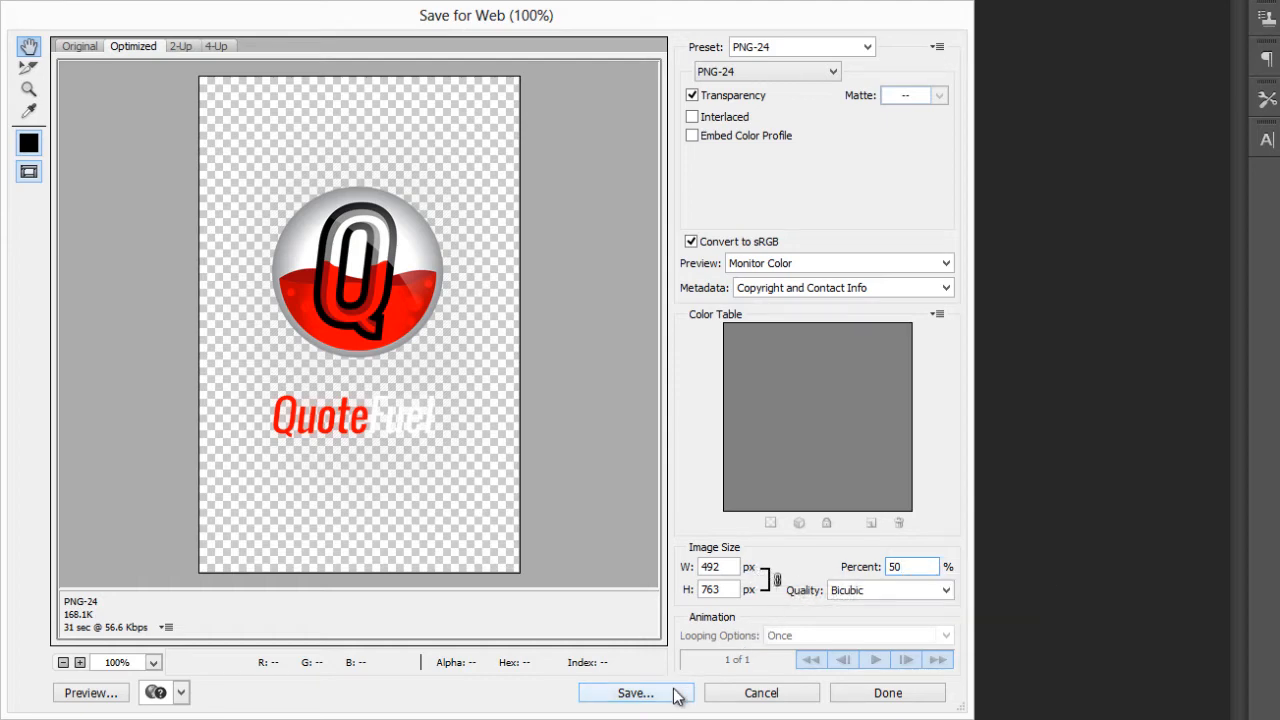
mouse_move(668, 696)
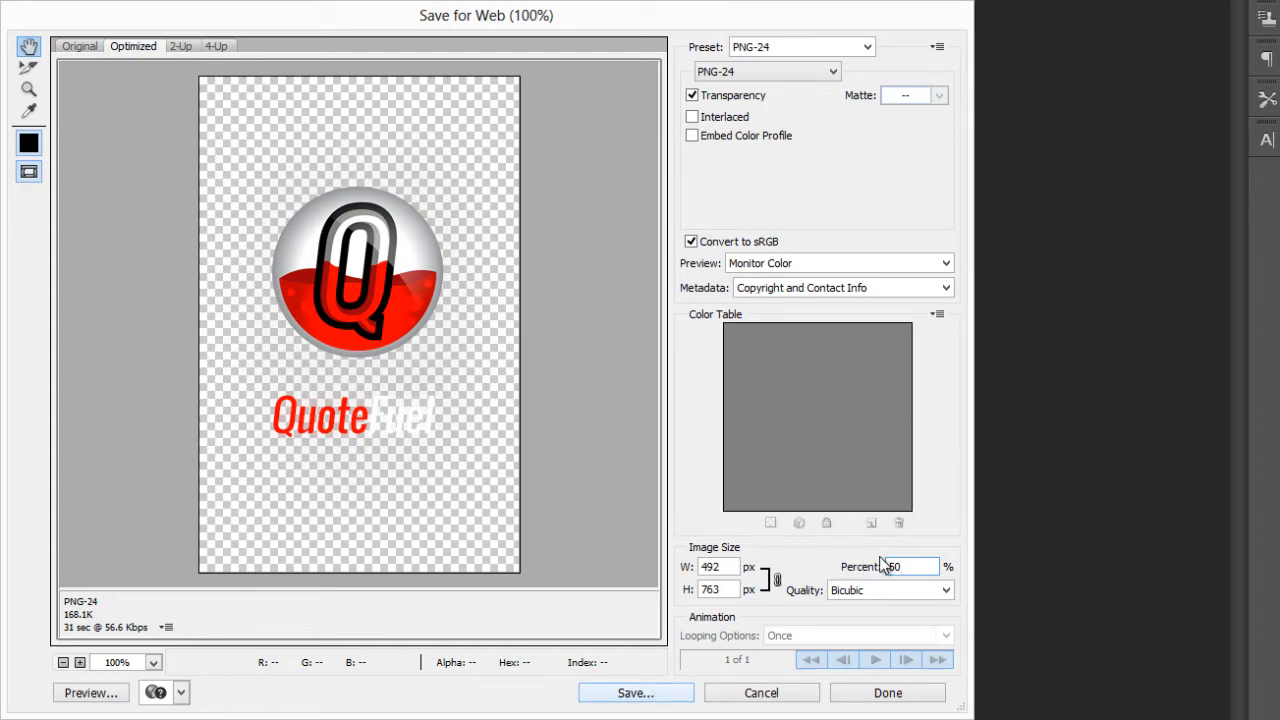
click(636, 692)
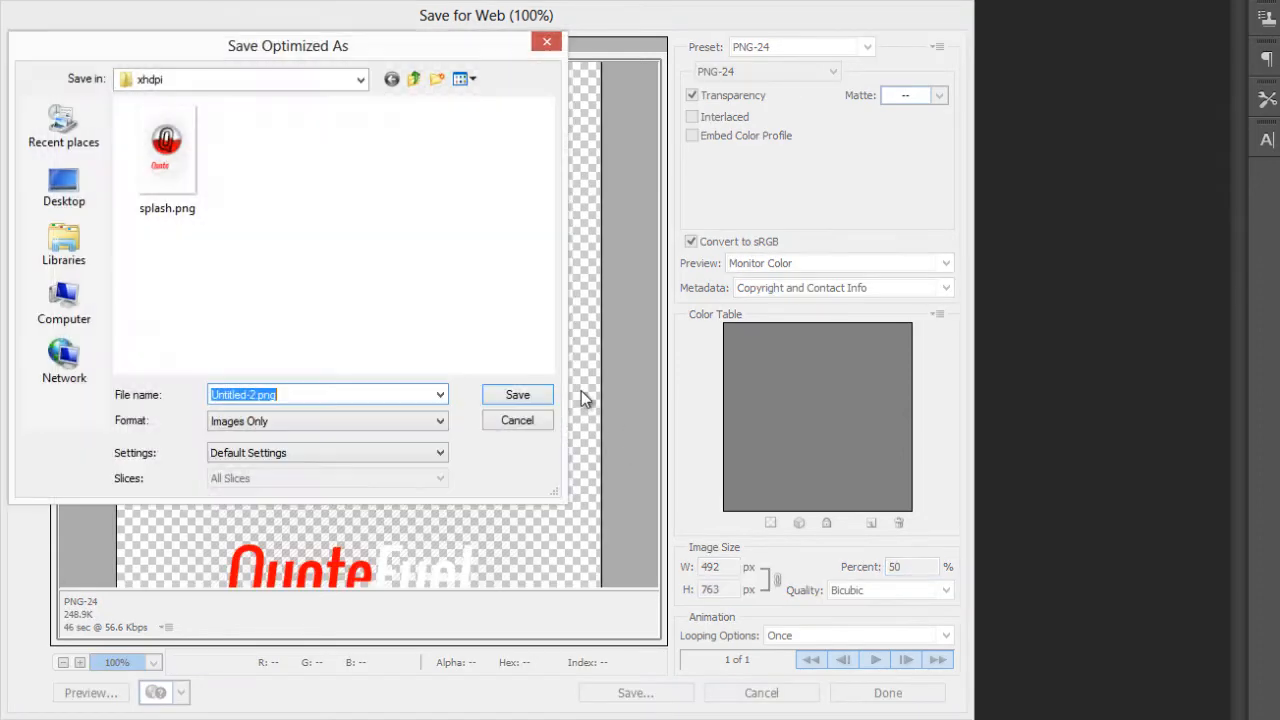
click(412, 80)
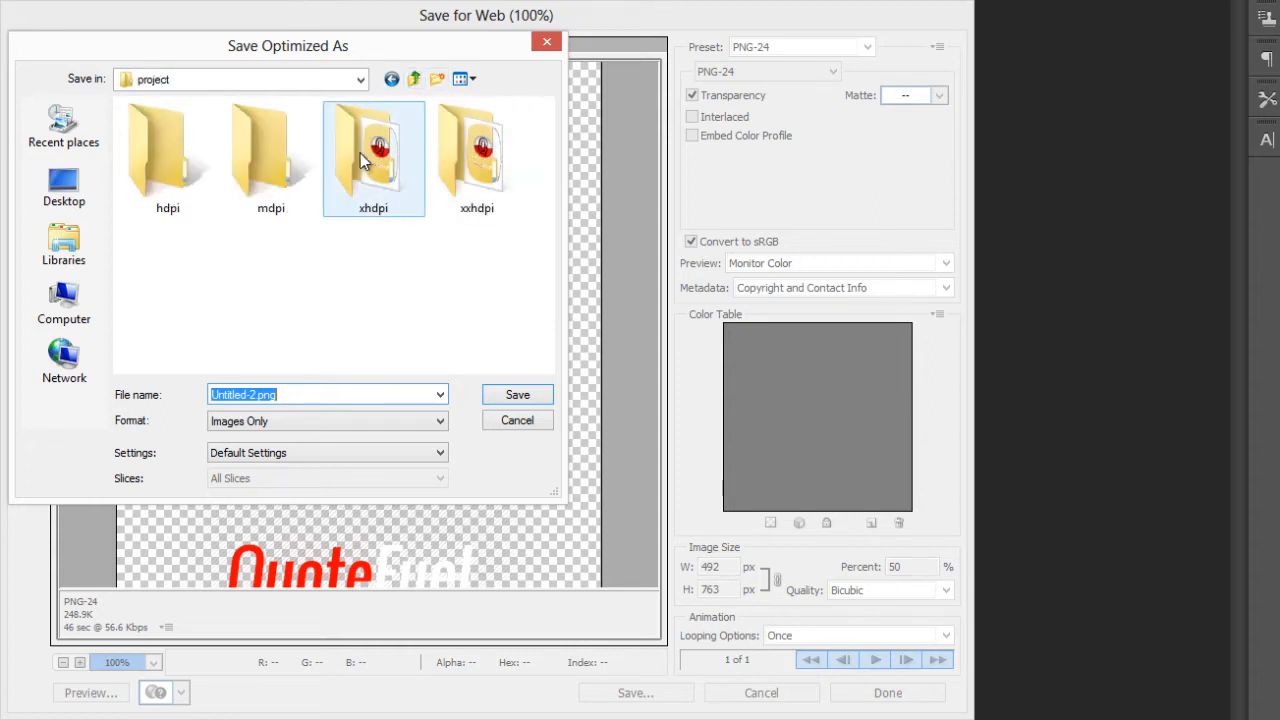
mouse_move(350, 176)
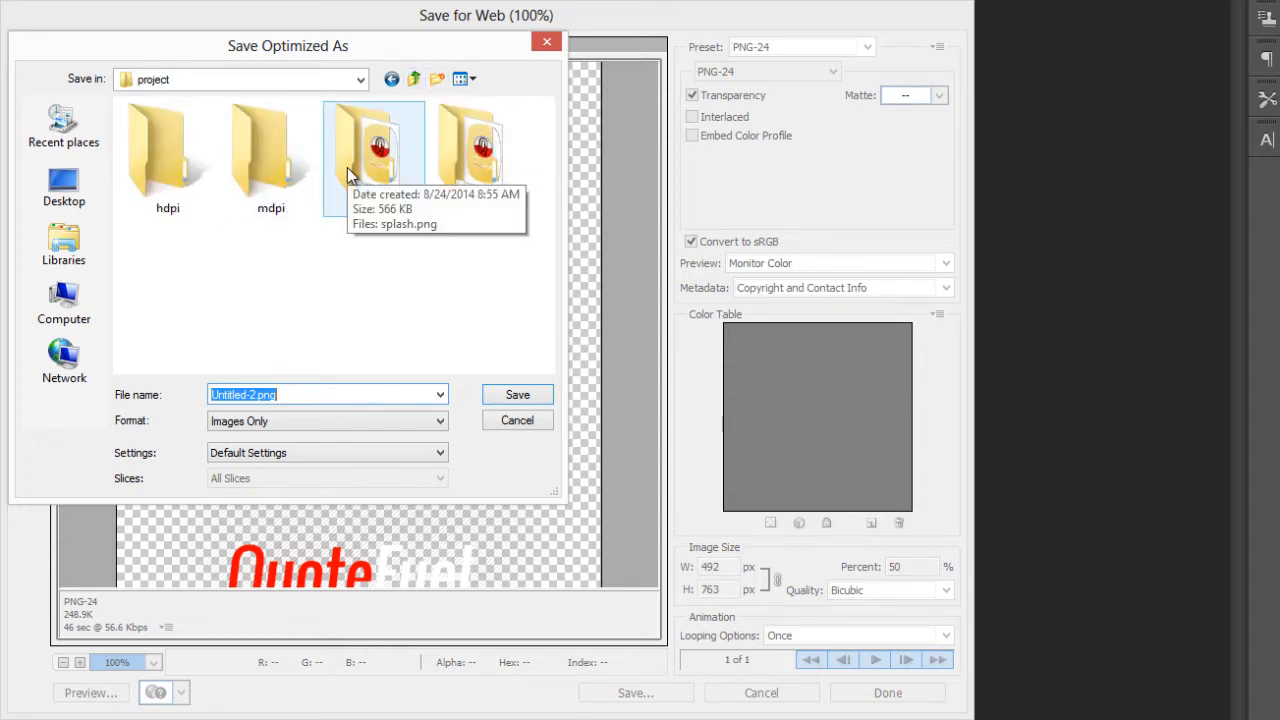
double_click(168, 144)
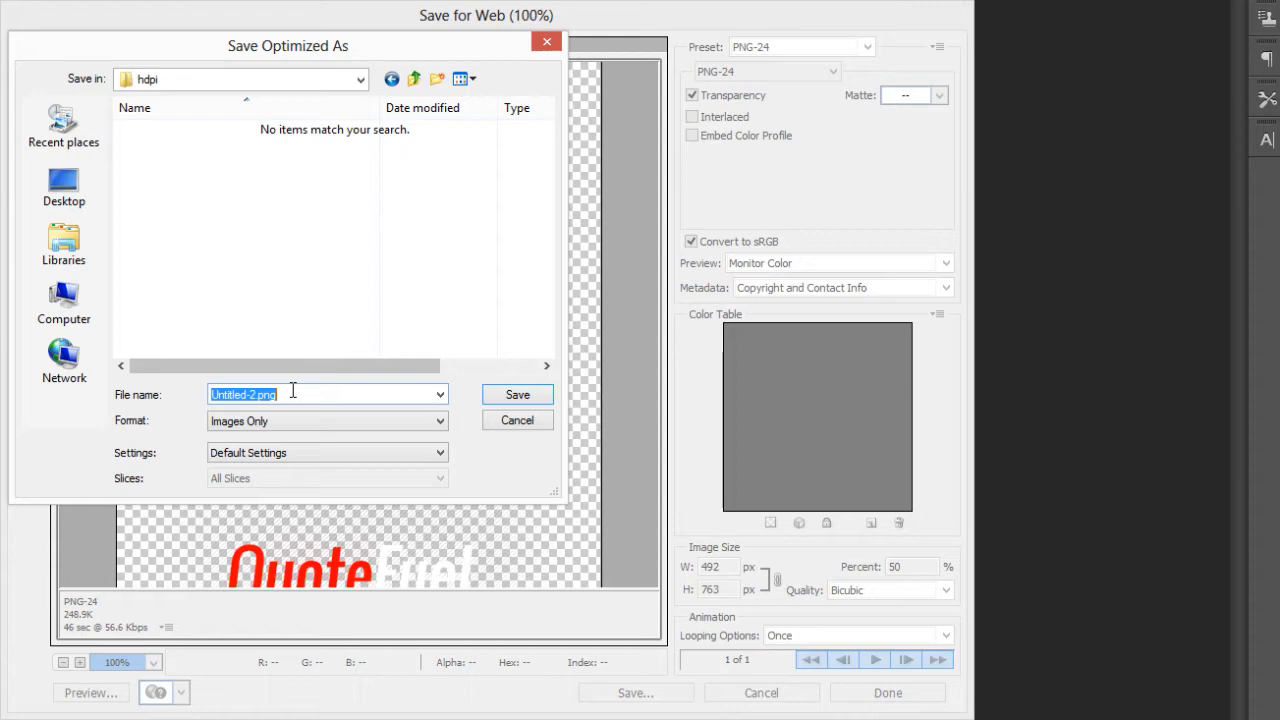
click(516, 420)
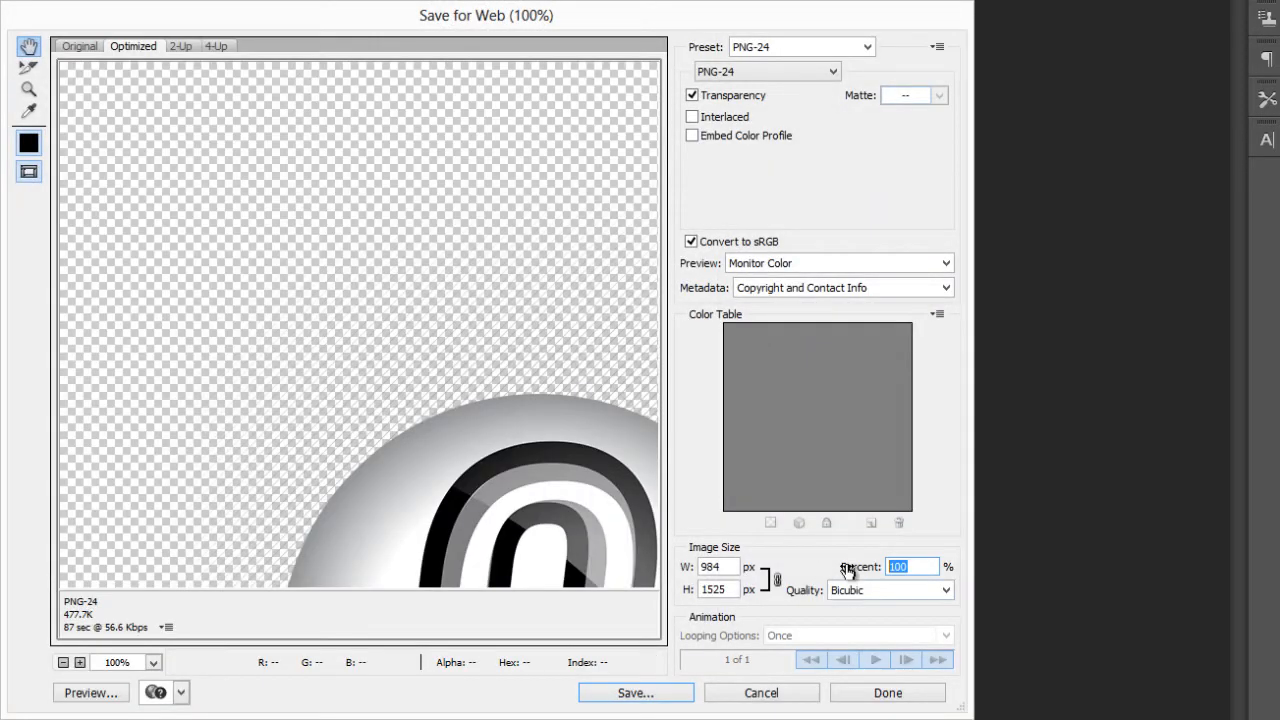
Step: Export a 33% splash copy (325×504 px) as PNG into the mdpi folder
text(33)
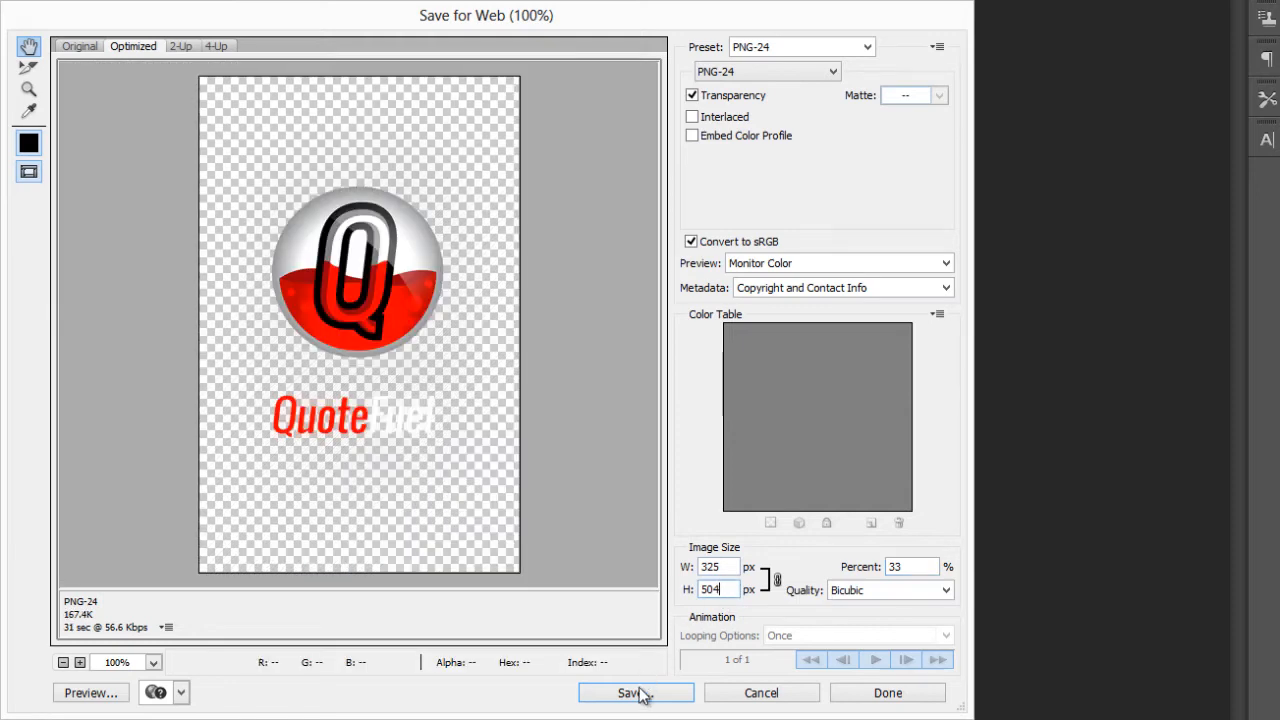
click(636, 692)
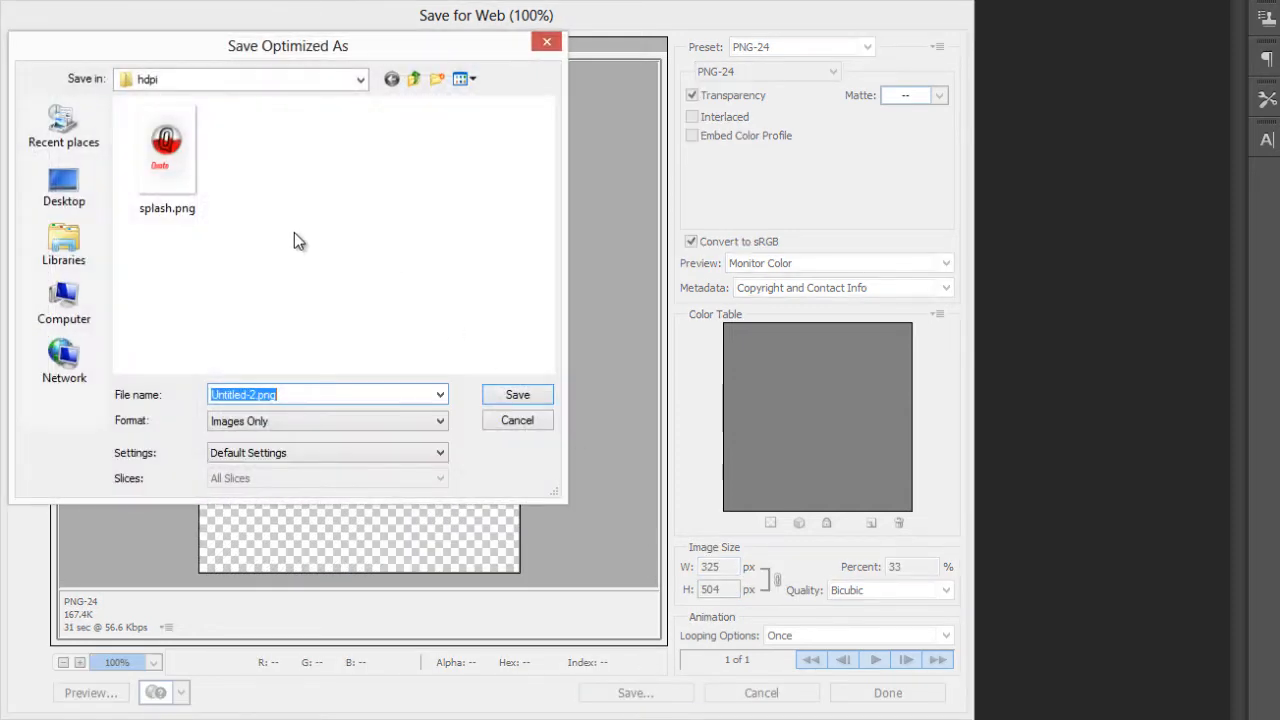
mouse_move(362, 234)
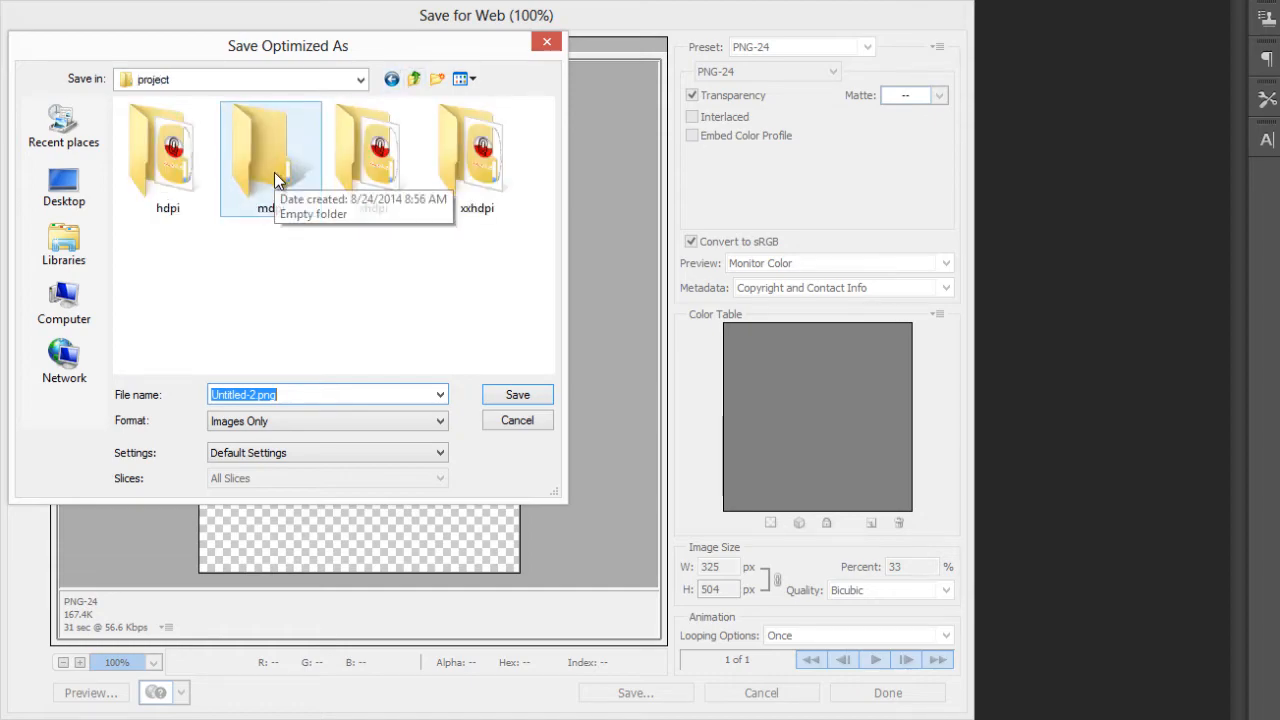
double_click(264, 156)
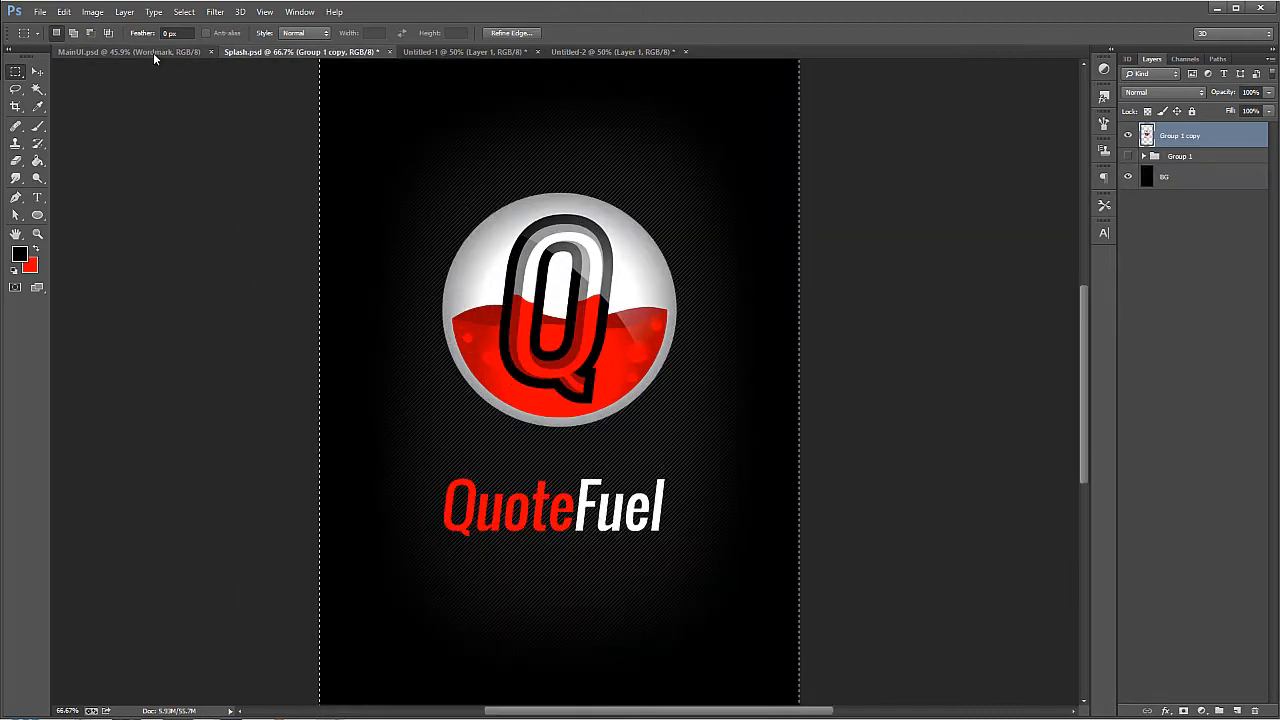
Step: Copy the QuoteFuel Wordmark layer from MainUI.psd and reach the File commands
click(388, 52)
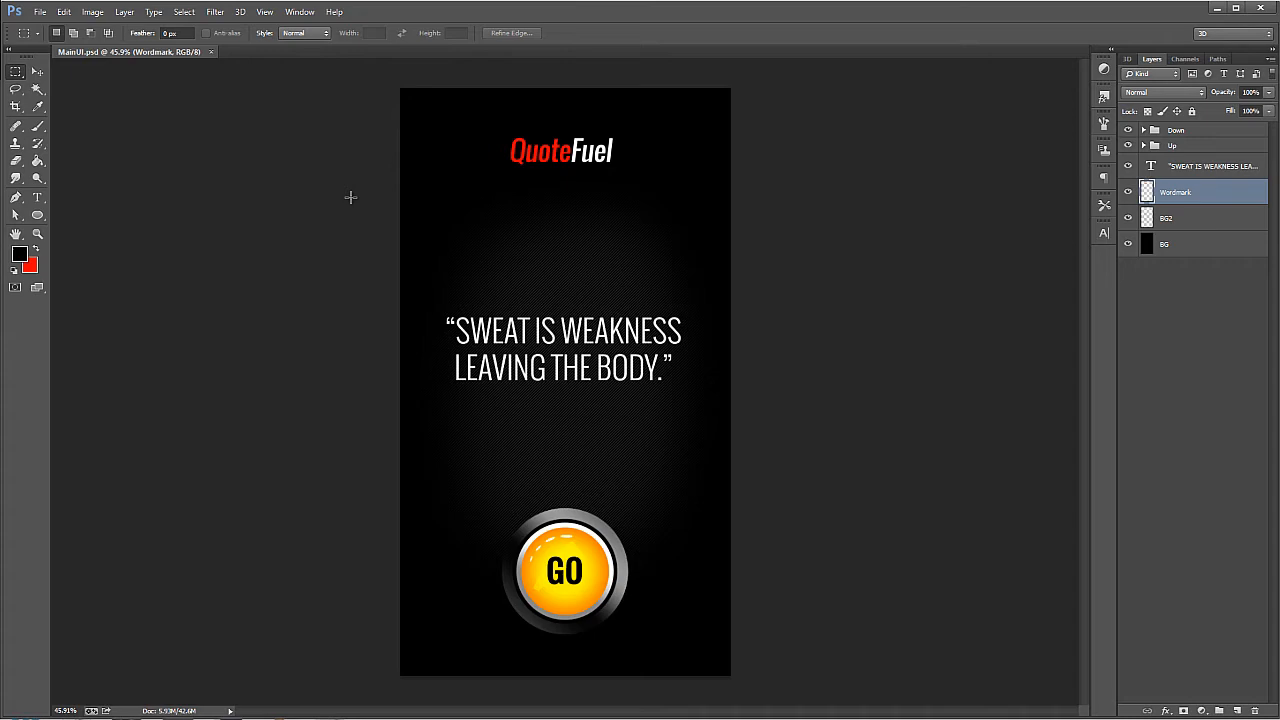
mouse_move(556, 284)
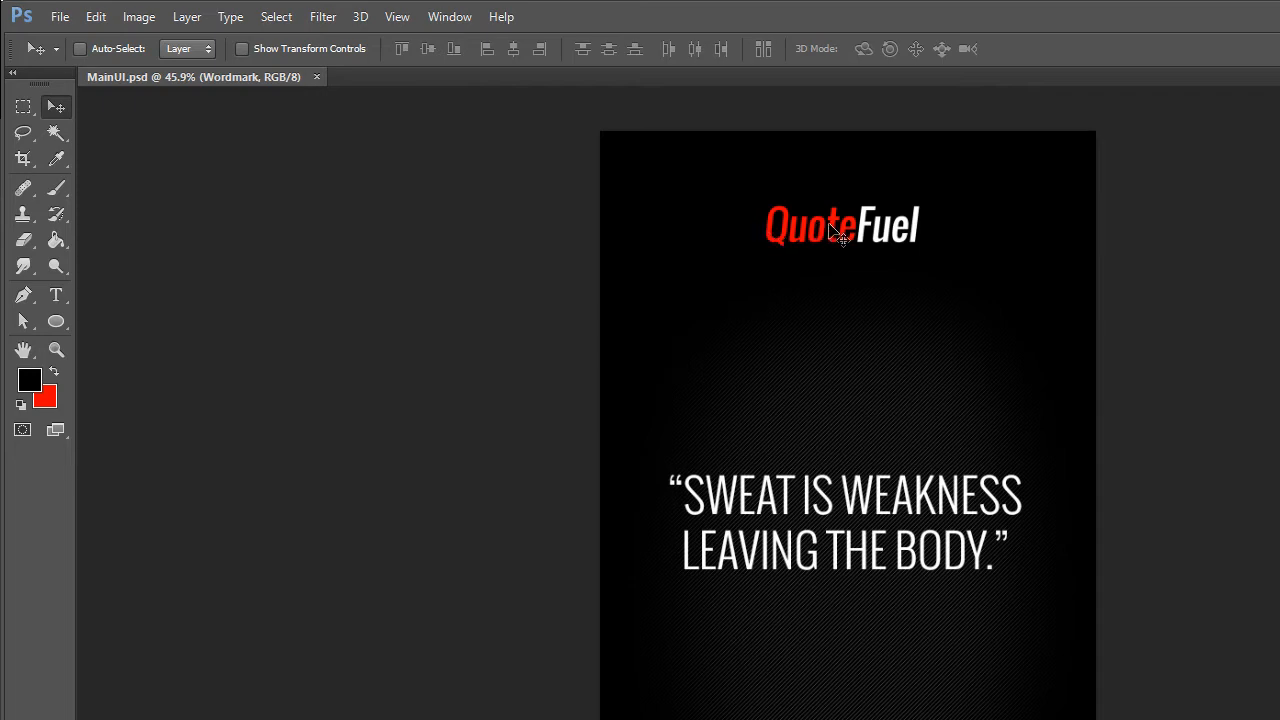
mouse_move(850, 380)
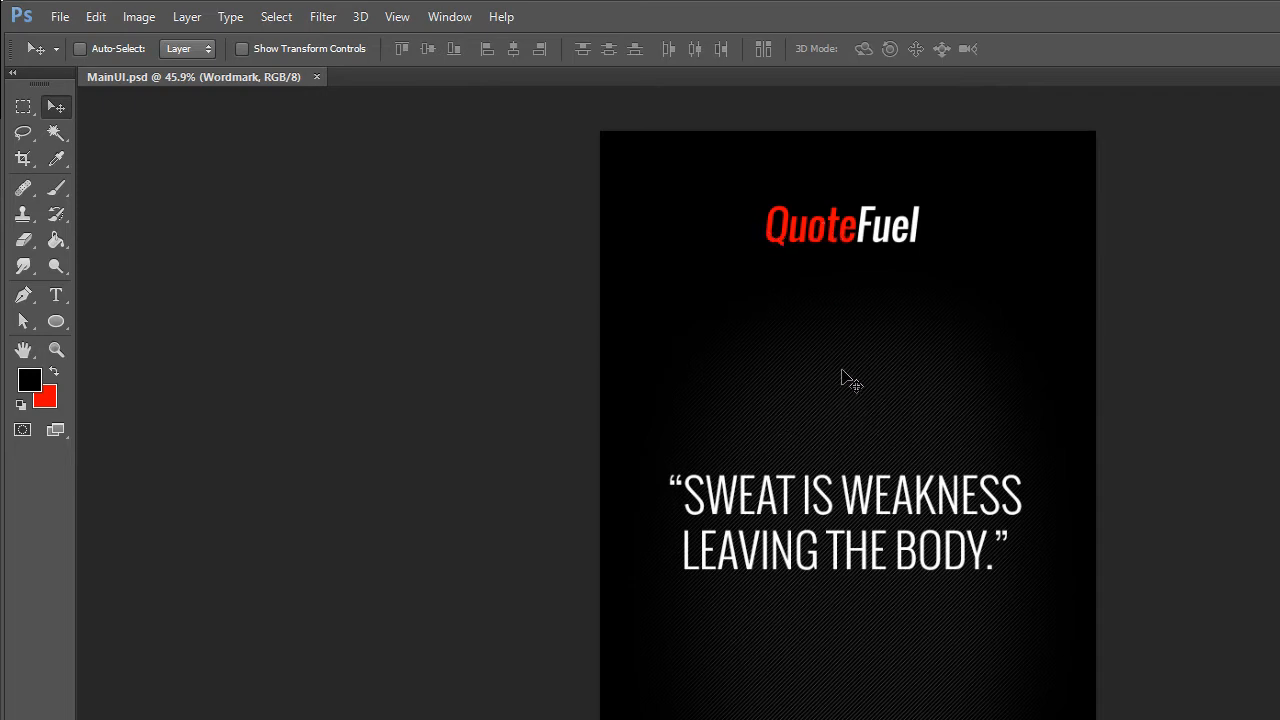
mouse_move(812, 444)
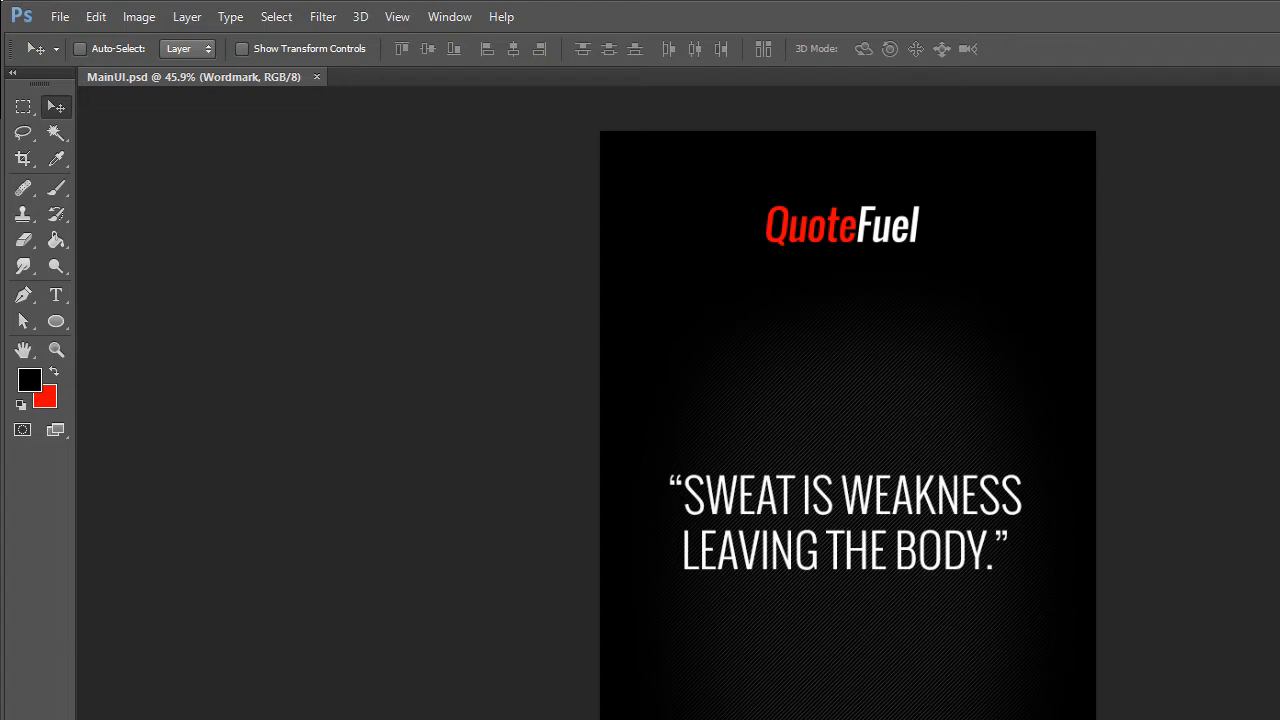
mouse_move(814, 516)
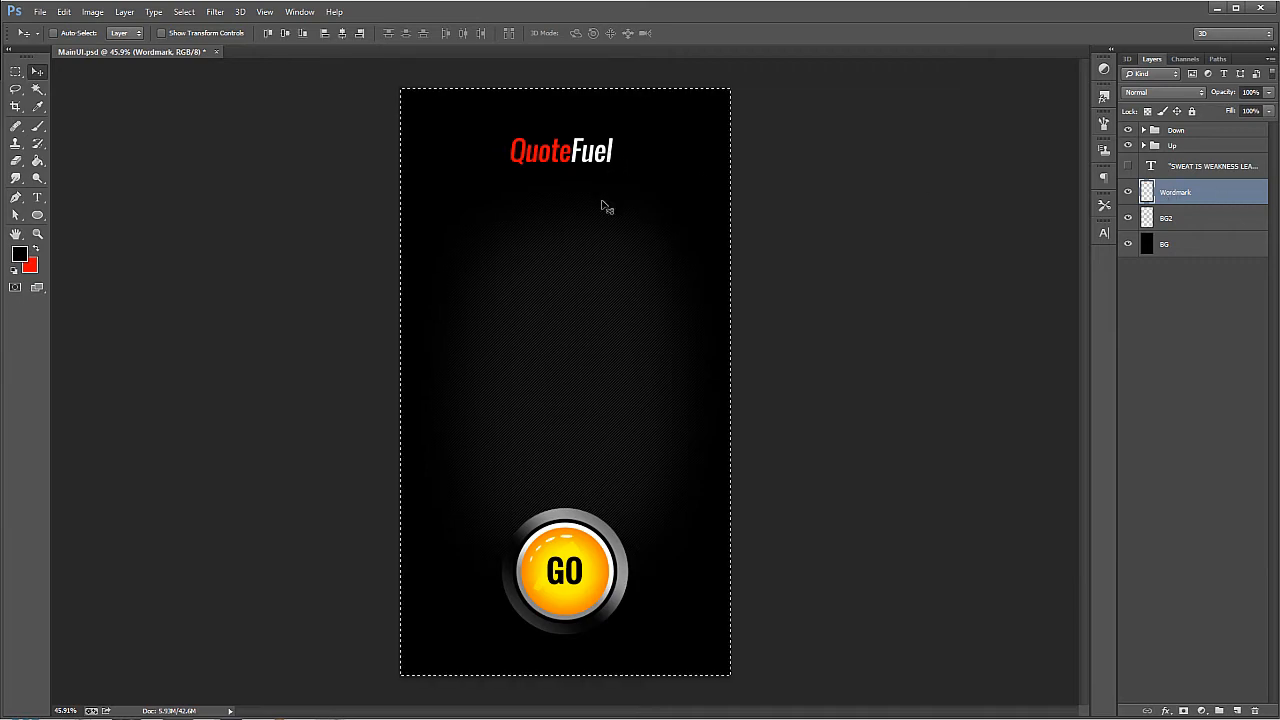
click(40, 12)
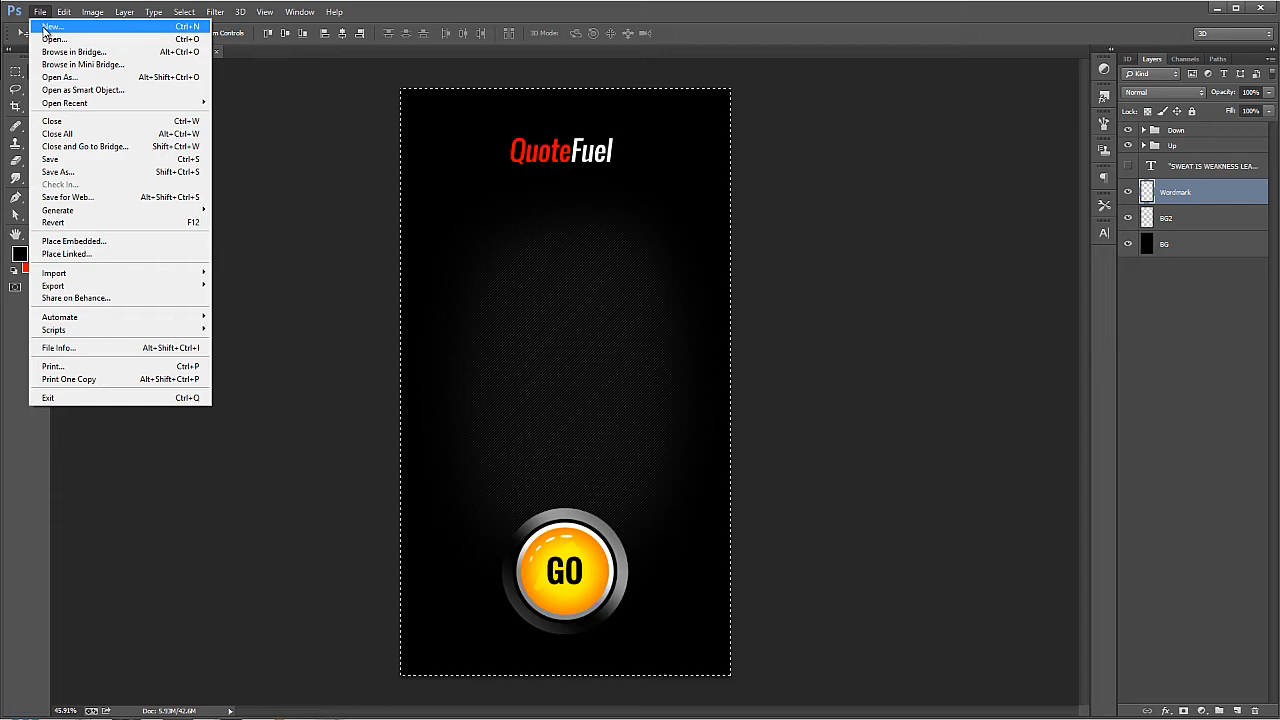
Step: Create a new transparent clipboard-sized 333×87 document for the wordmark
click(52, 28)
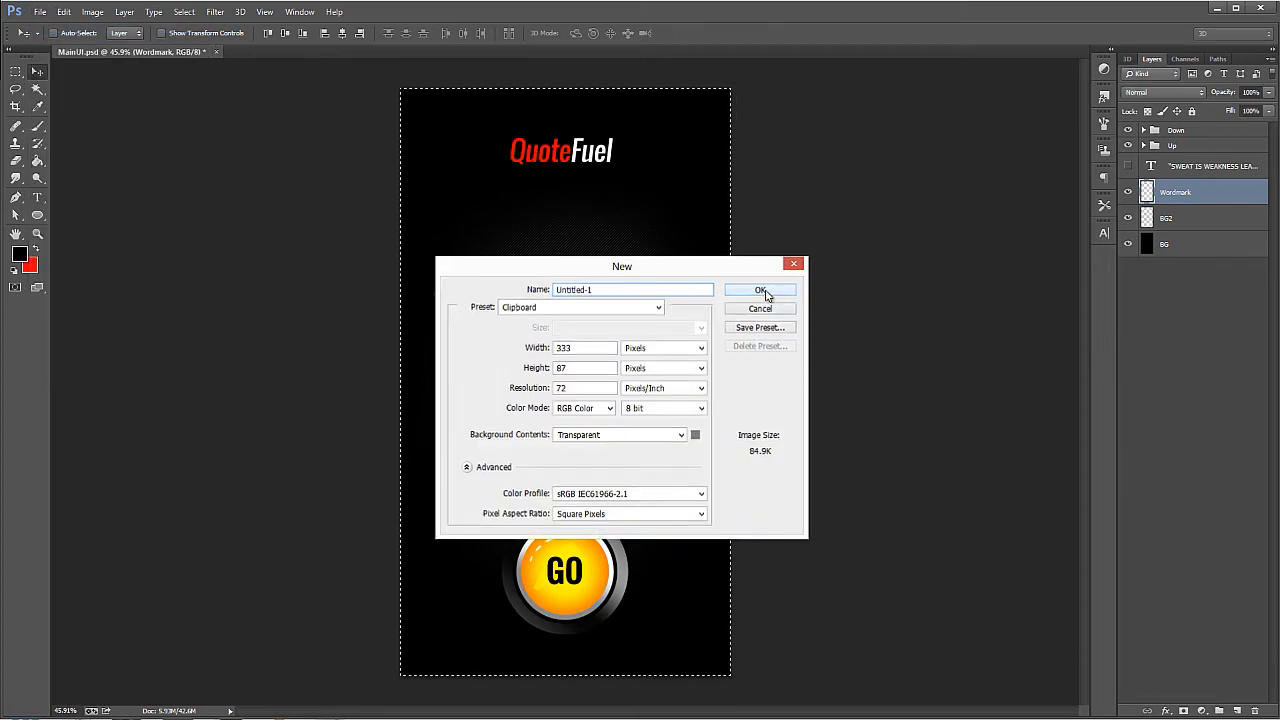
click(760, 290)
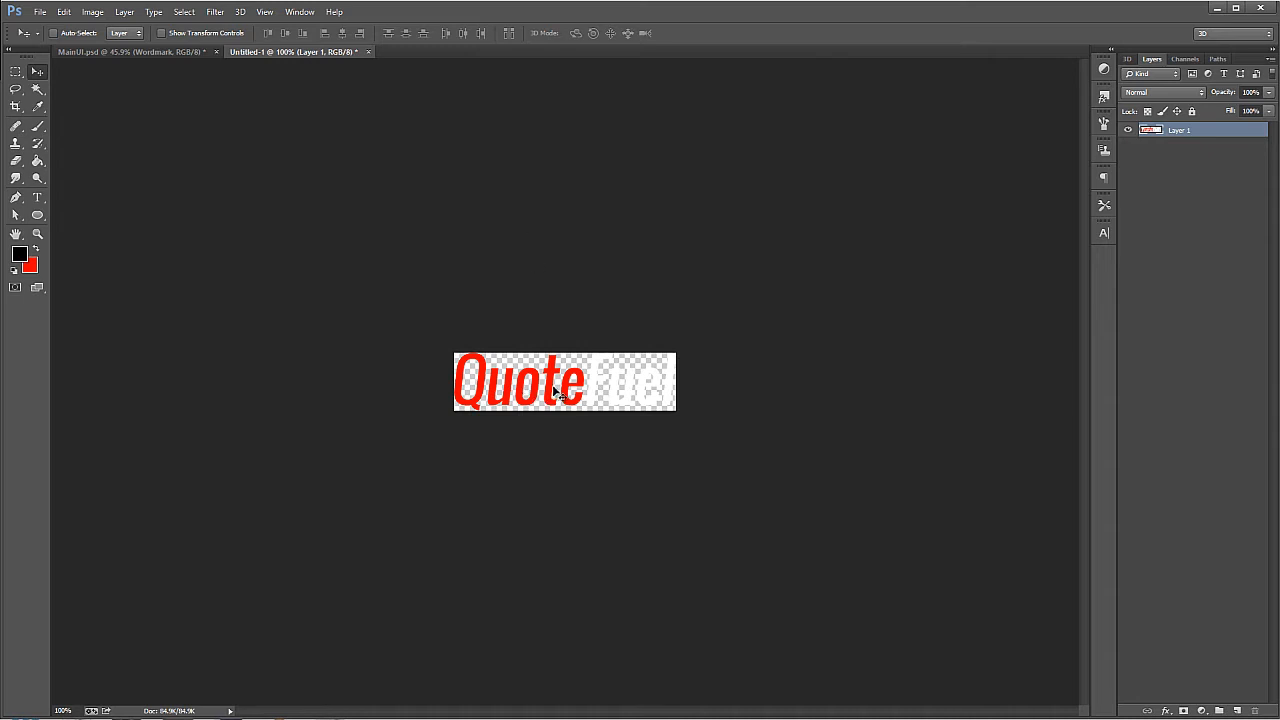
mouse_move(112, 52)
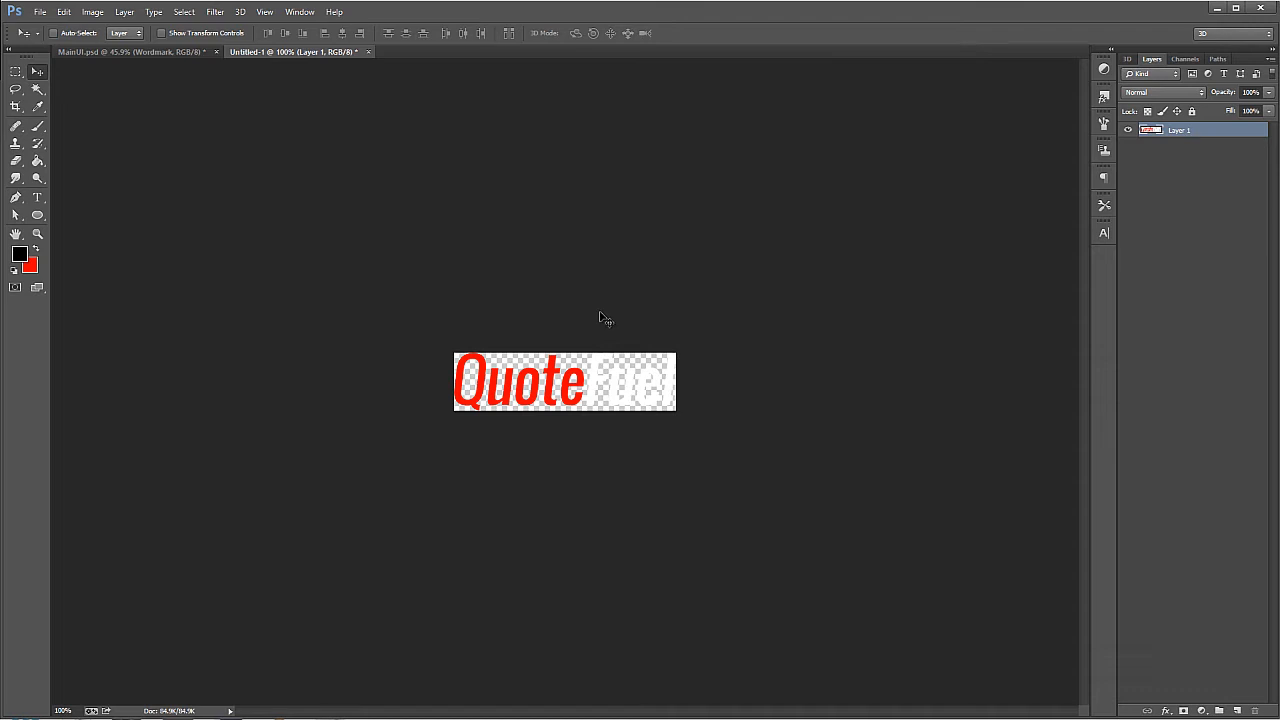
mouse_move(484, 232)
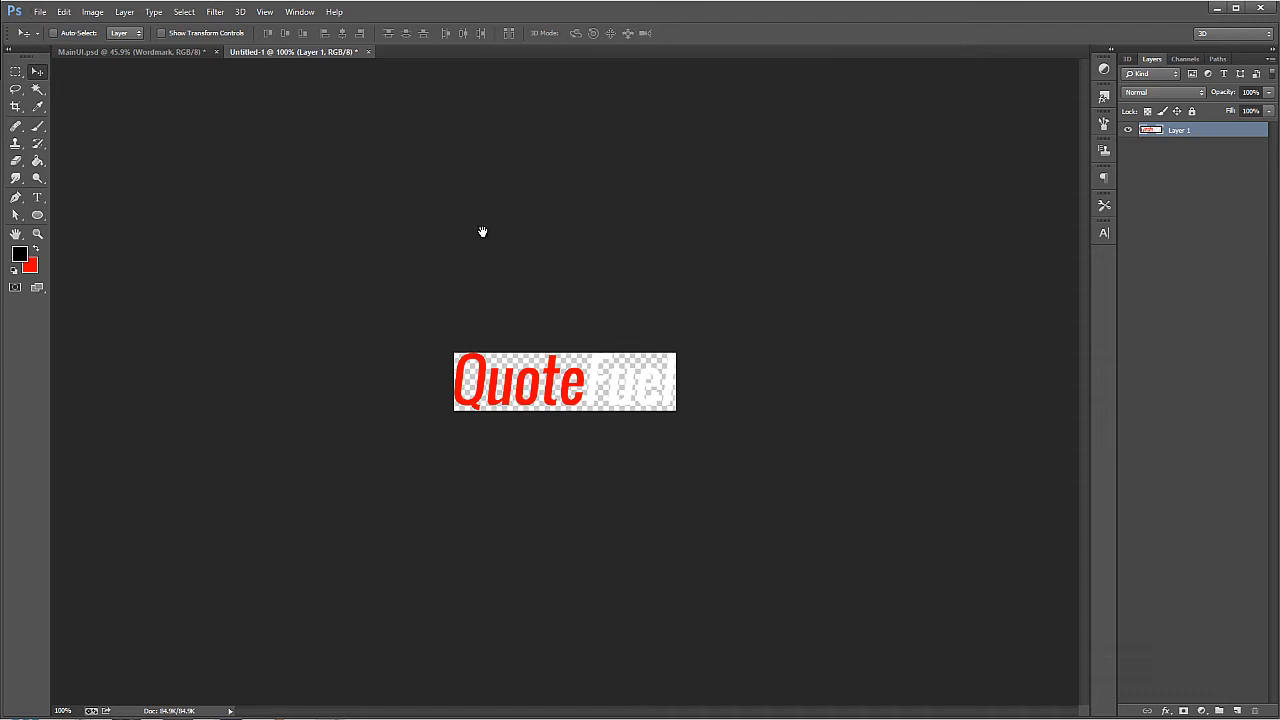
Step: Export the wordmark via Save for Web as logo.png into the xxhdpi folder
click(40, 12)
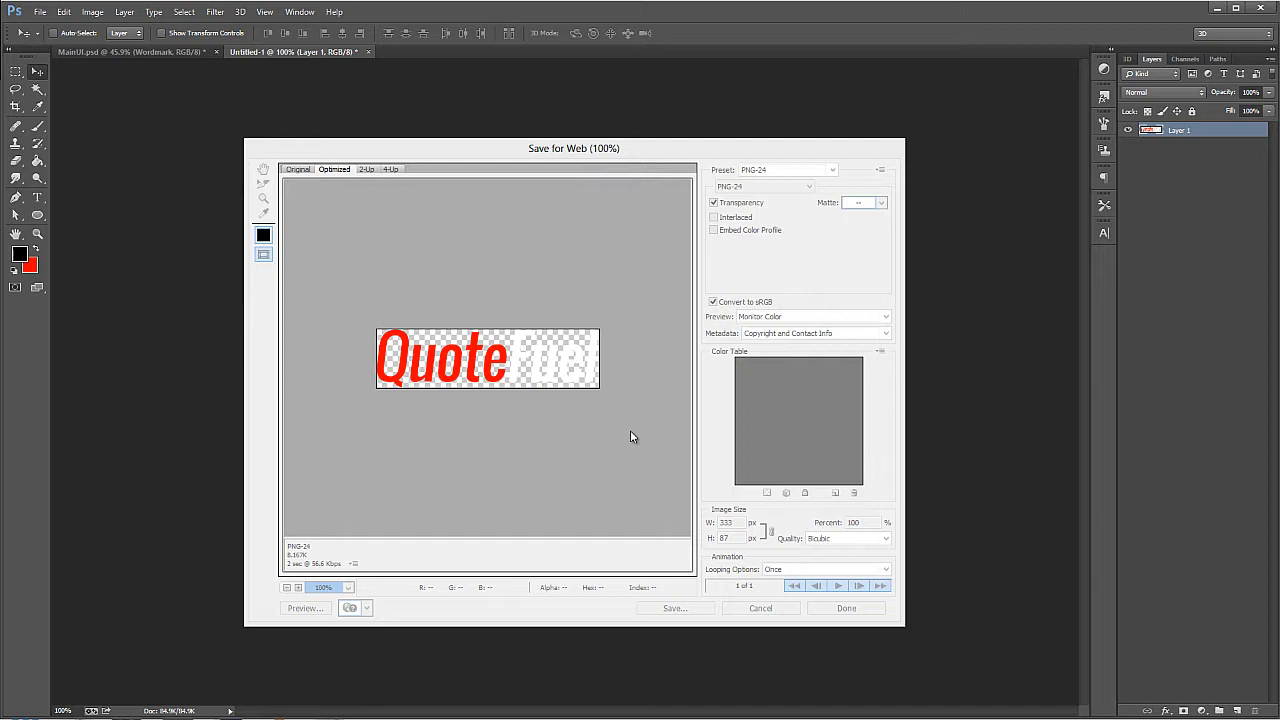
click(674, 608)
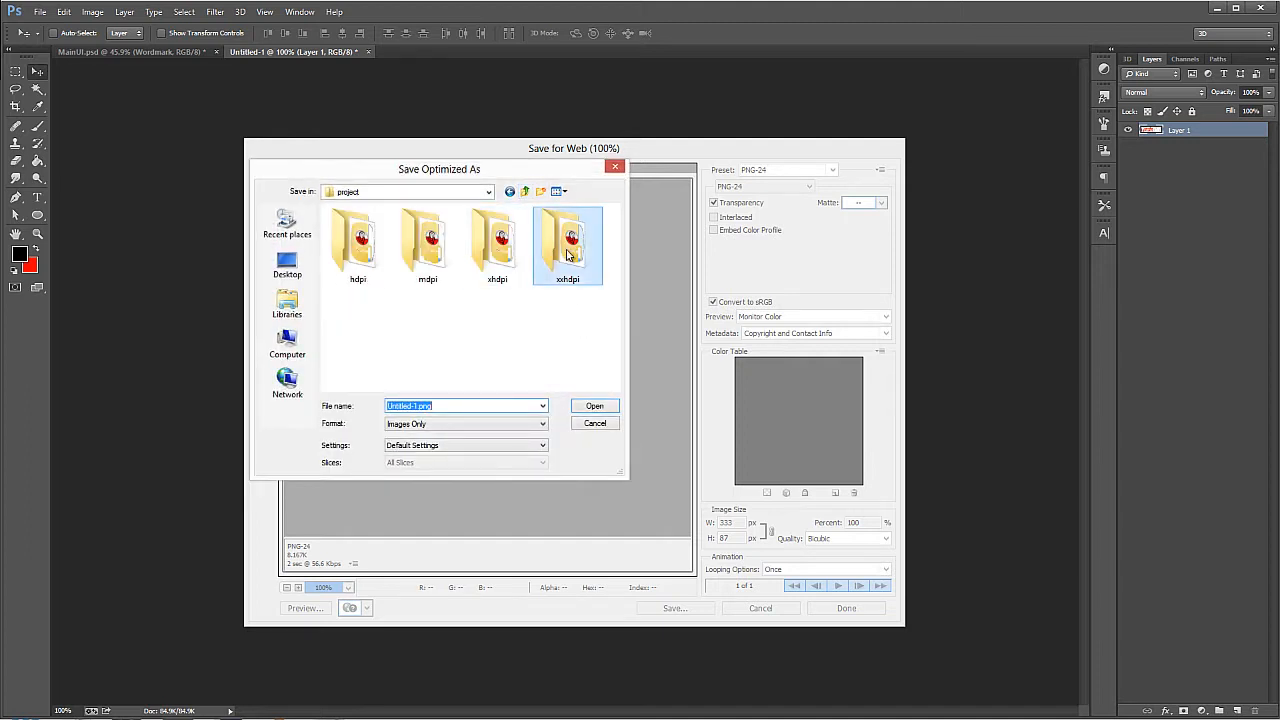
double_click(568, 240)
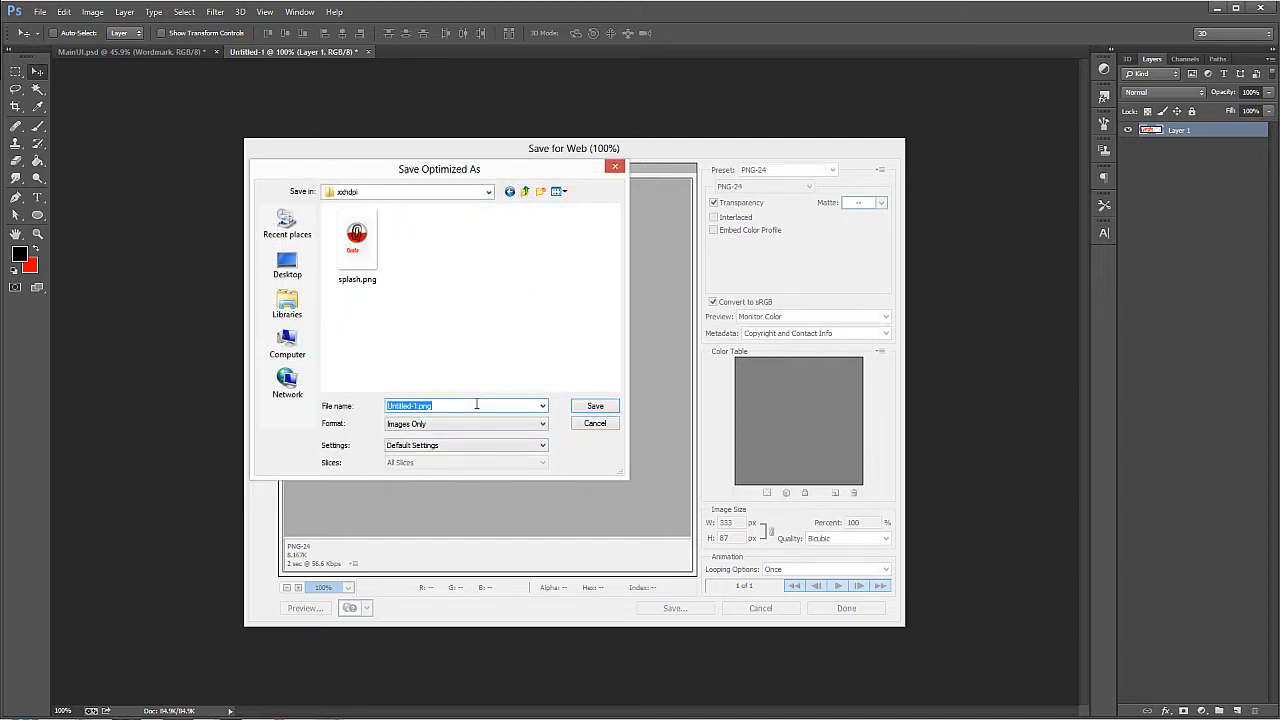
text(logo)
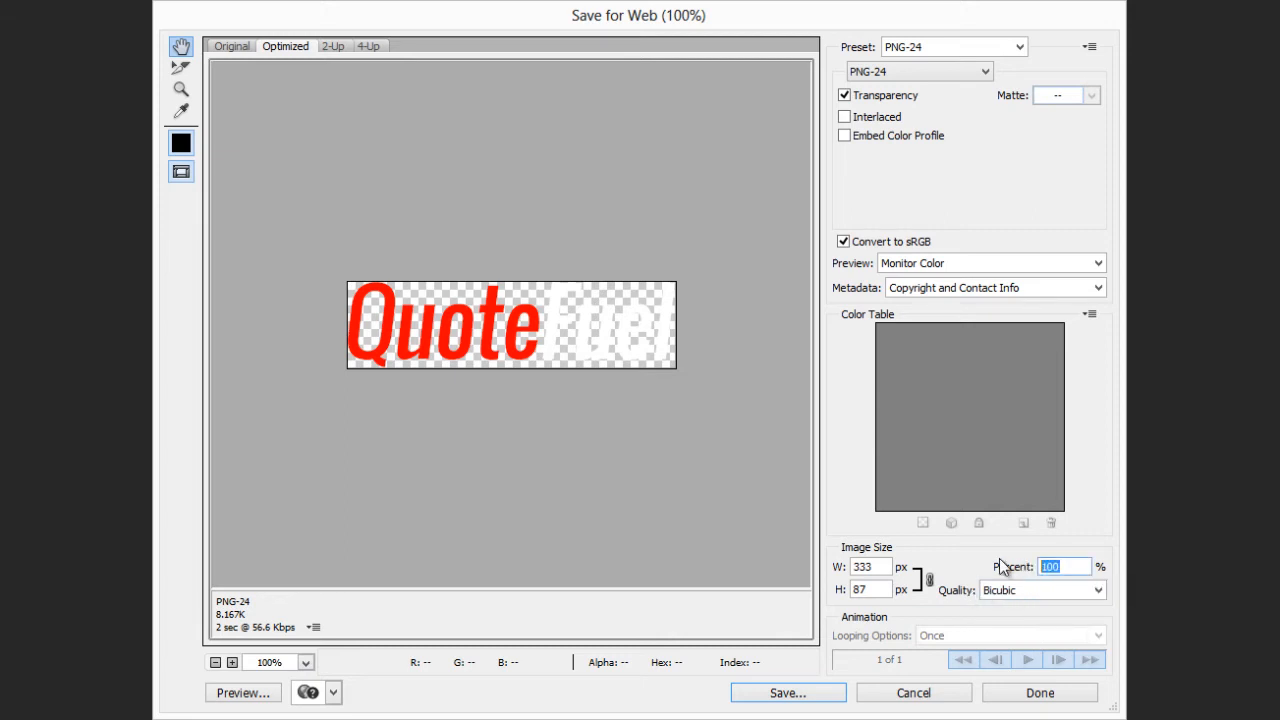
Step: Export the wordmark again at half size and as logo into the mdpi folder
click(788, 692)
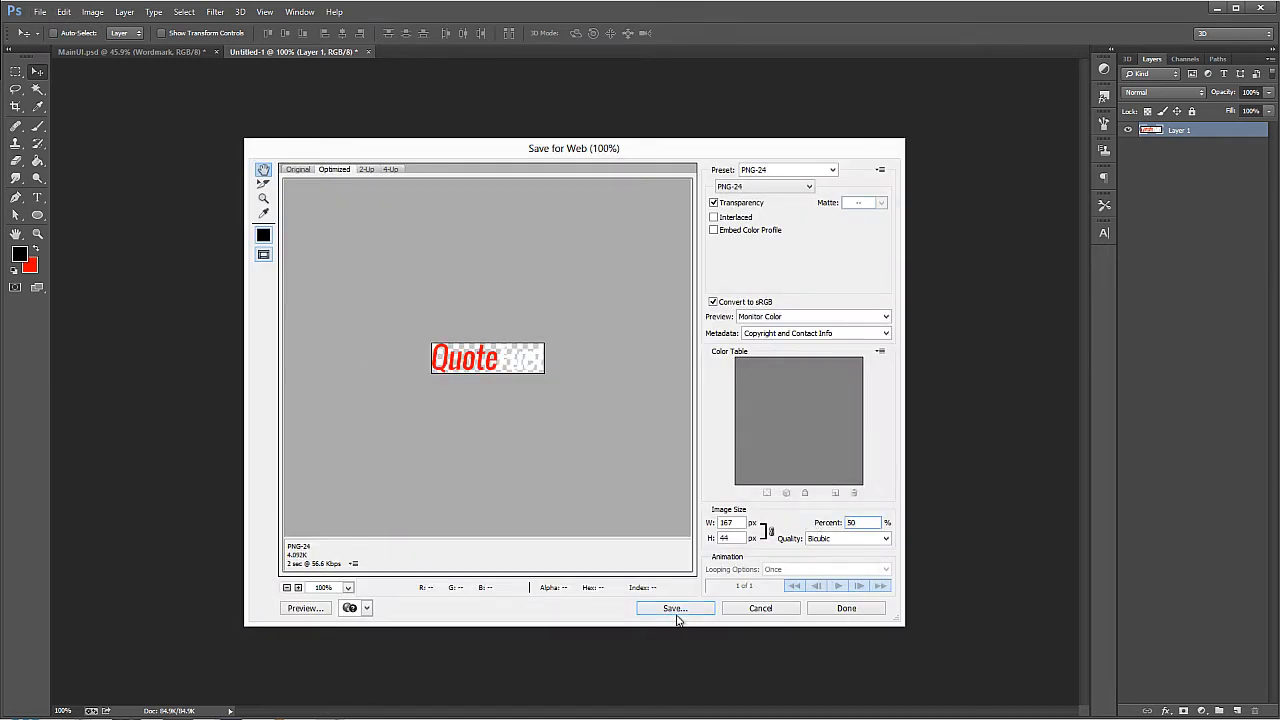
click(674, 608)
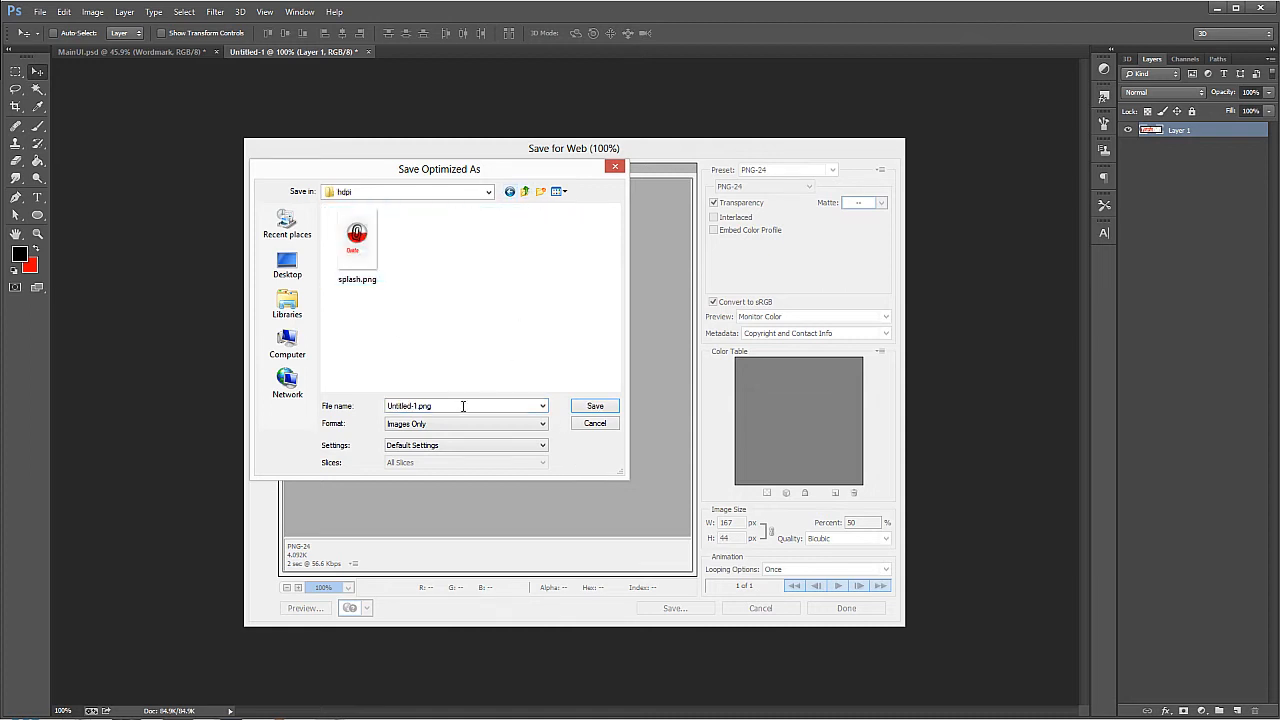
click(594, 424)
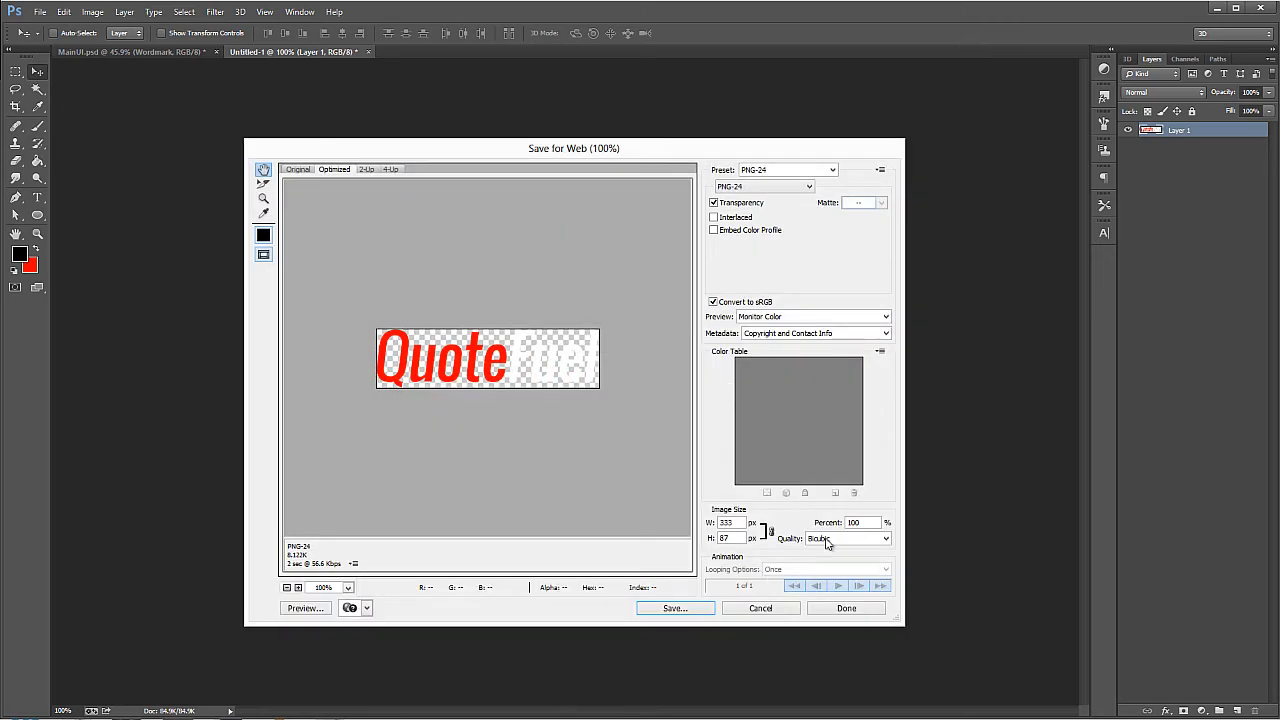
click(674, 608)
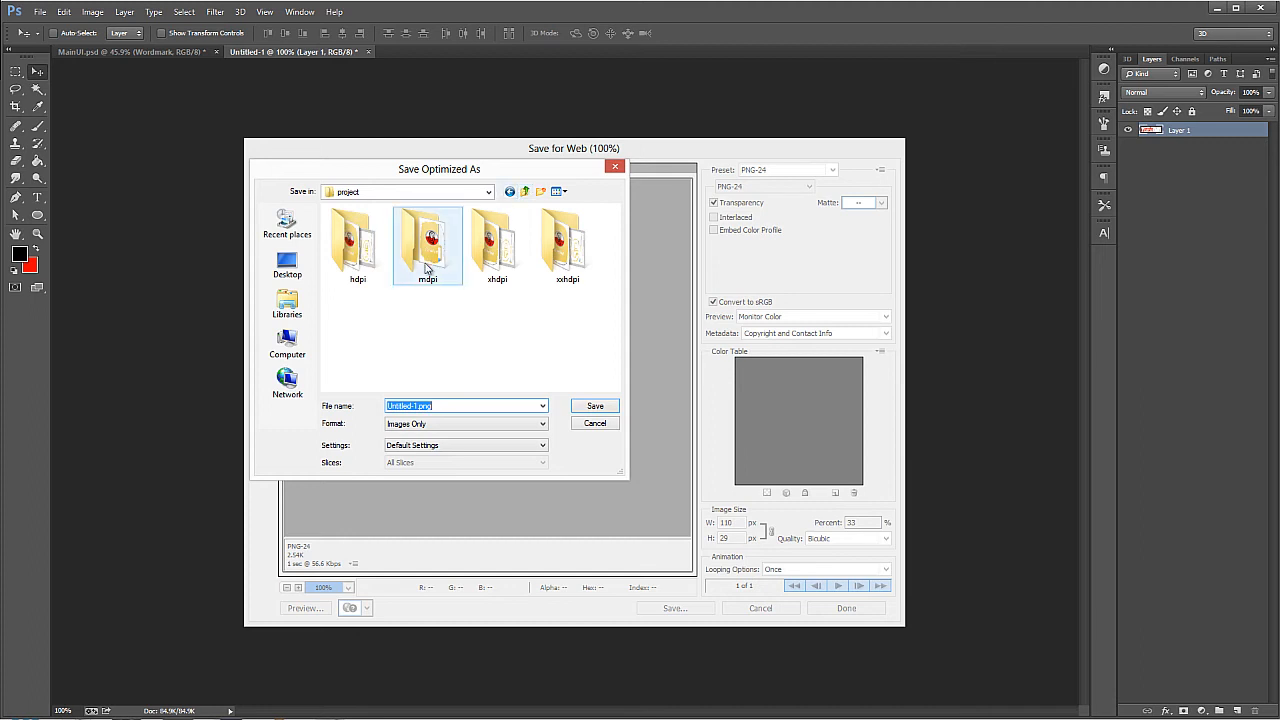
double_click(428, 244)
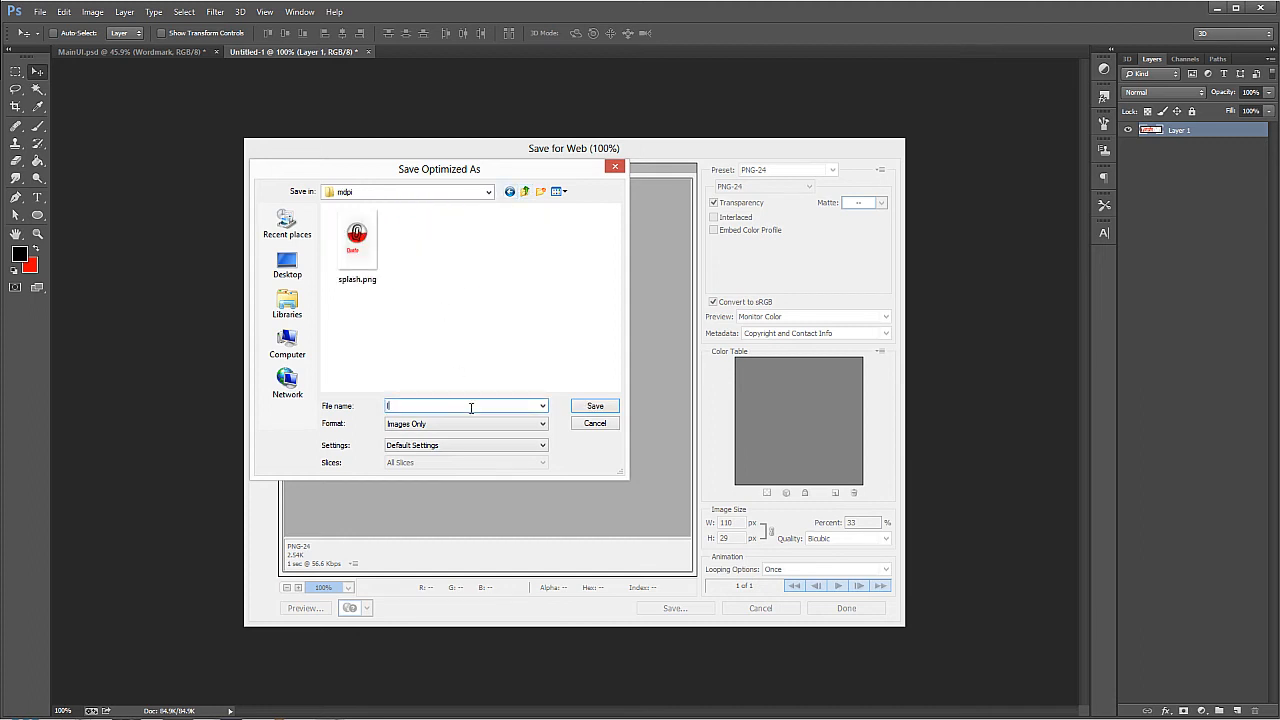
click(594, 422)
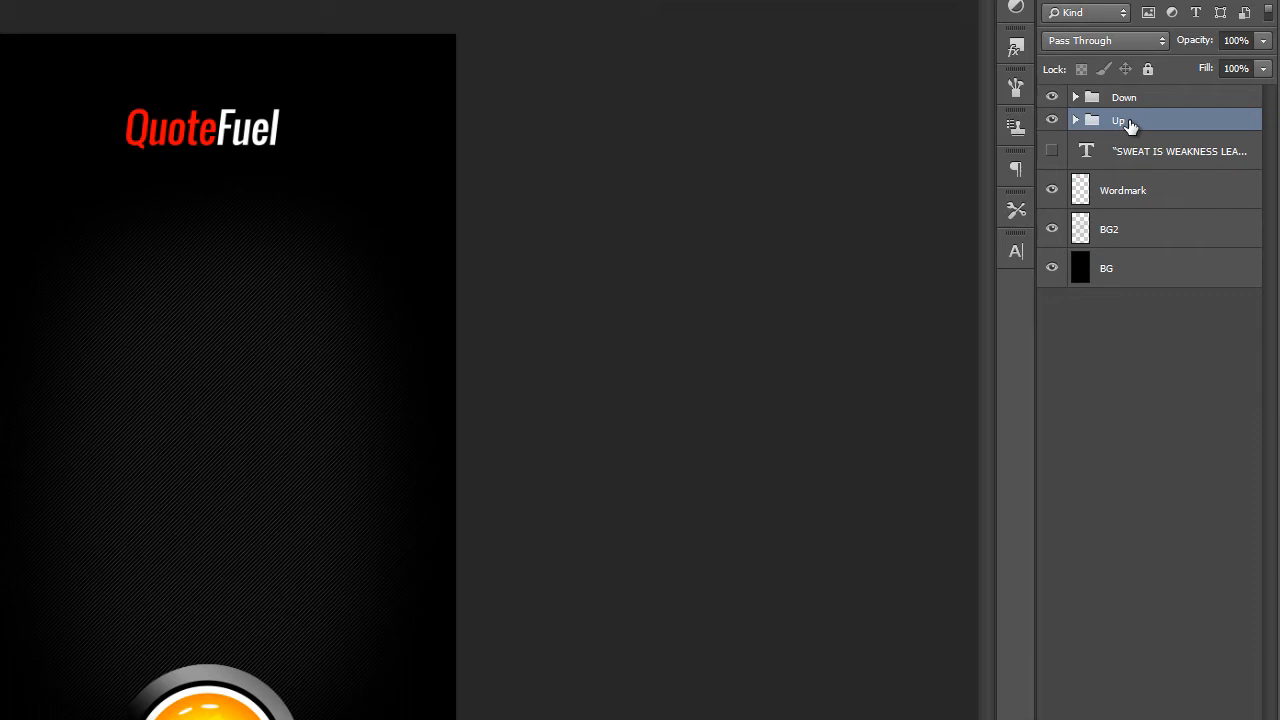
mouse_move(1128, 122)
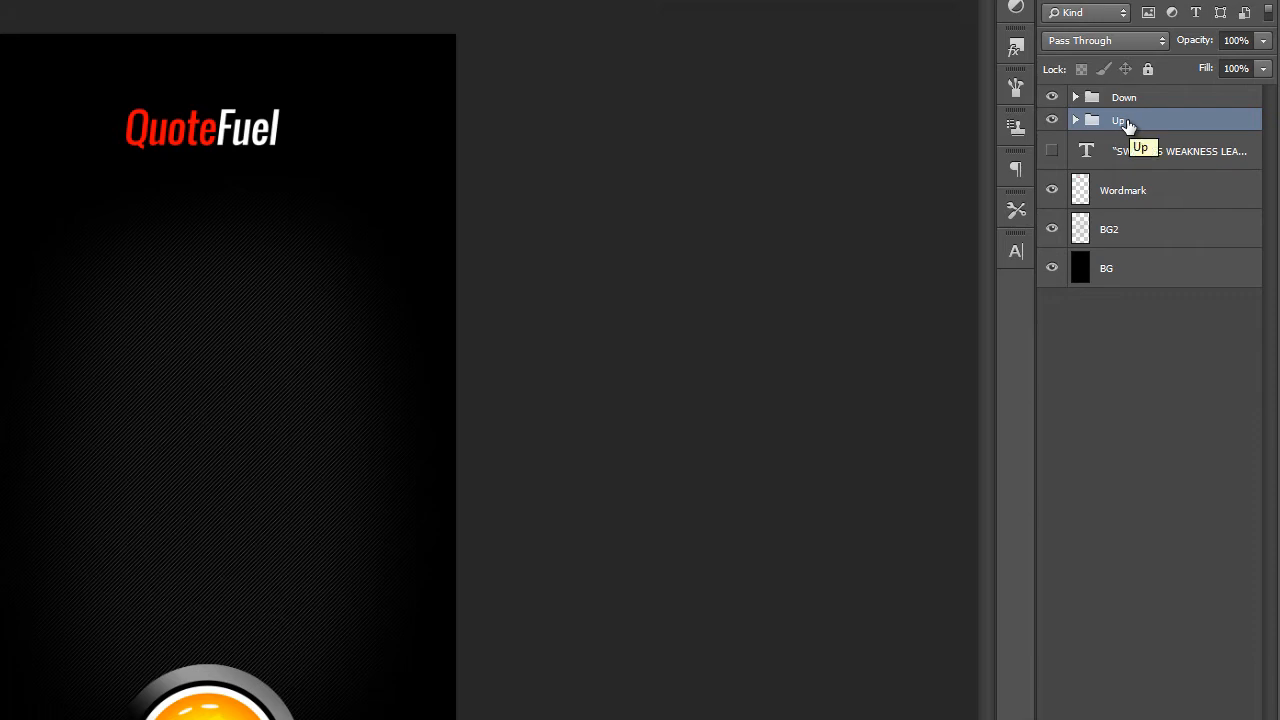
mouse_move(1128, 124)
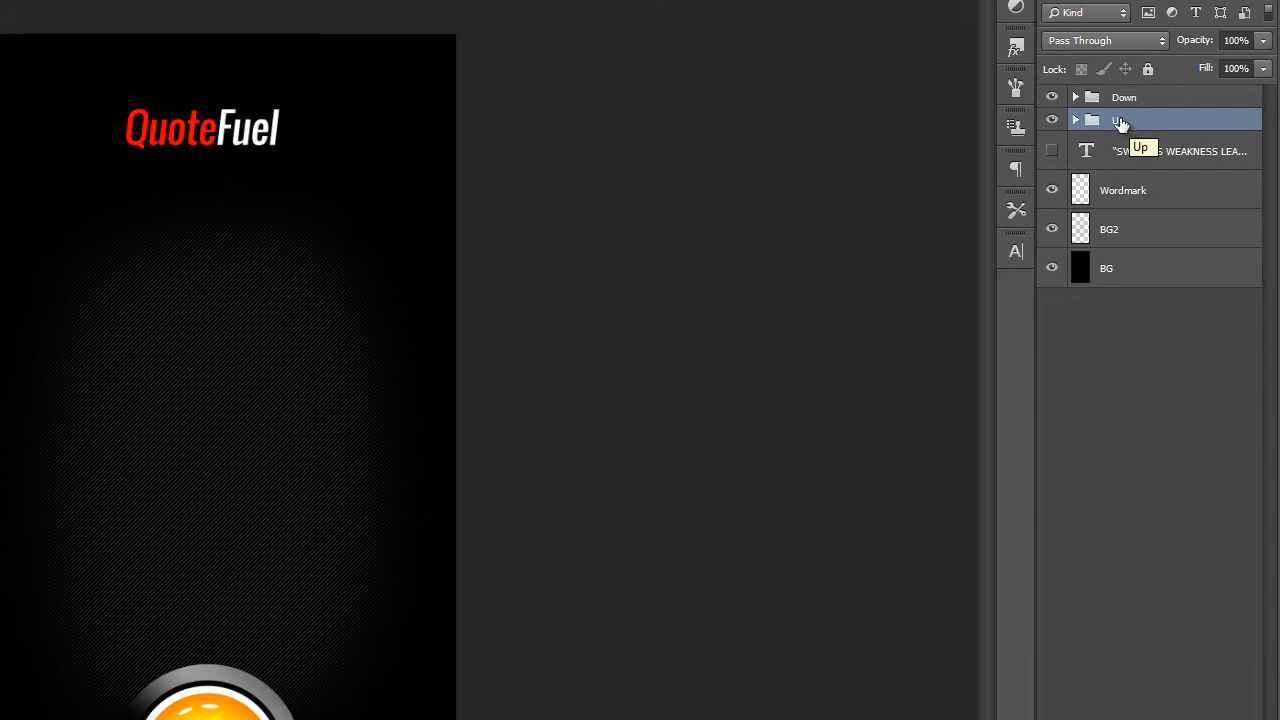
Step: Group and duplicate the Up/Down states, keep a hidden 'Button' group, and merge the copies
click(1124, 96)
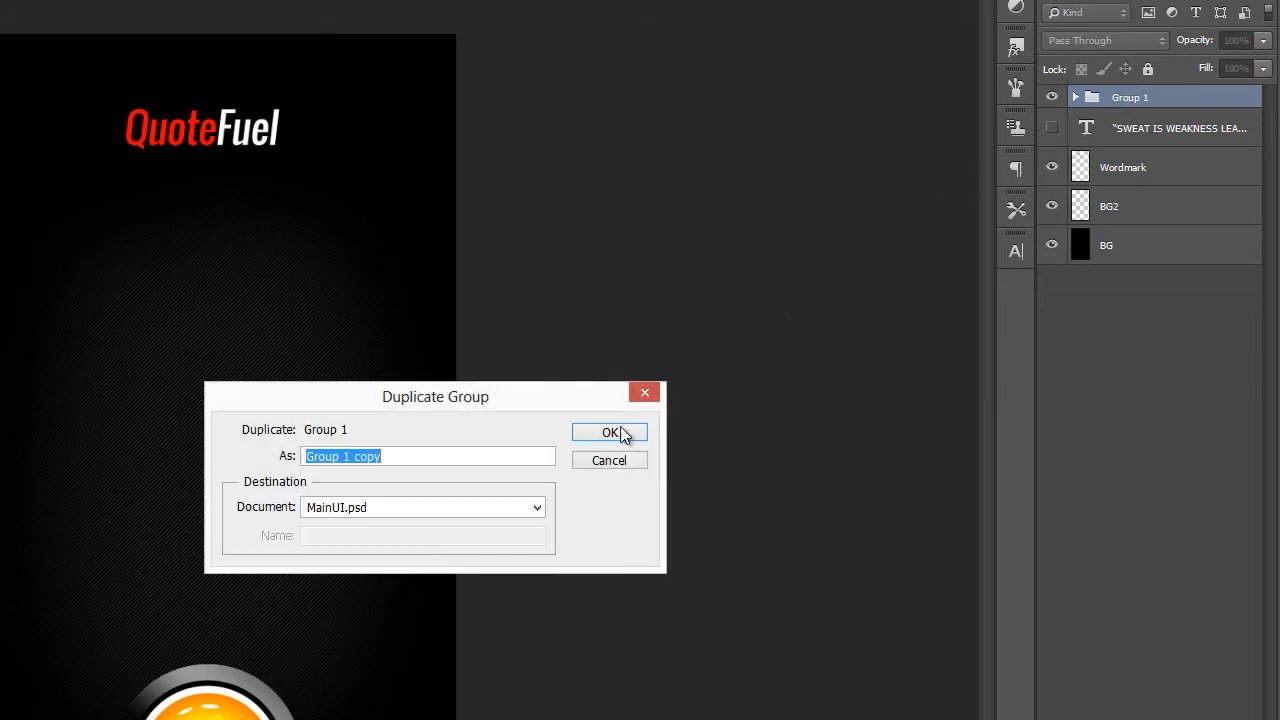
click(612, 432)
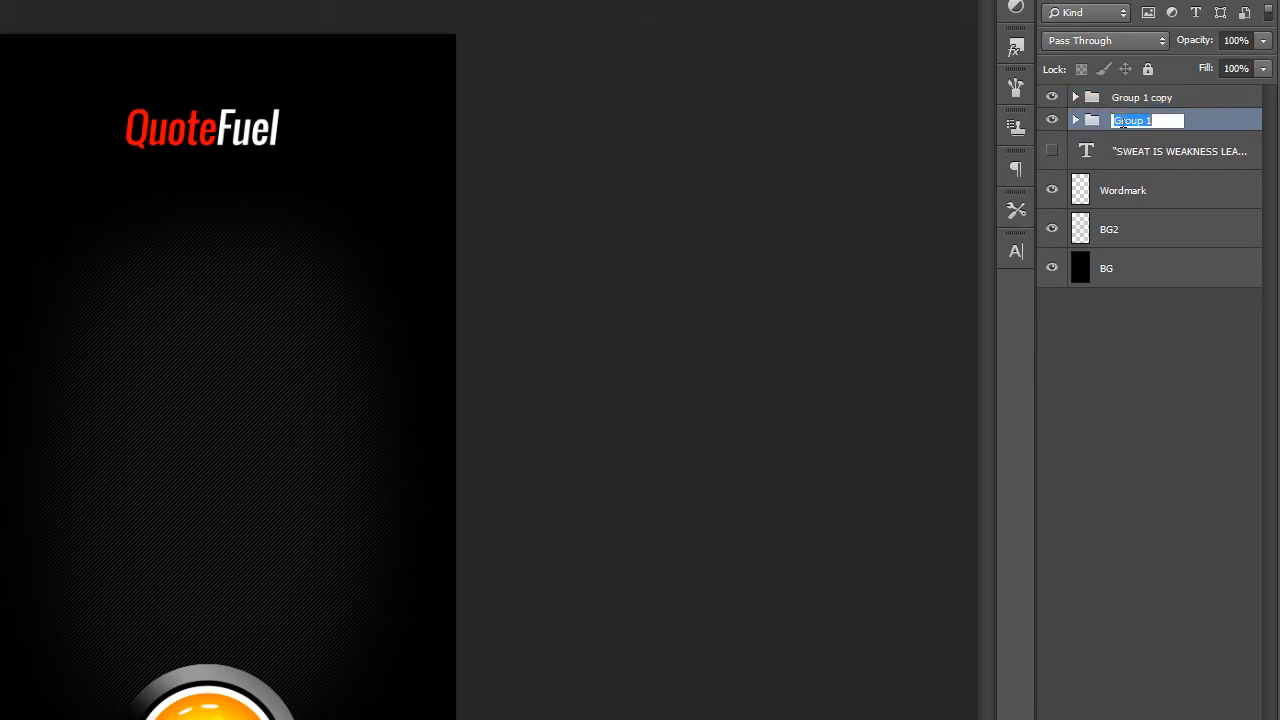
text(Button)
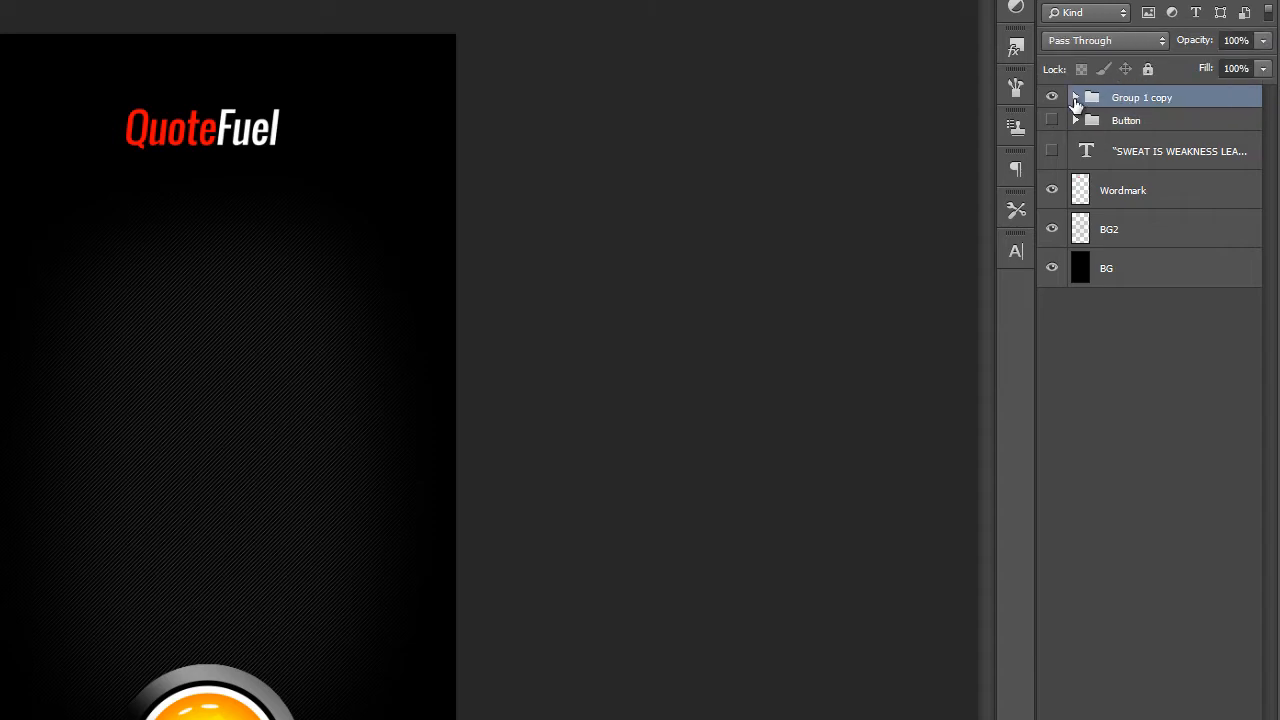
right_click(1140, 96)
text(Up)
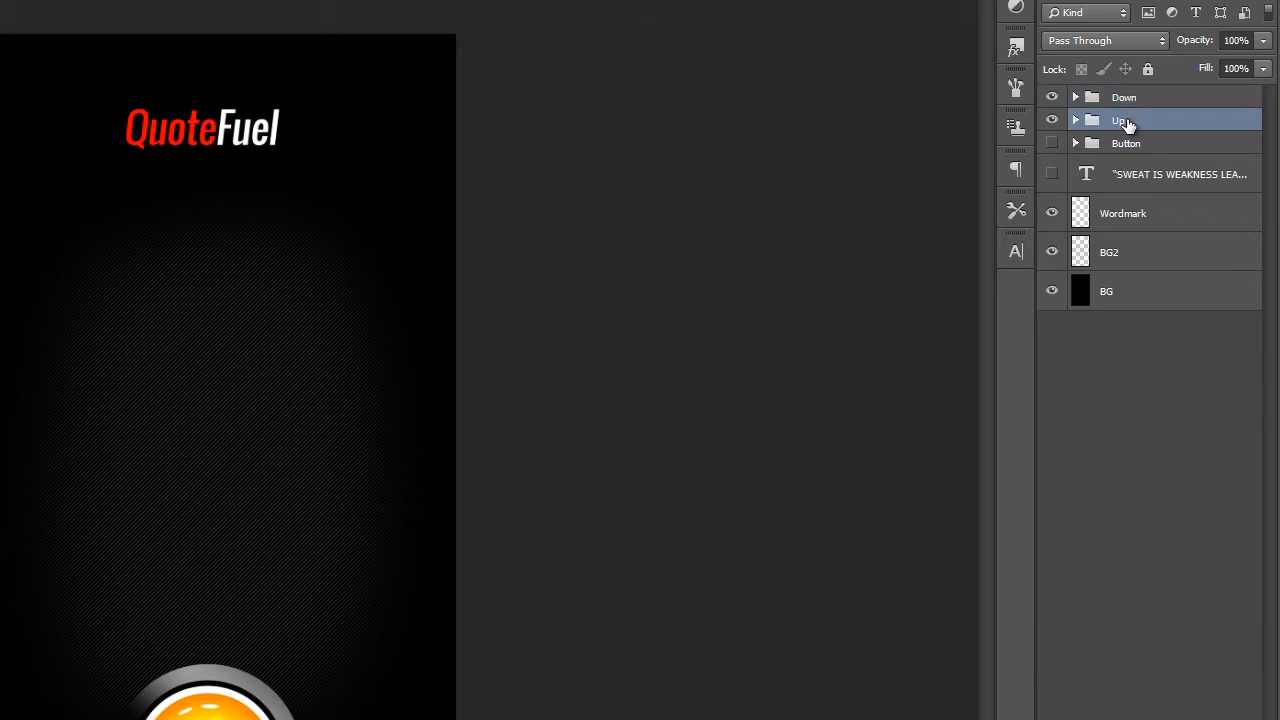
mouse_move(1120, 120)
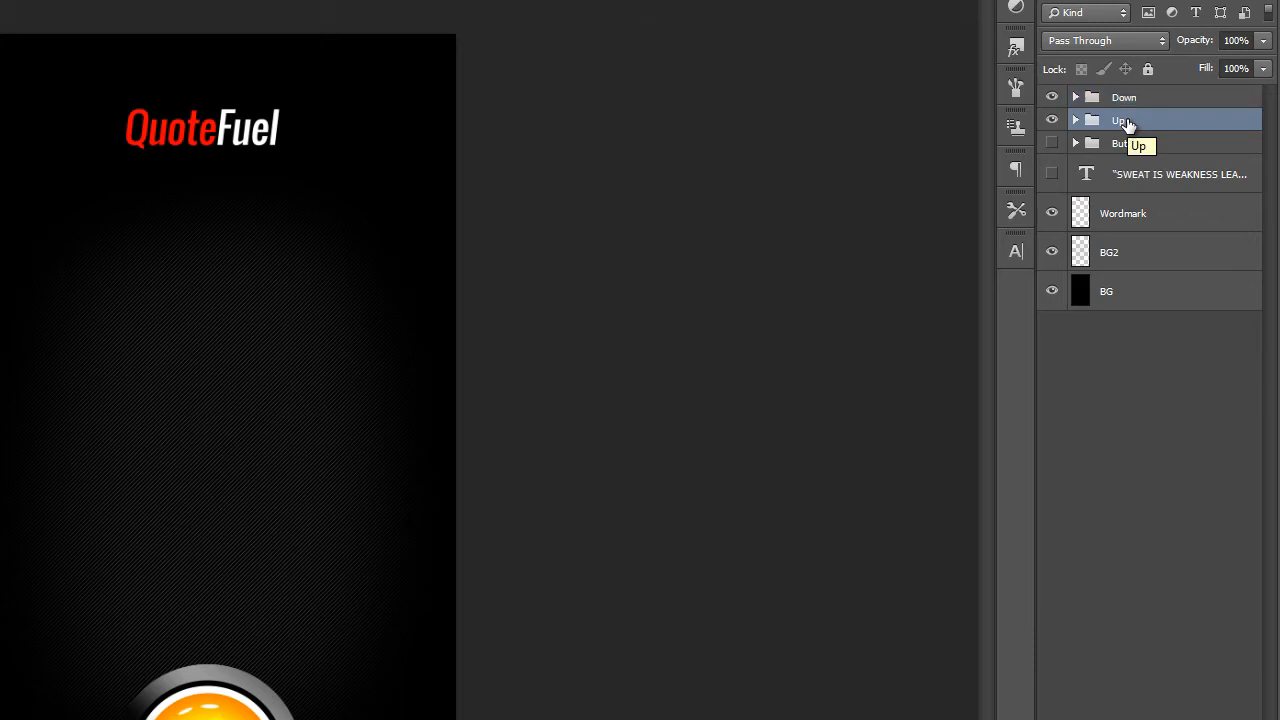
mouse_move(1124, 124)
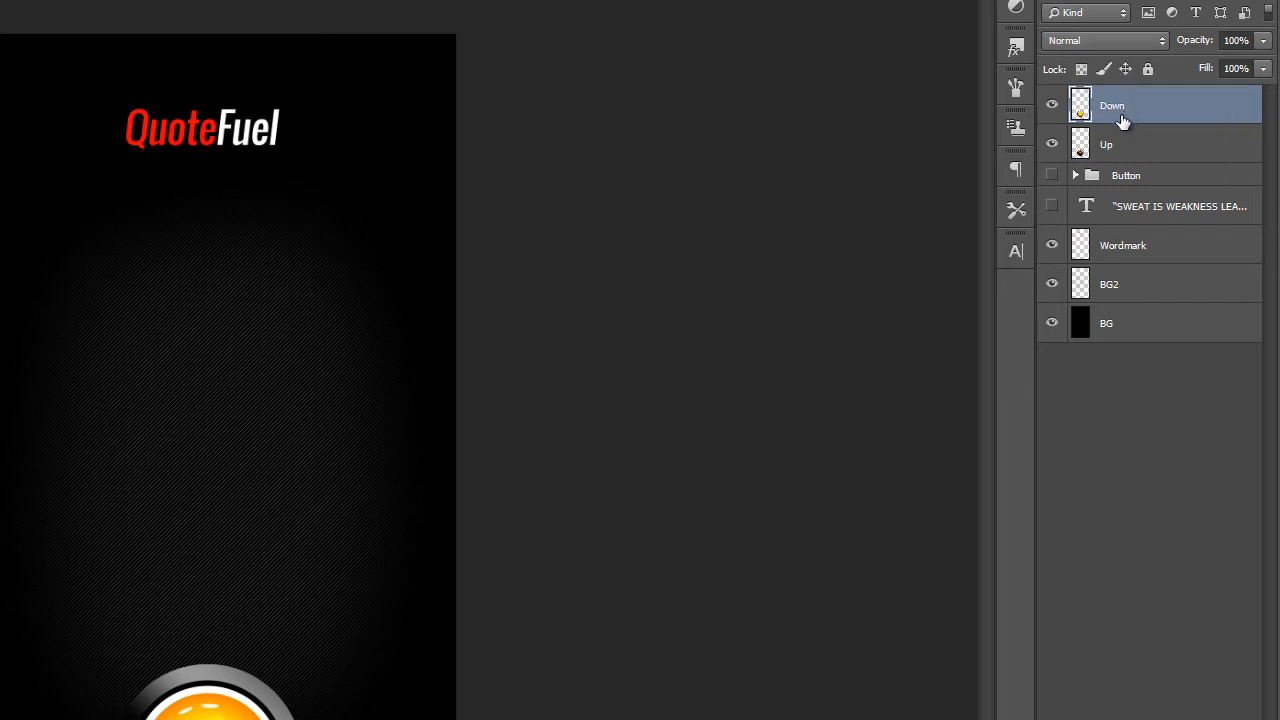
click(1106, 144)
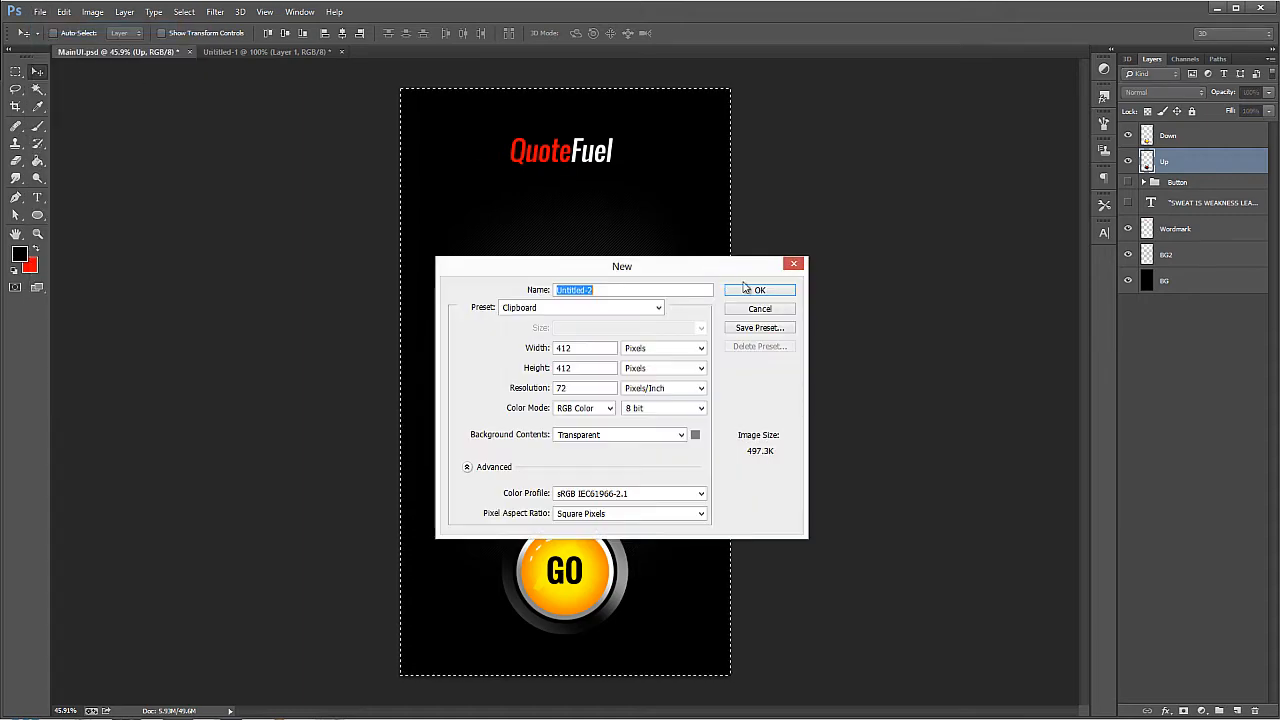
Step: Create a new 412×412 transparent clipboard-sized document for the GO button
click(760, 290)
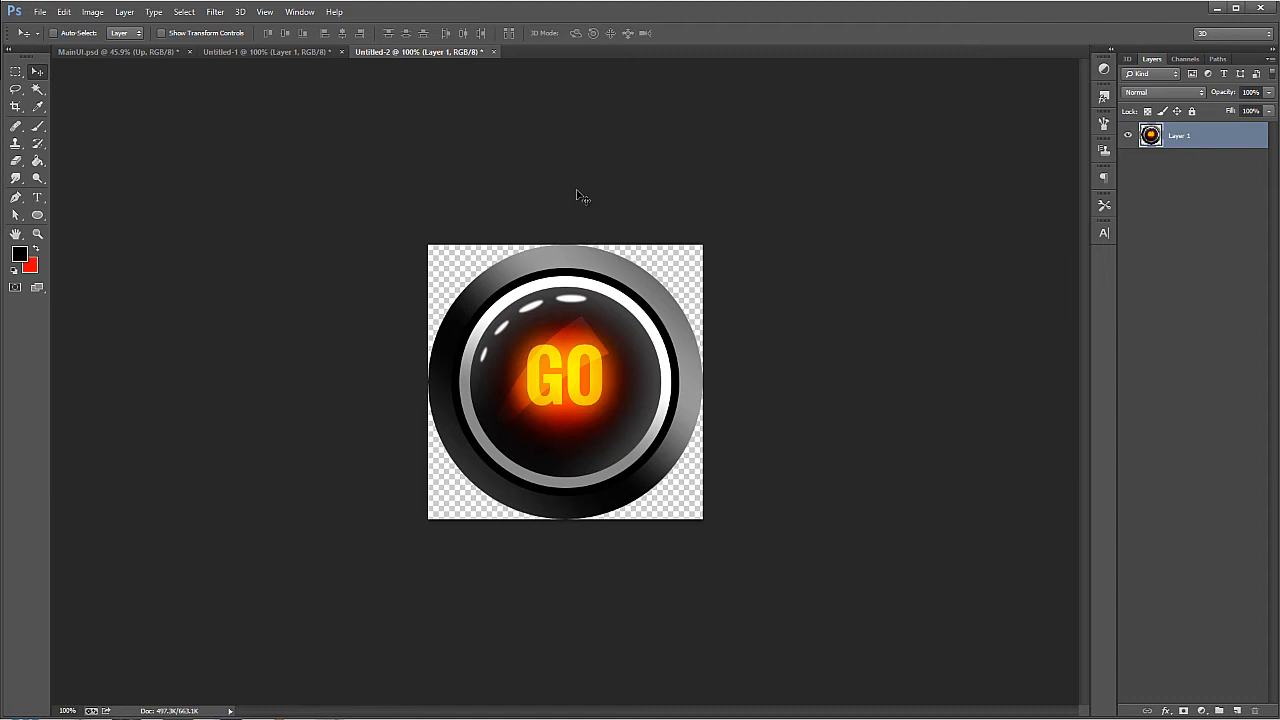
mouse_move(530, 364)
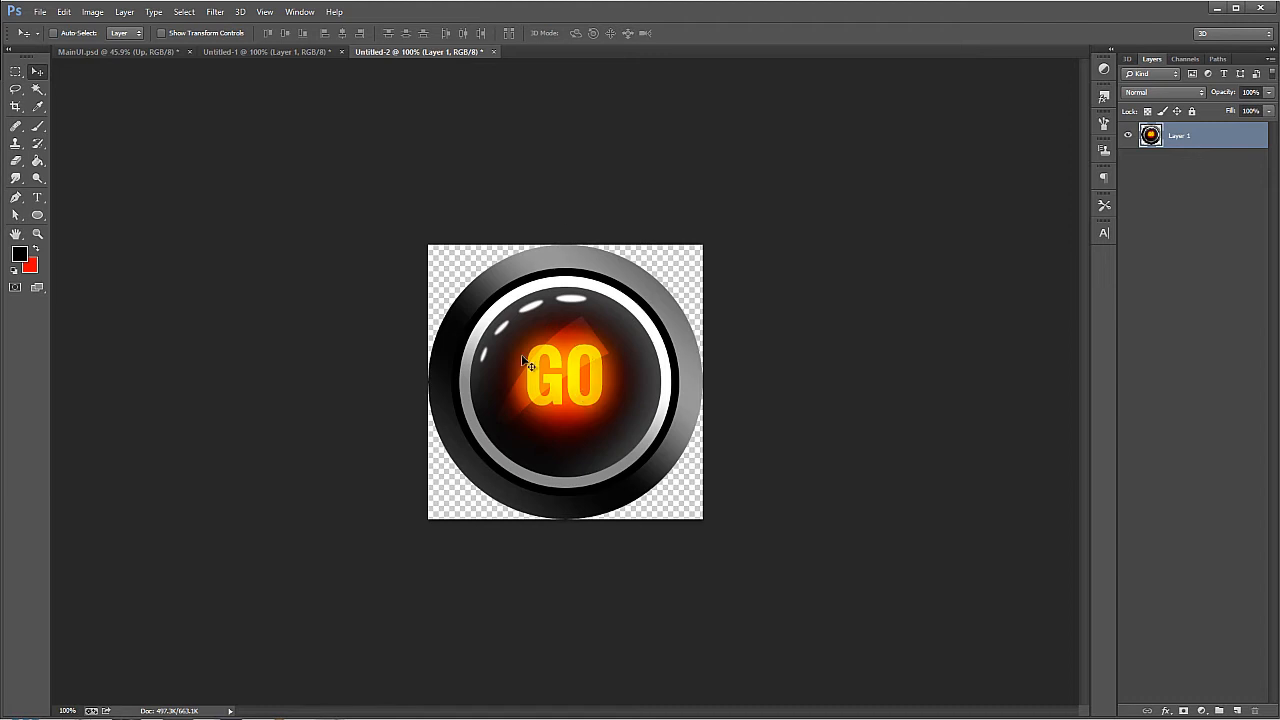
mouse_move(608, 308)
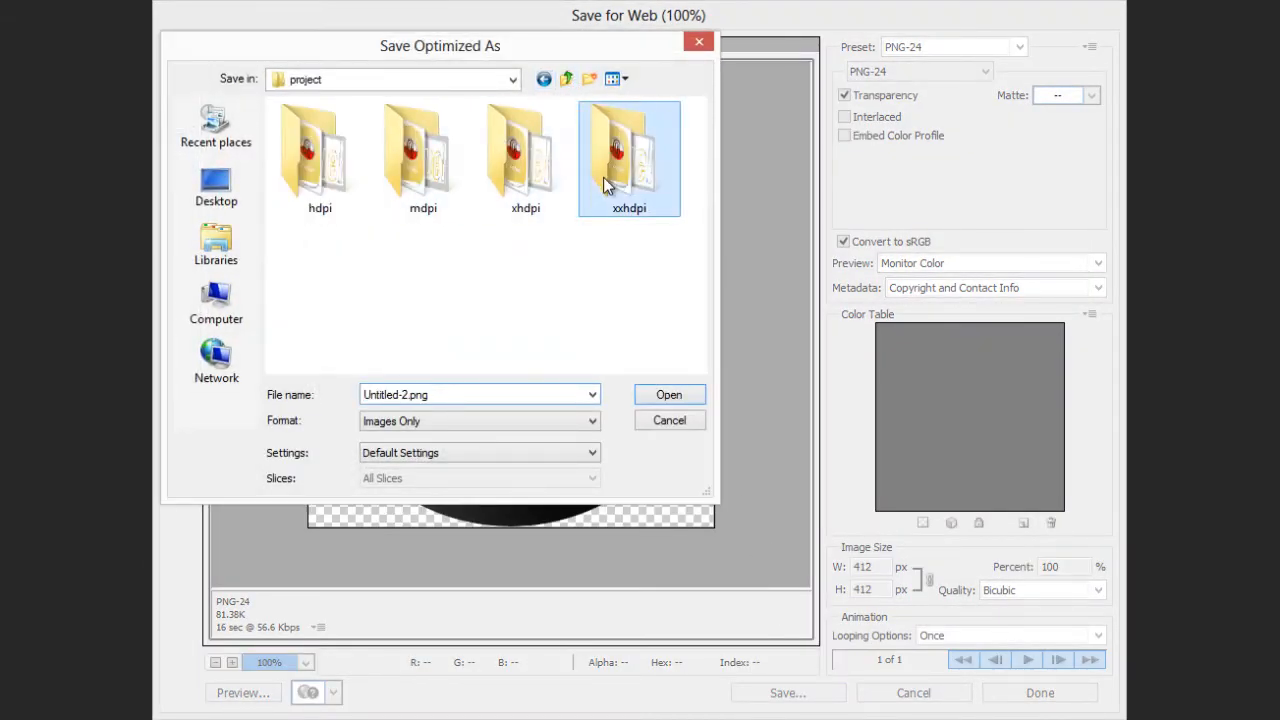
Step: Export the glowing button as buttonup.png to xxhdpi at full size and to xhdpi at 66%
double_click(628, 158)
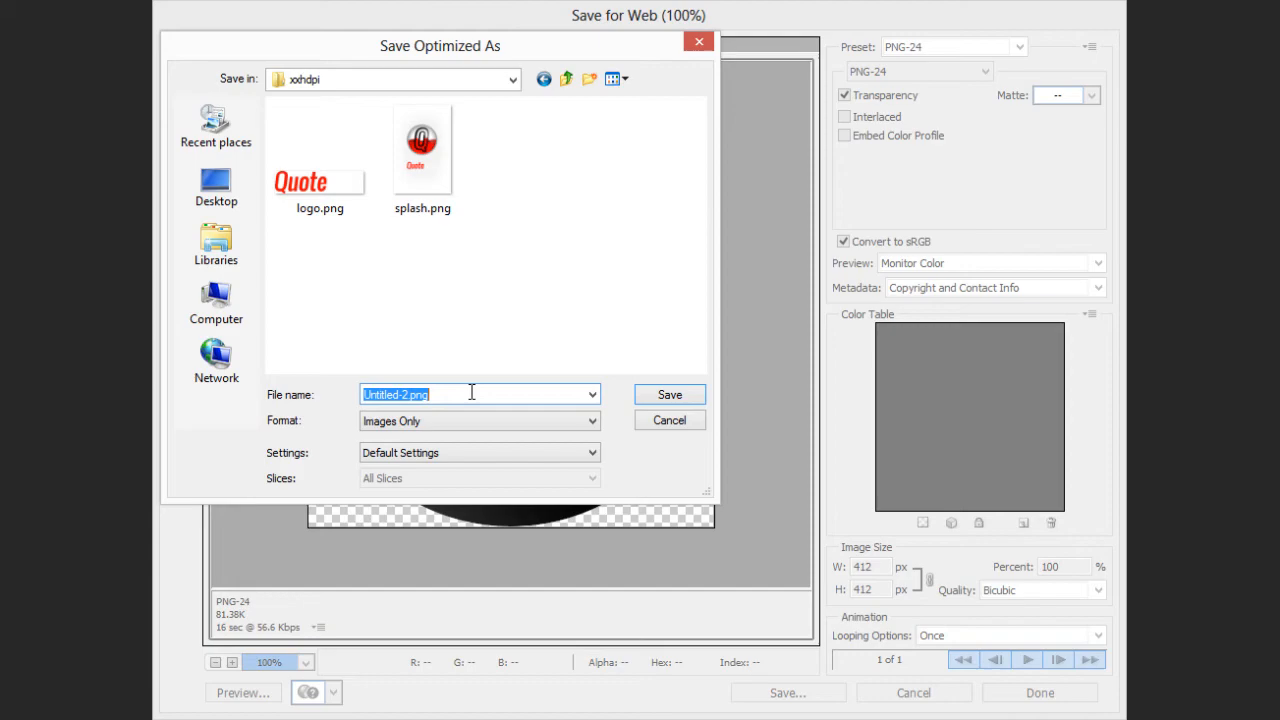
text(buttonup)
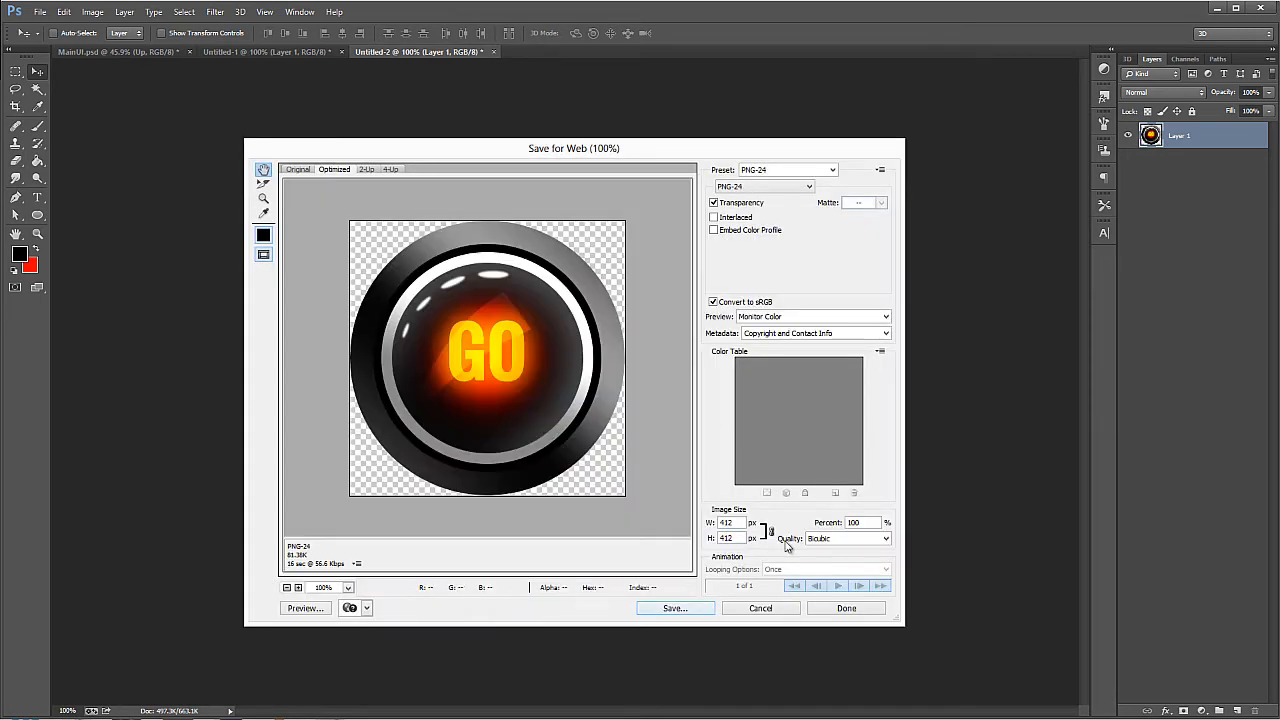
text(66)
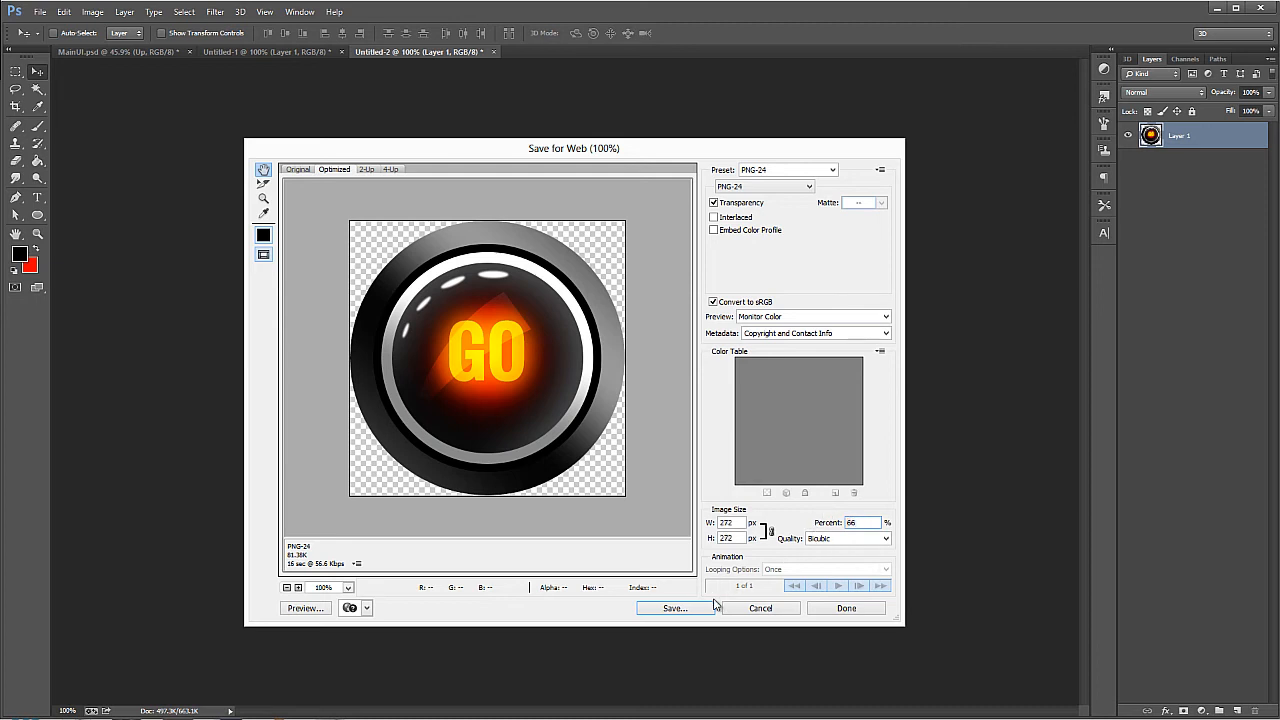
click(674, 608)
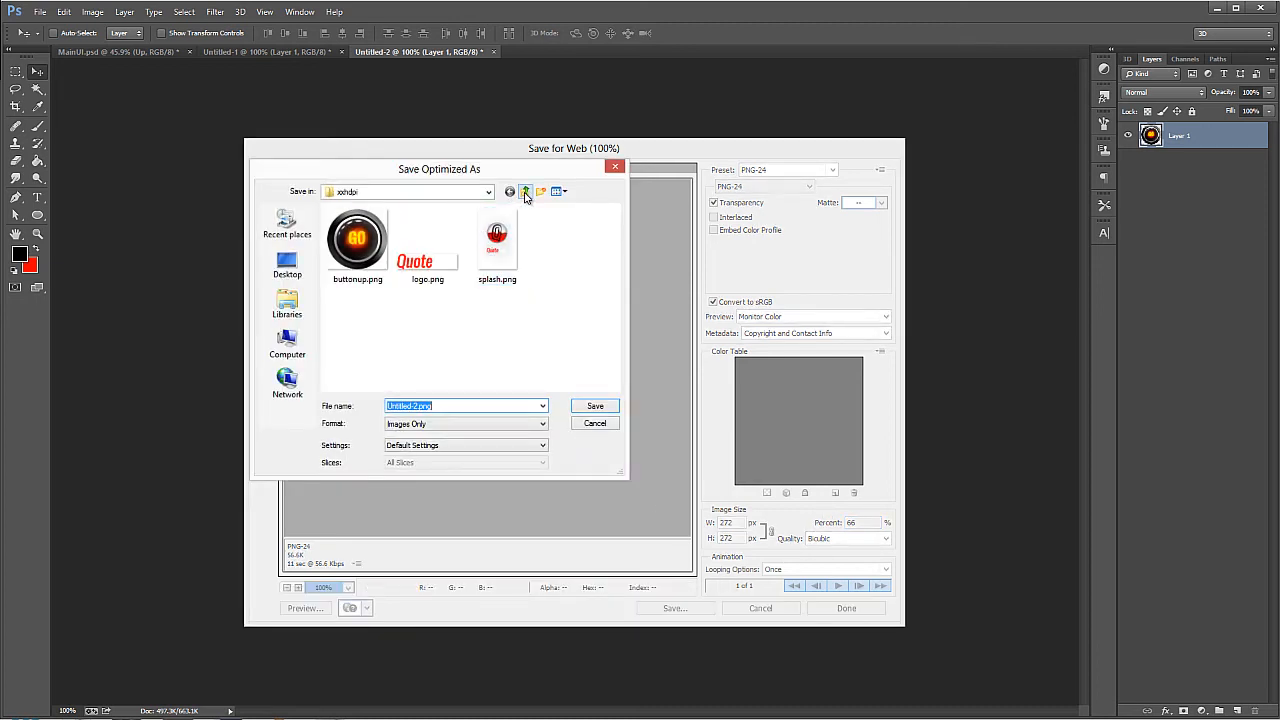
click(524, 192)
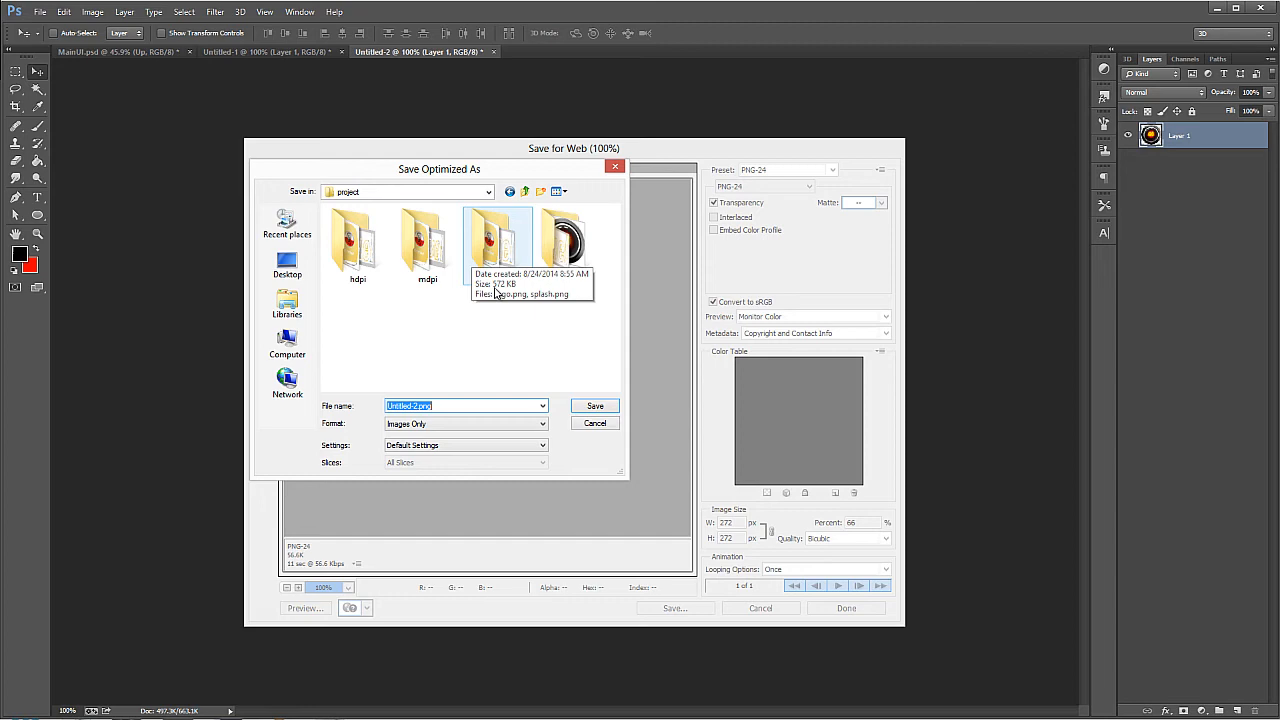
double_click(496, 240)
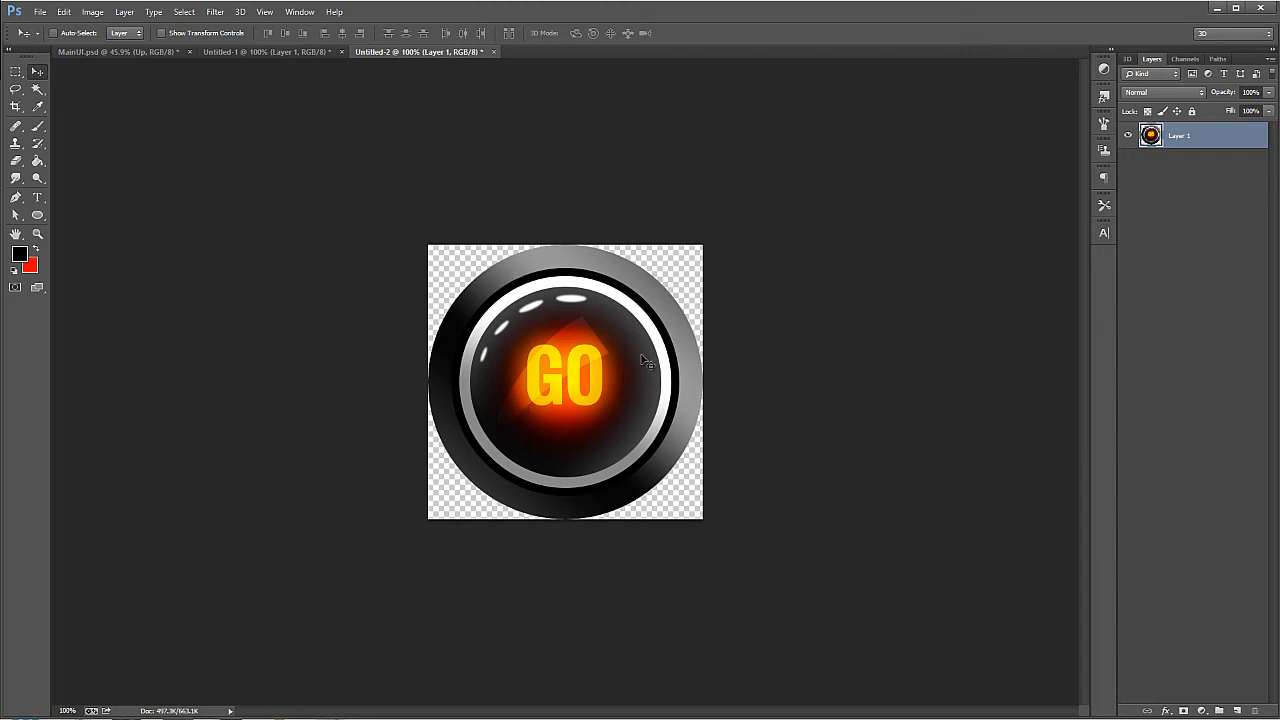
mouse_move(500, 390)
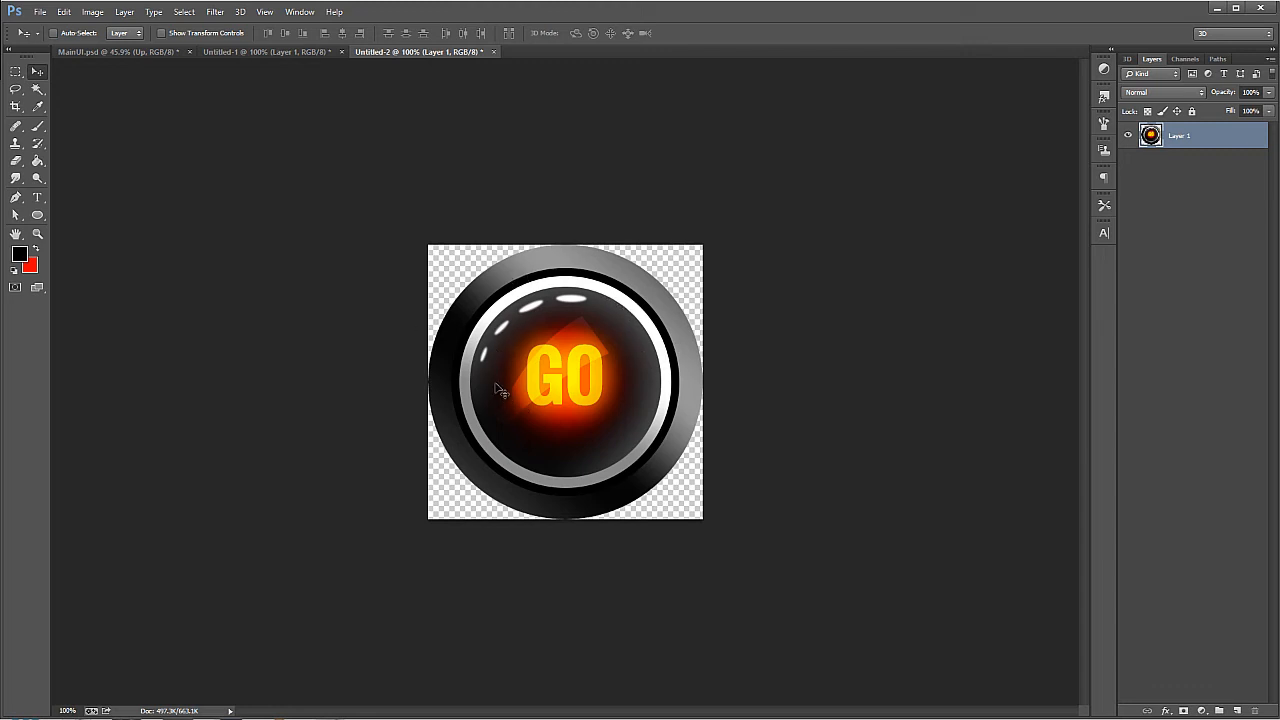
mouse_move(610, 362)
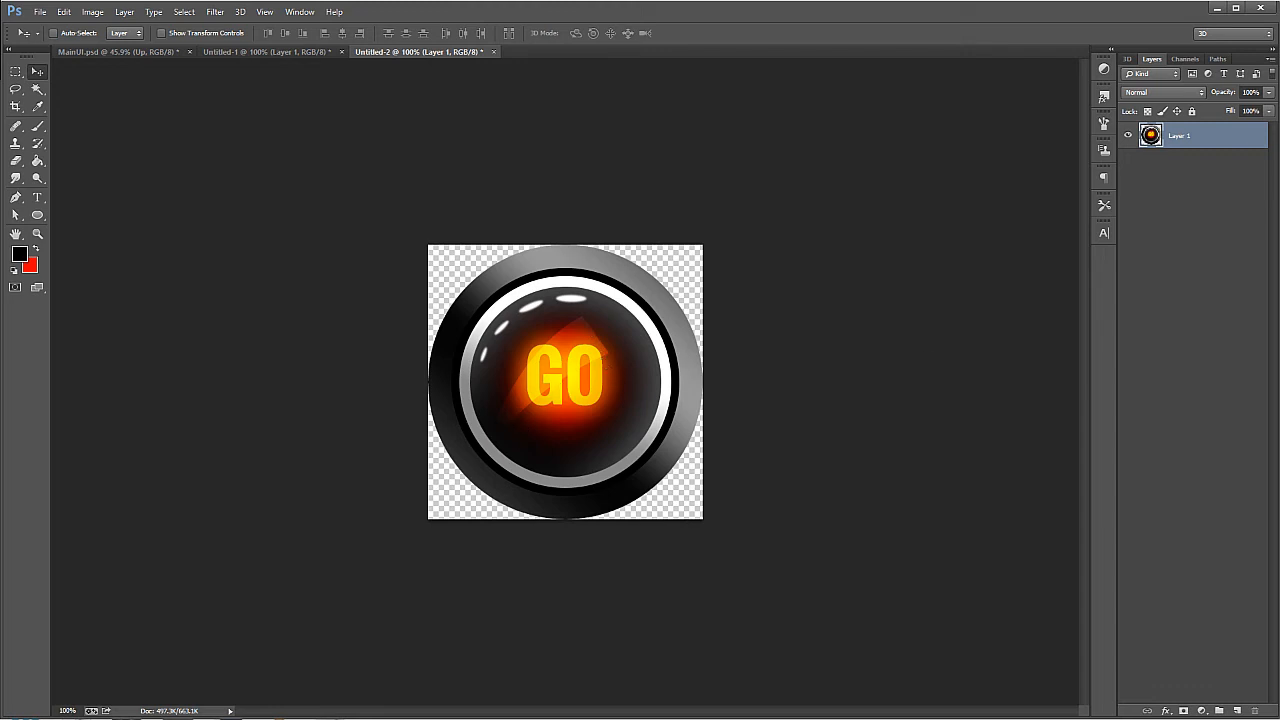
Step: Copy the Down button layer from MainUI.psd and paste it into the square button document
click(120, 52)
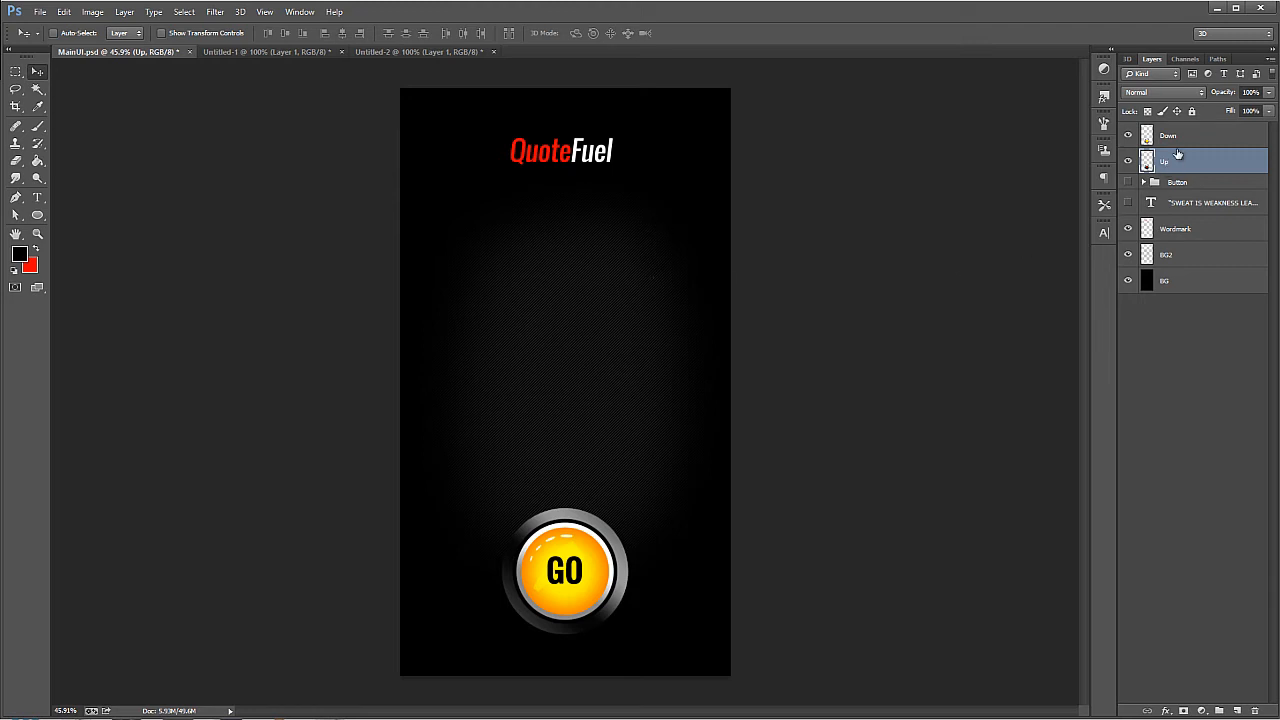
click(1168, 136)
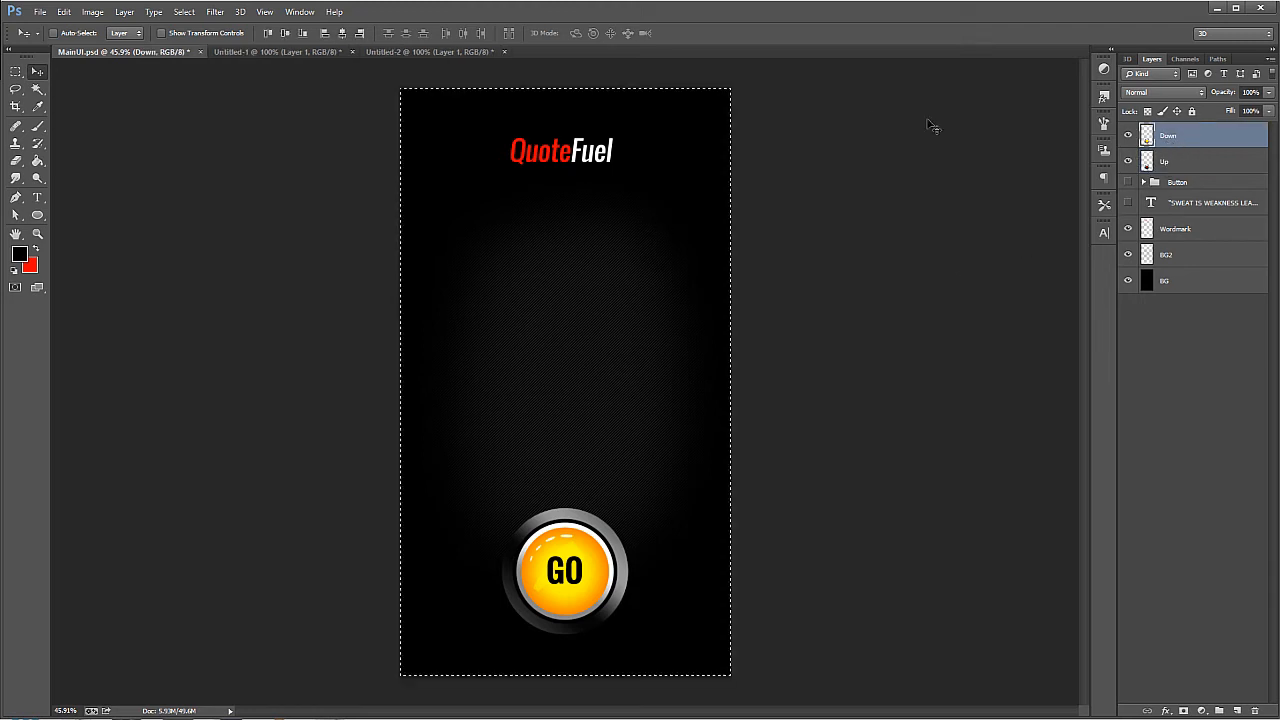
click(430, 52)
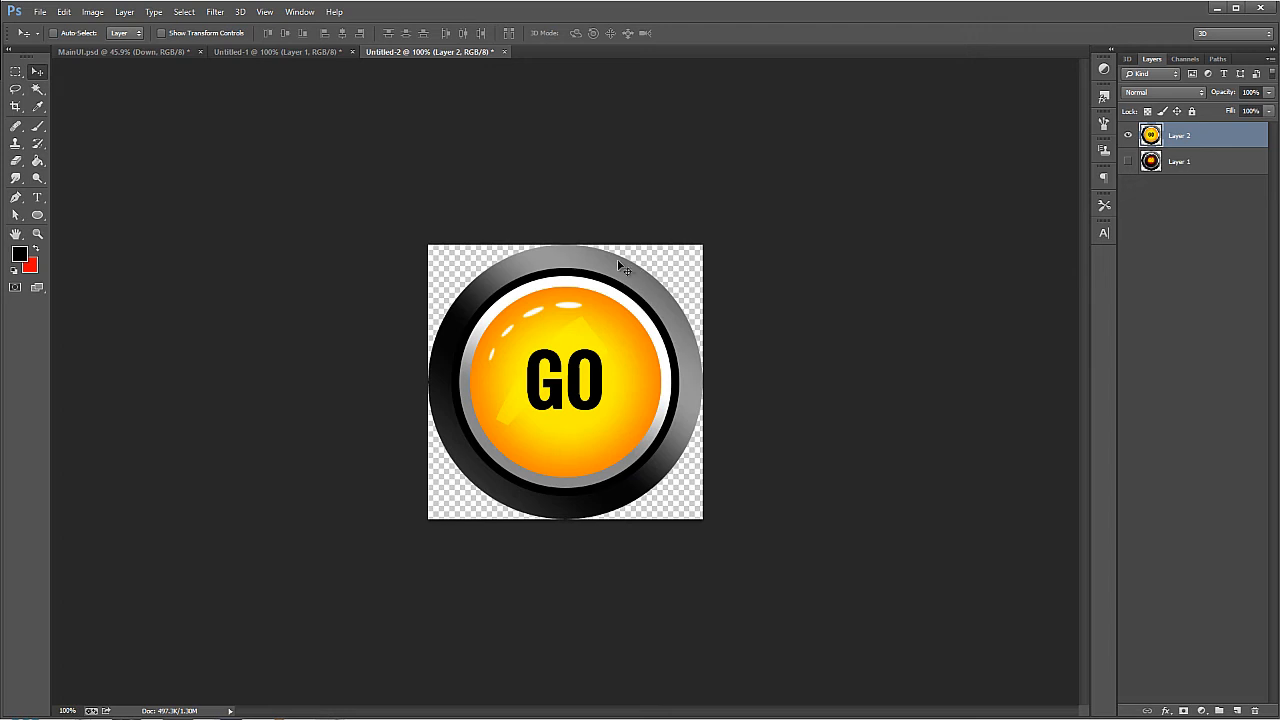
mouse_move(624, 276)
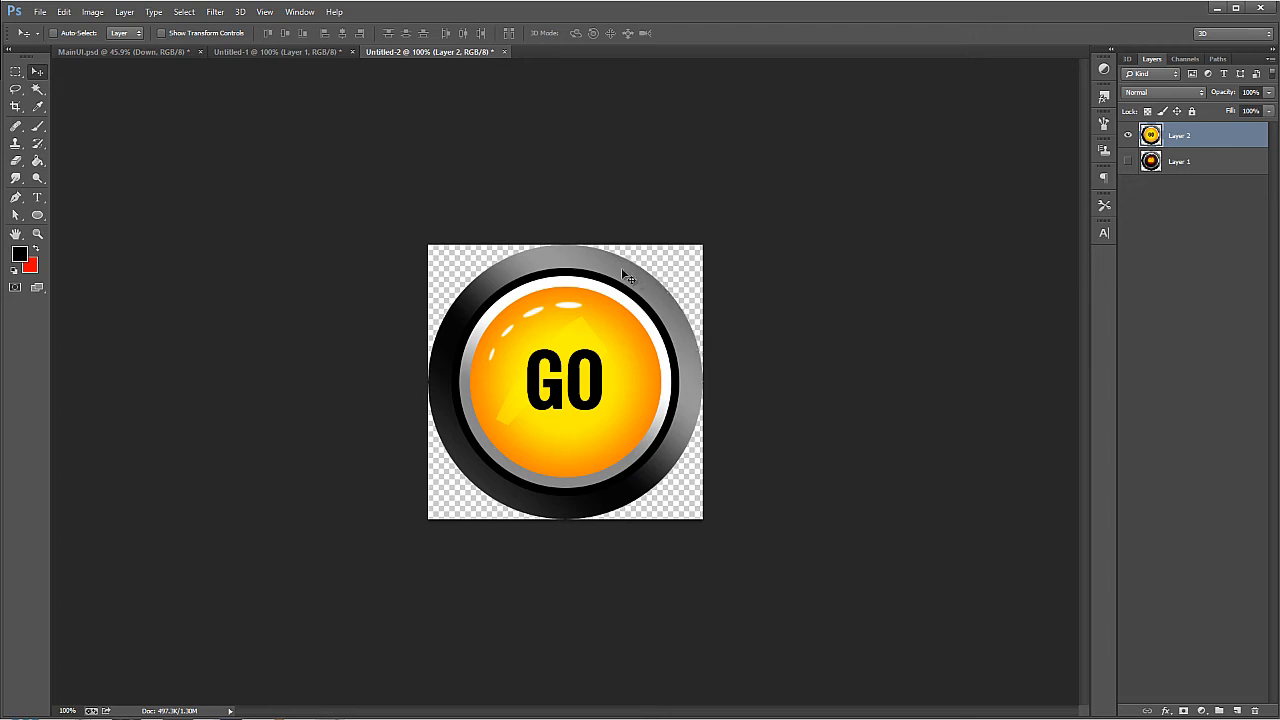
mouse_move(544, 344)
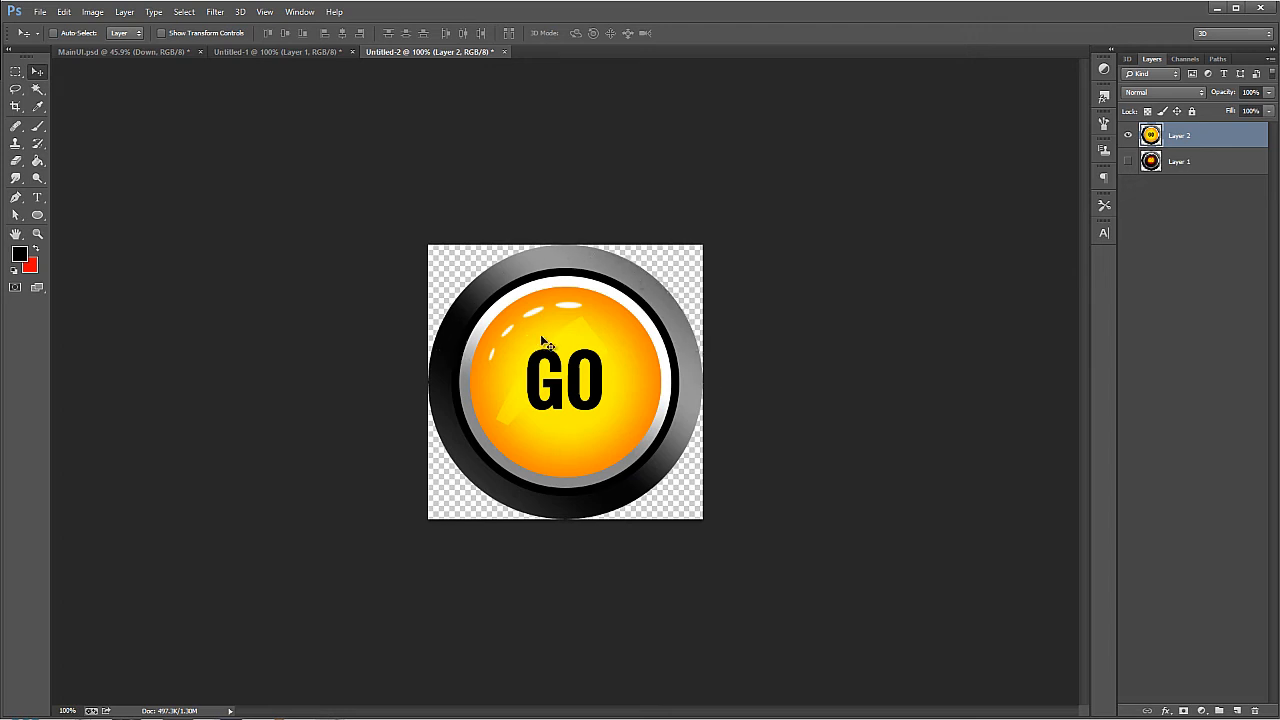
click(1128, 162)
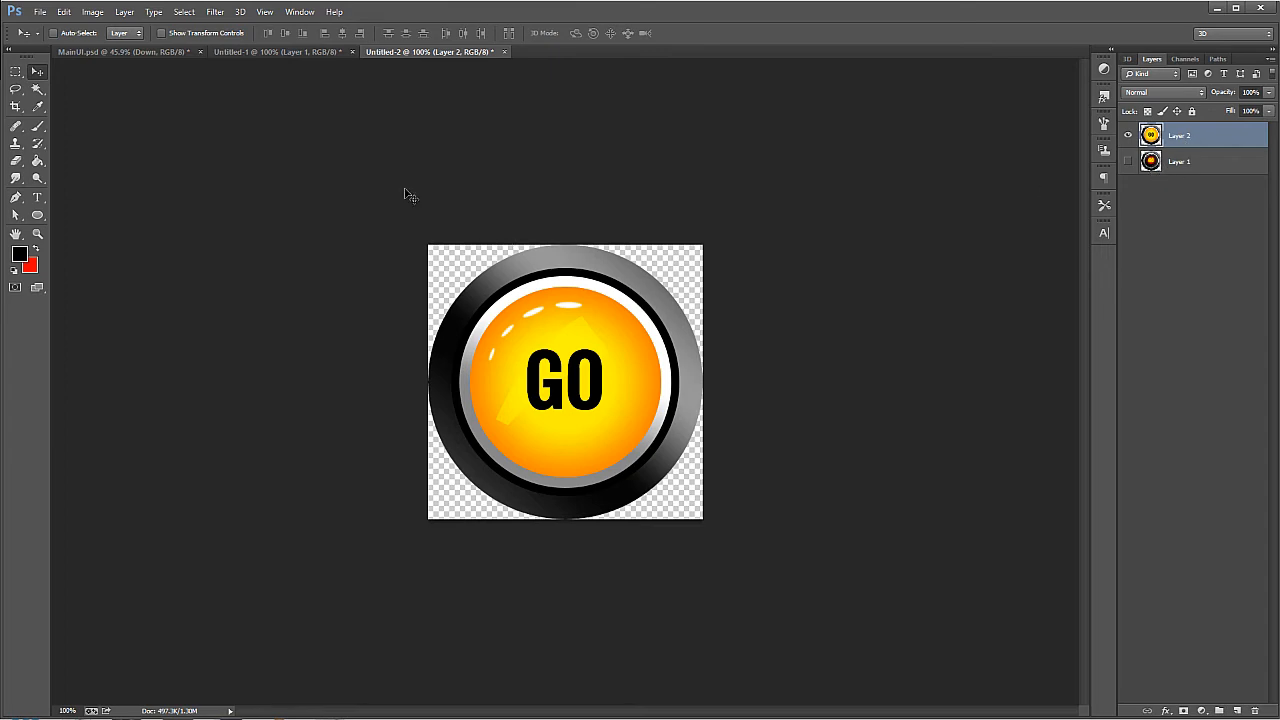
Step: Export the orange GO button via Save for Web as button.png into the xxhdpi folder
click(40, 12)
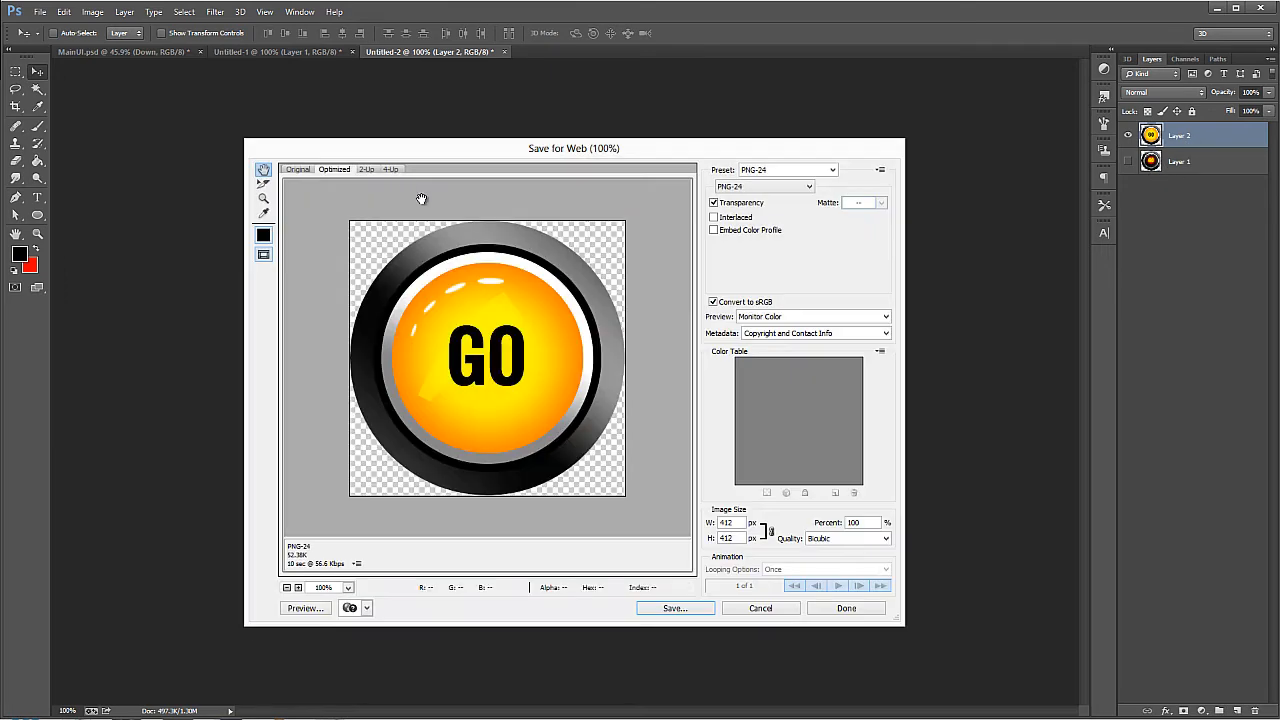
click(674, 608)
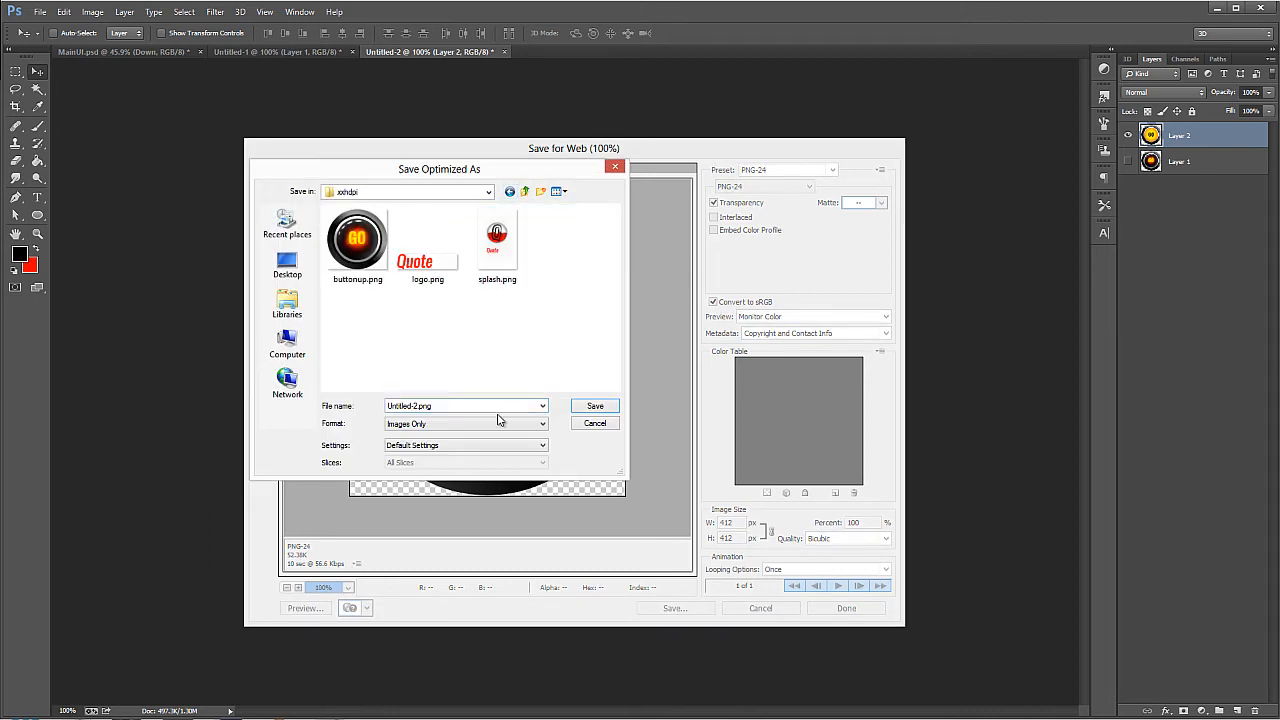
text(button)
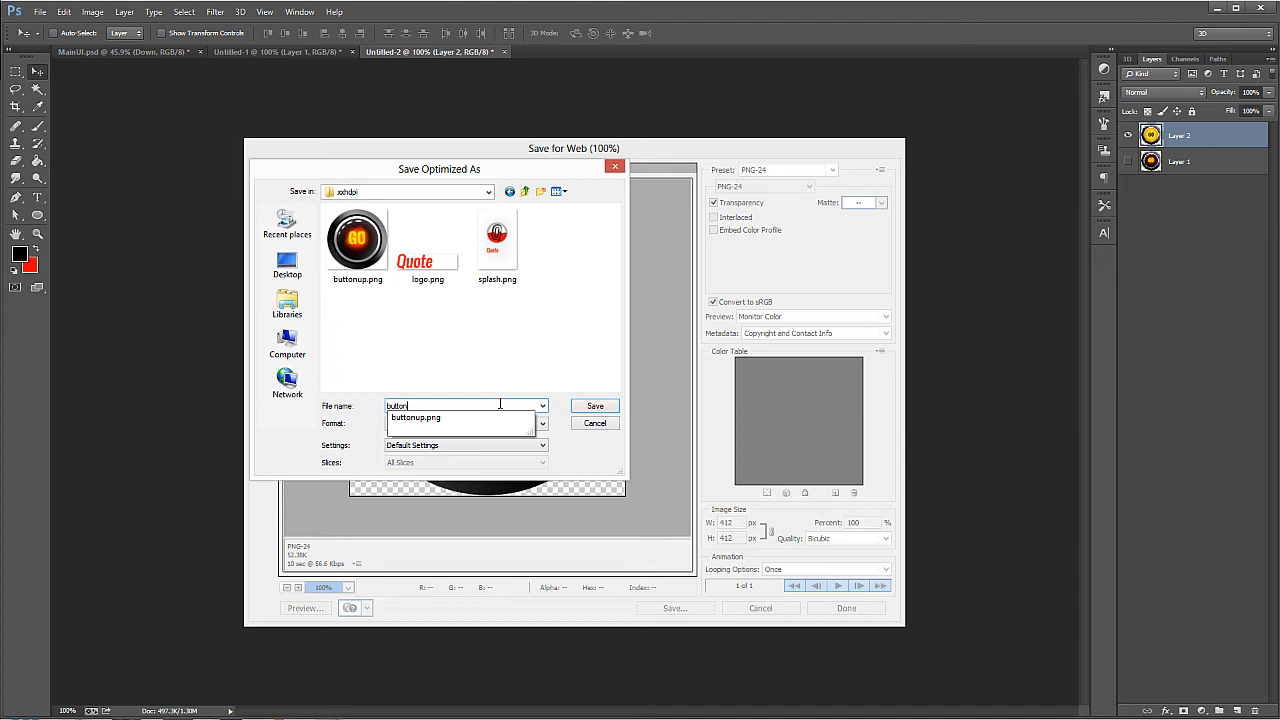
click(596, 404)
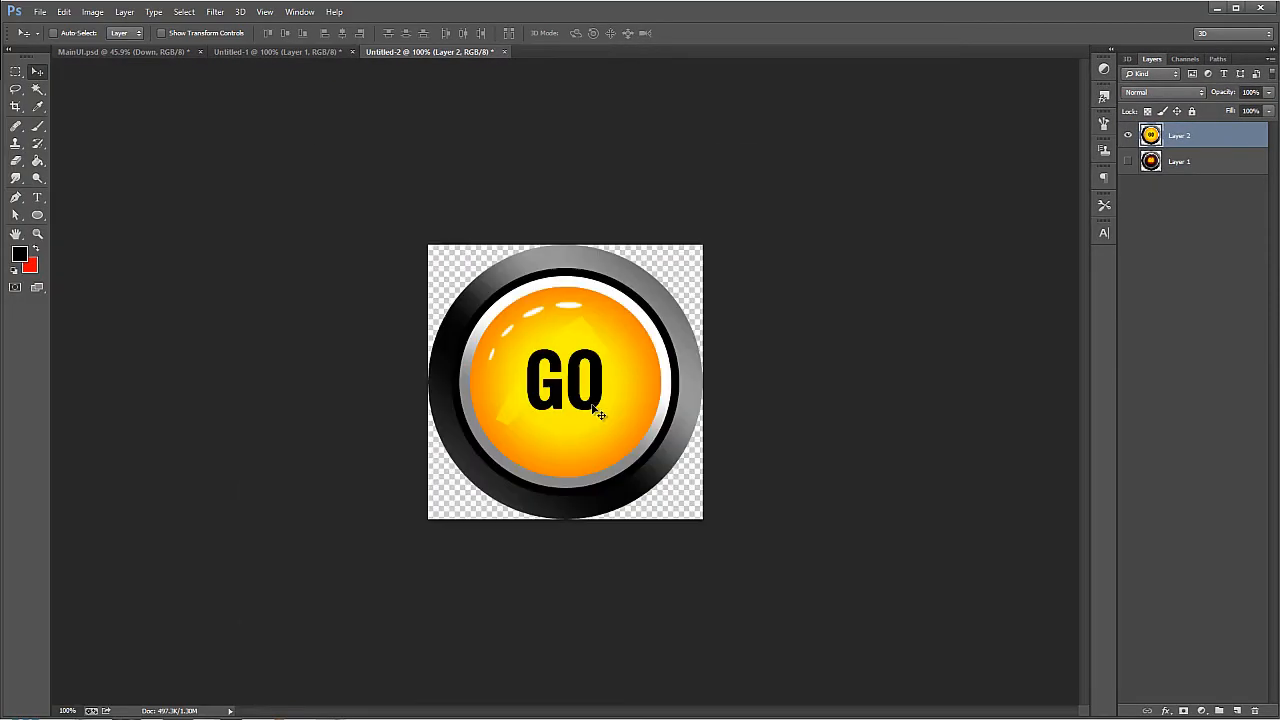
Step: Return to the Material psd mockup and select its BG2 background layer
click(120, 52)
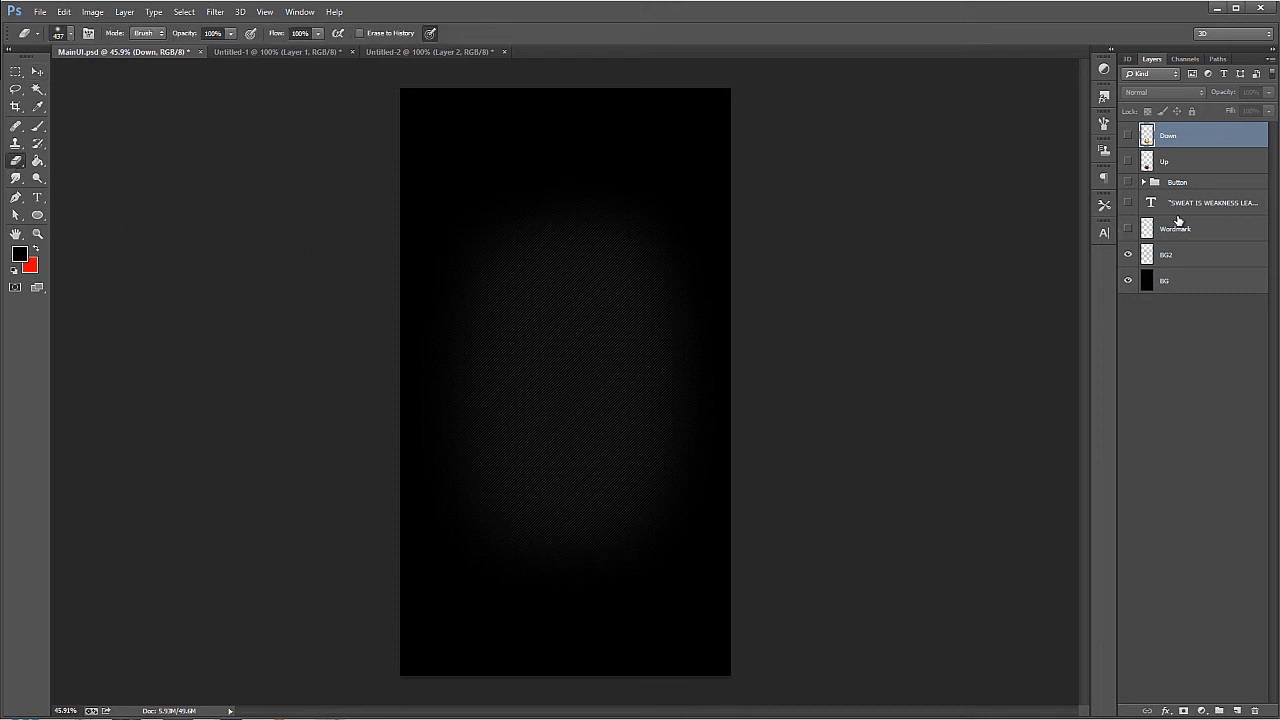
click(1190, 254)
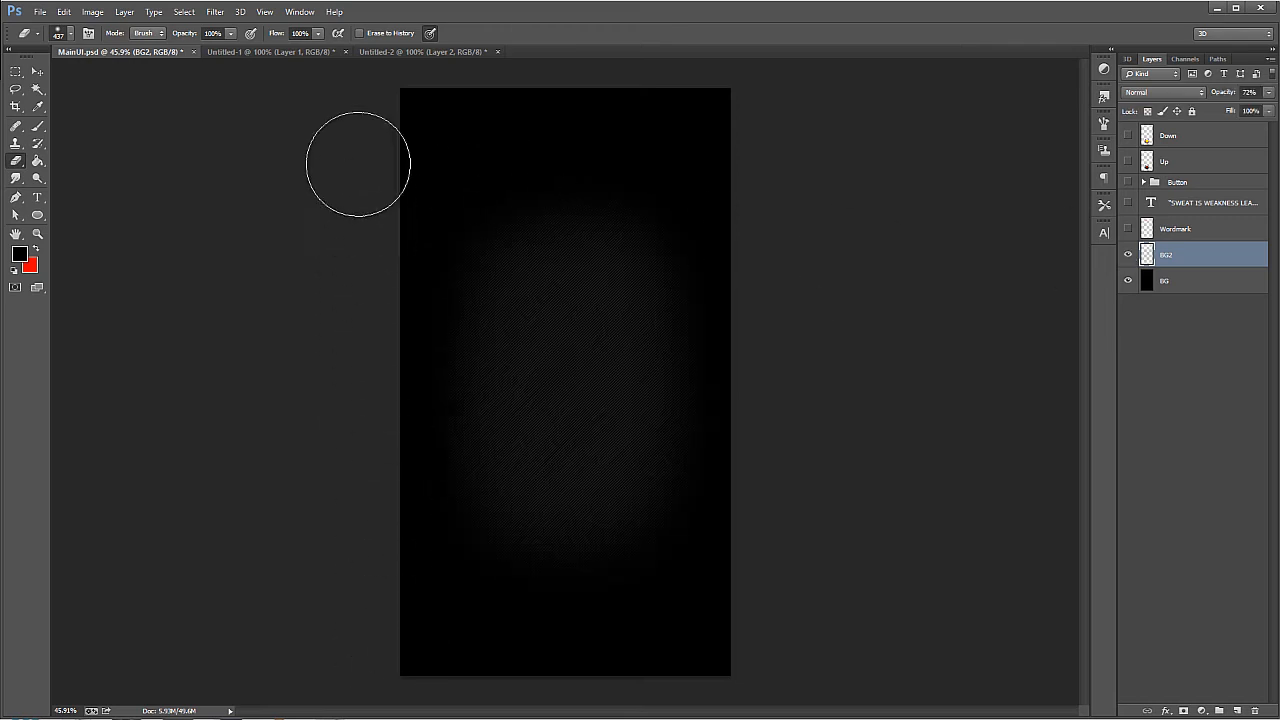
mouse_move(756, 568)
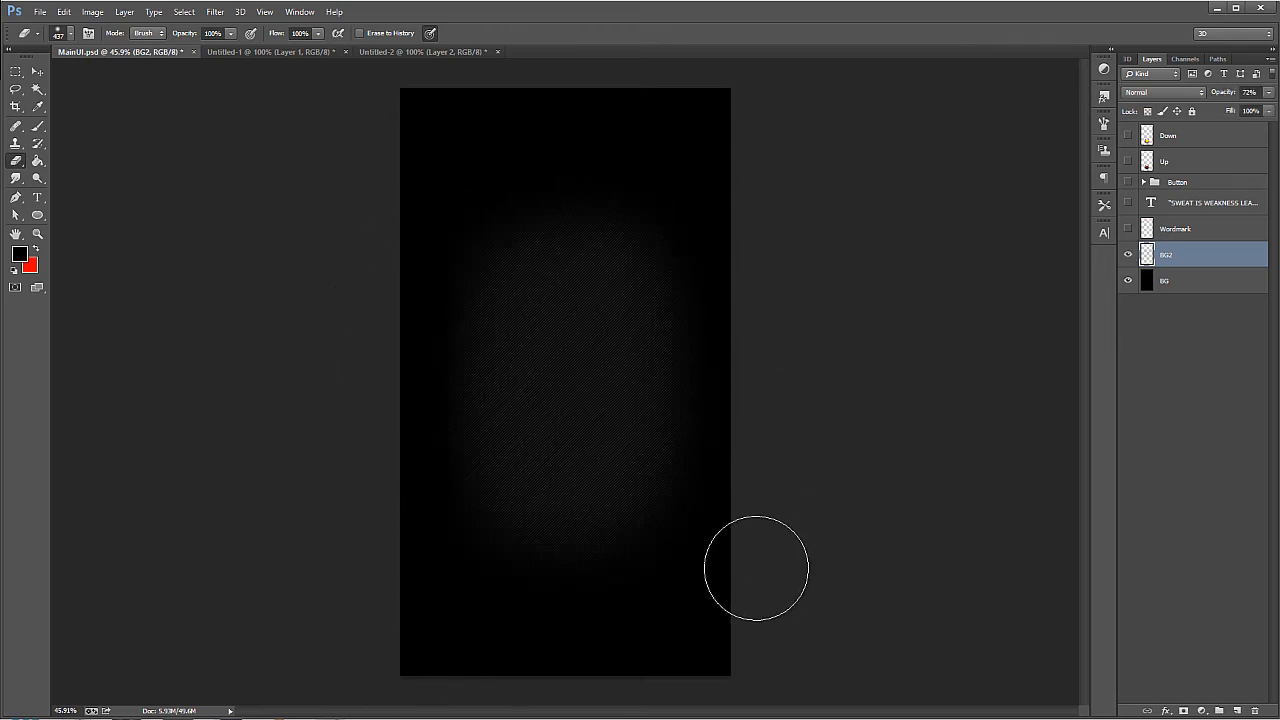
drag(756, 568, 384, 650)
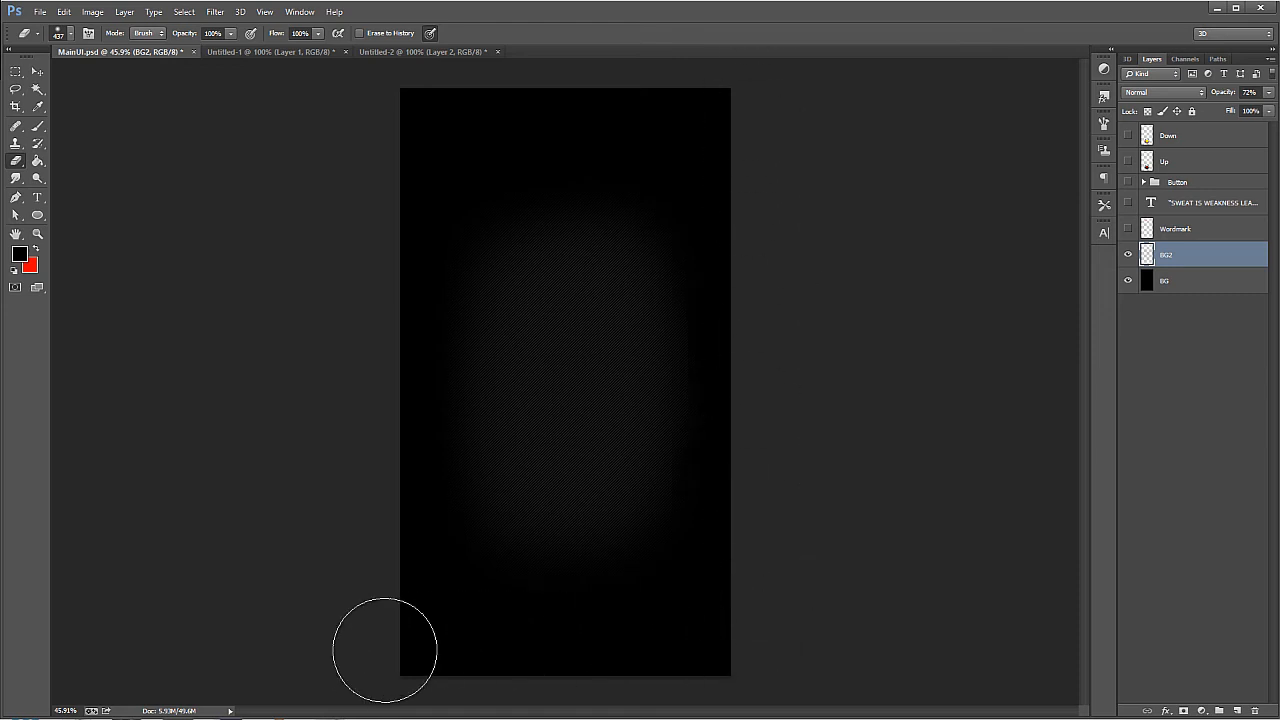
mouse_move(418, 80)
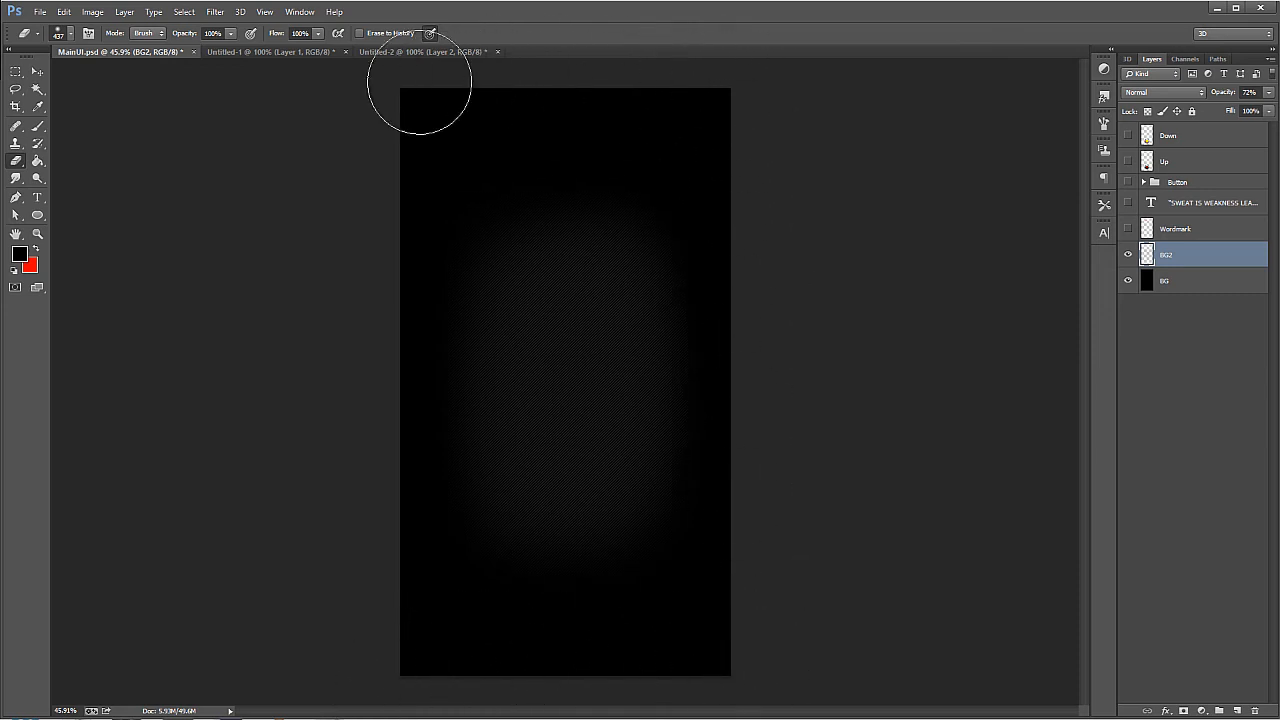
mouse_move(768, 392)
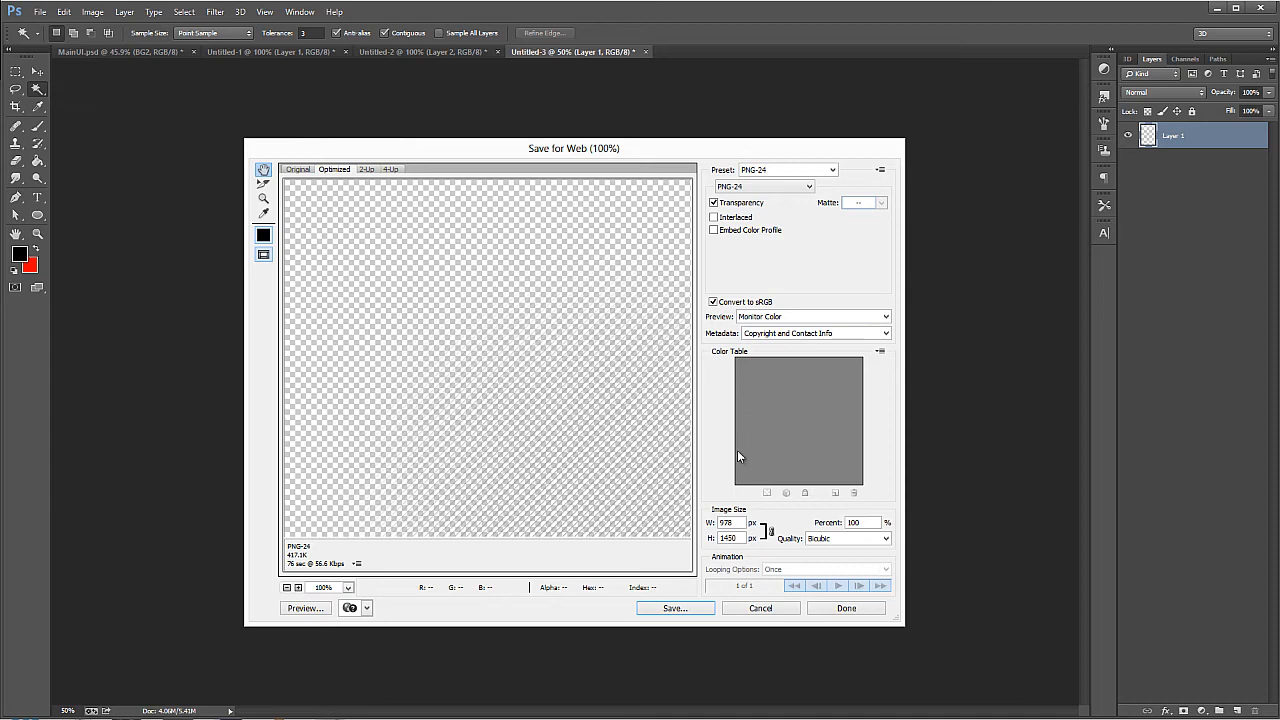
Step: Start a Save for Web export of the blank document, then cancel without saving
click(674, 608)
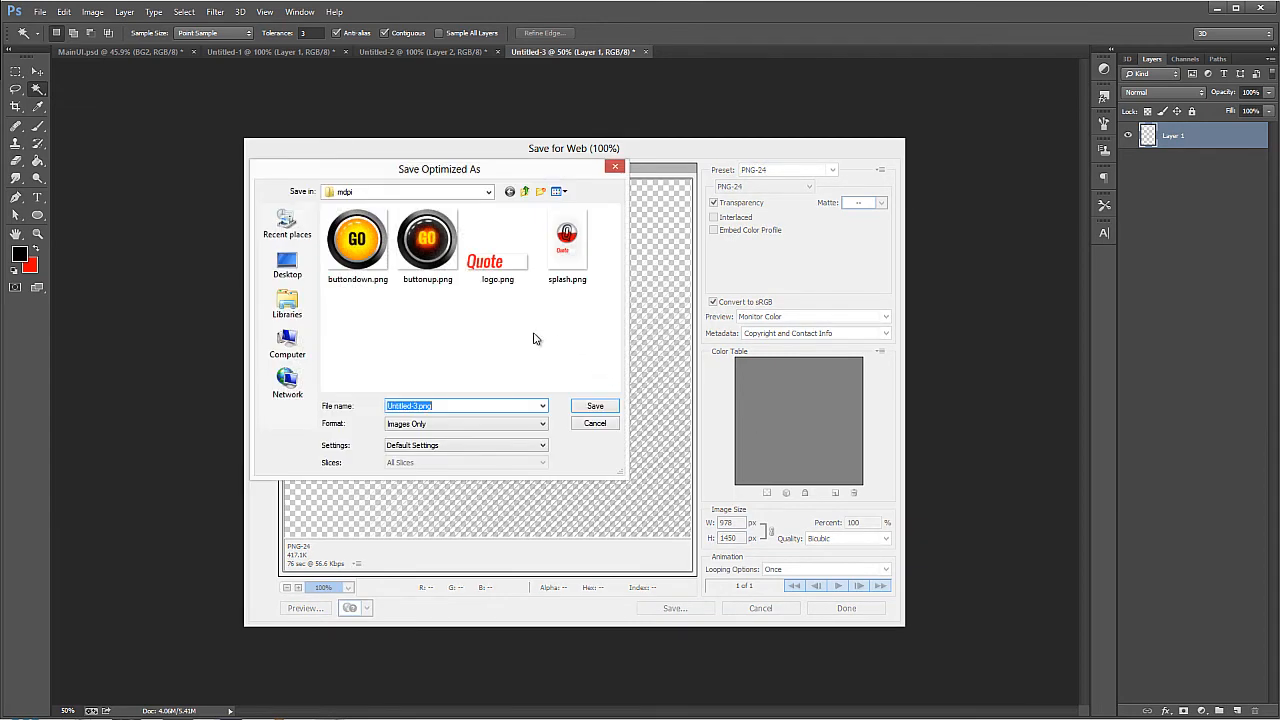
mouse_move(528, 302)
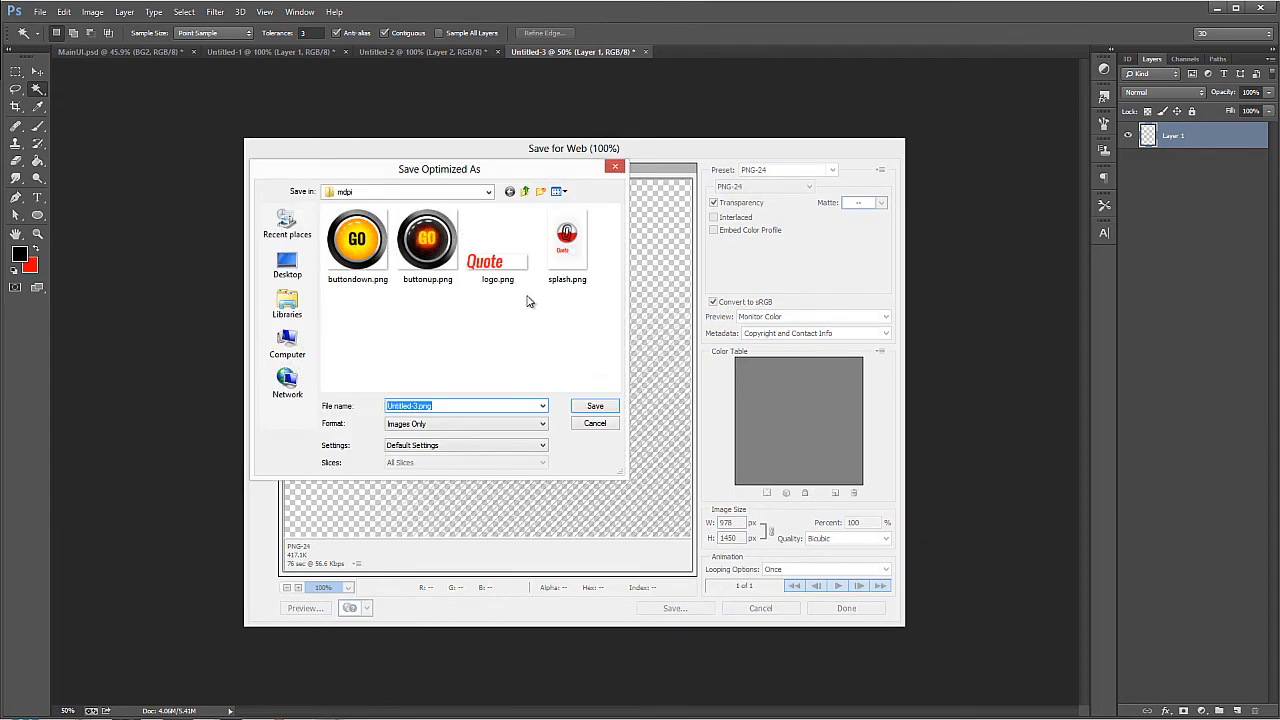
click(594, 424)
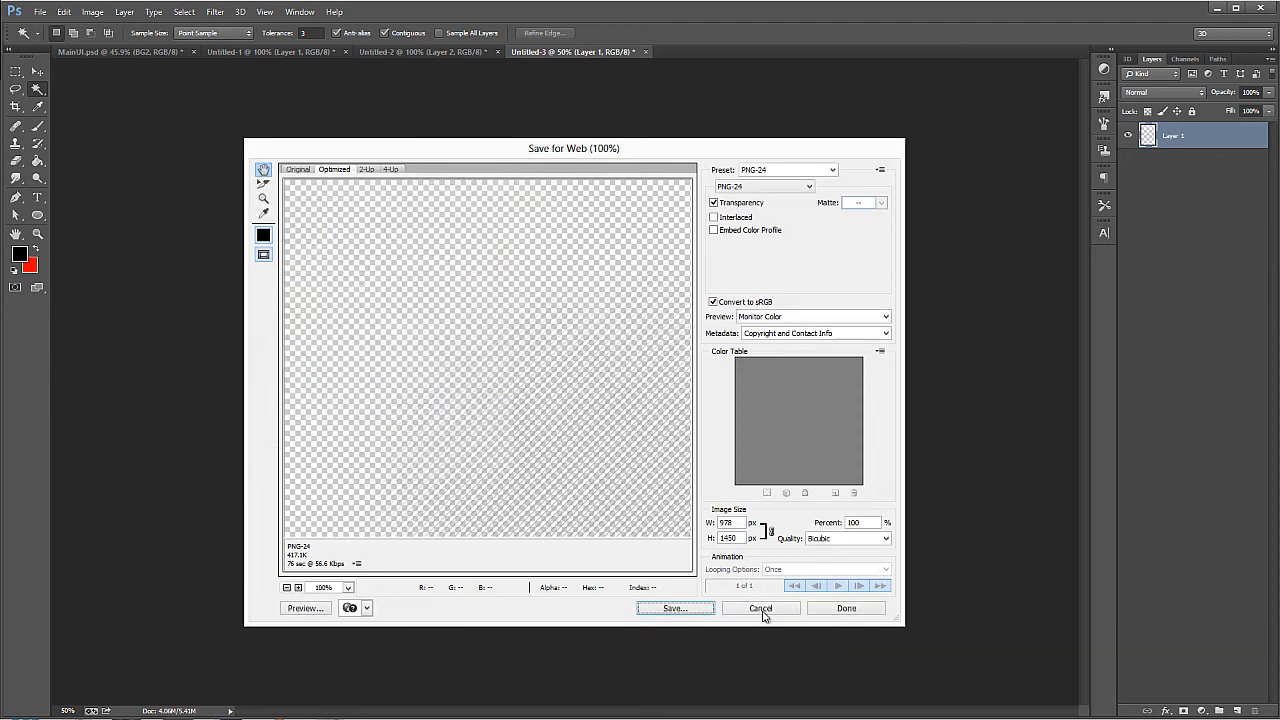
click(760, 608)
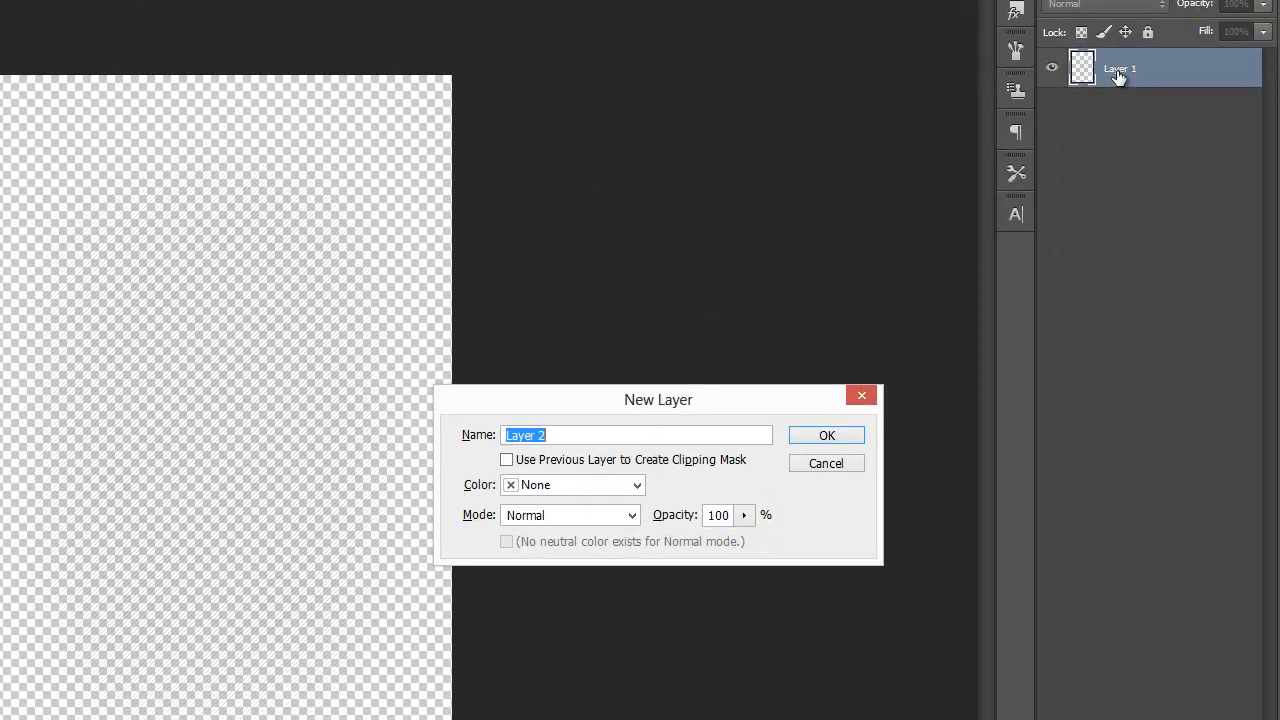
Step: Confirm the New Layer dialog so Layer 2 holds the dark striped background
click(826, 436)
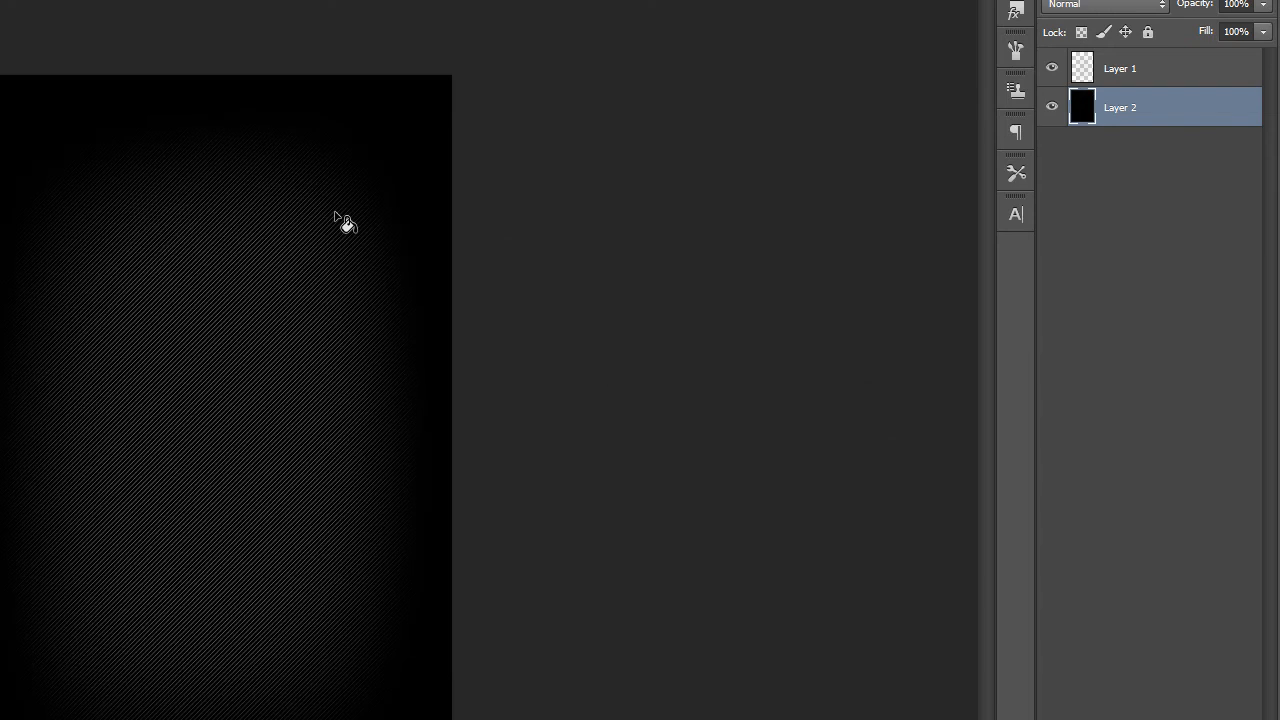
mouse_move(412, 232)
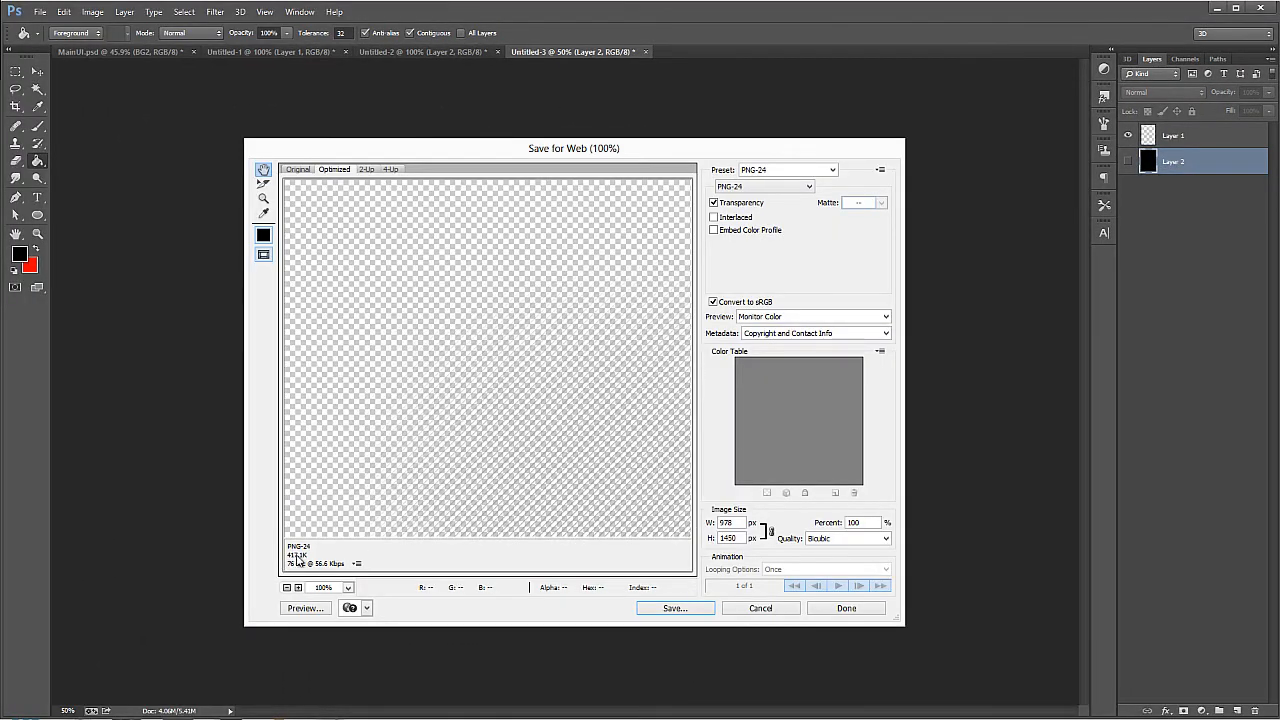
mouse_move(764, 188)
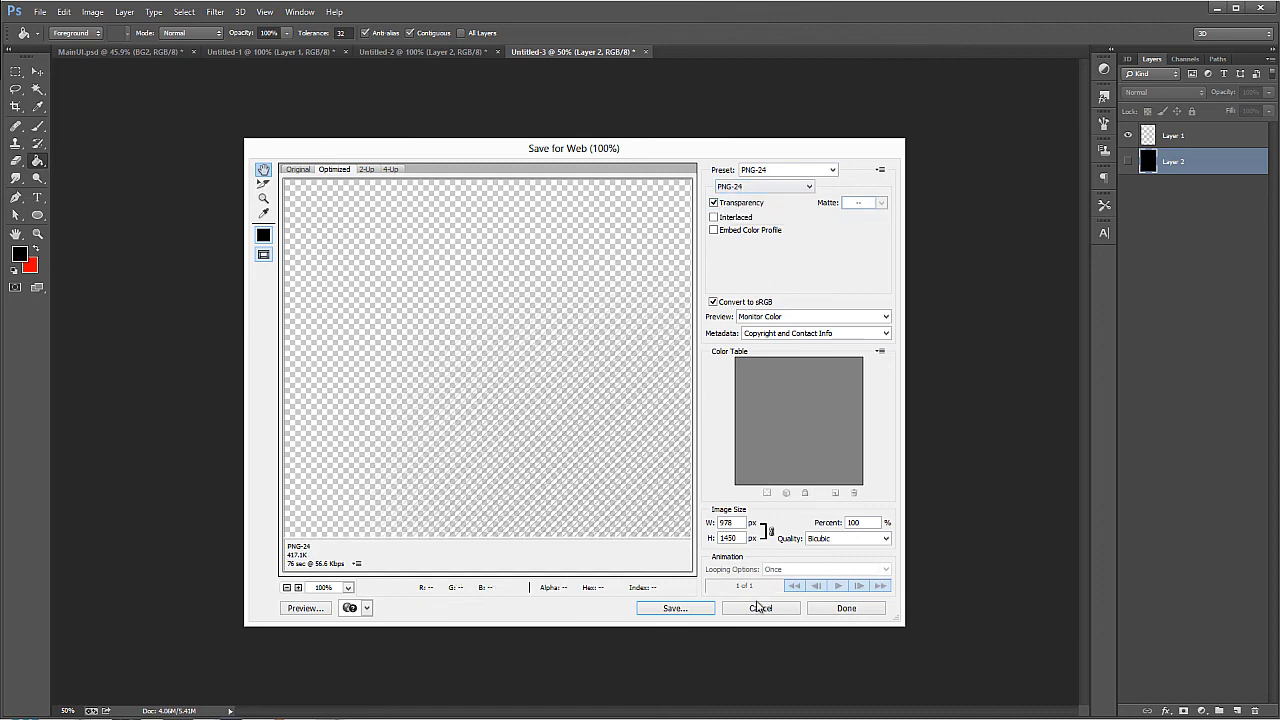
Step: Export the dark background via Save for Web as PNG-8 with Transparency on
click(760, 608)
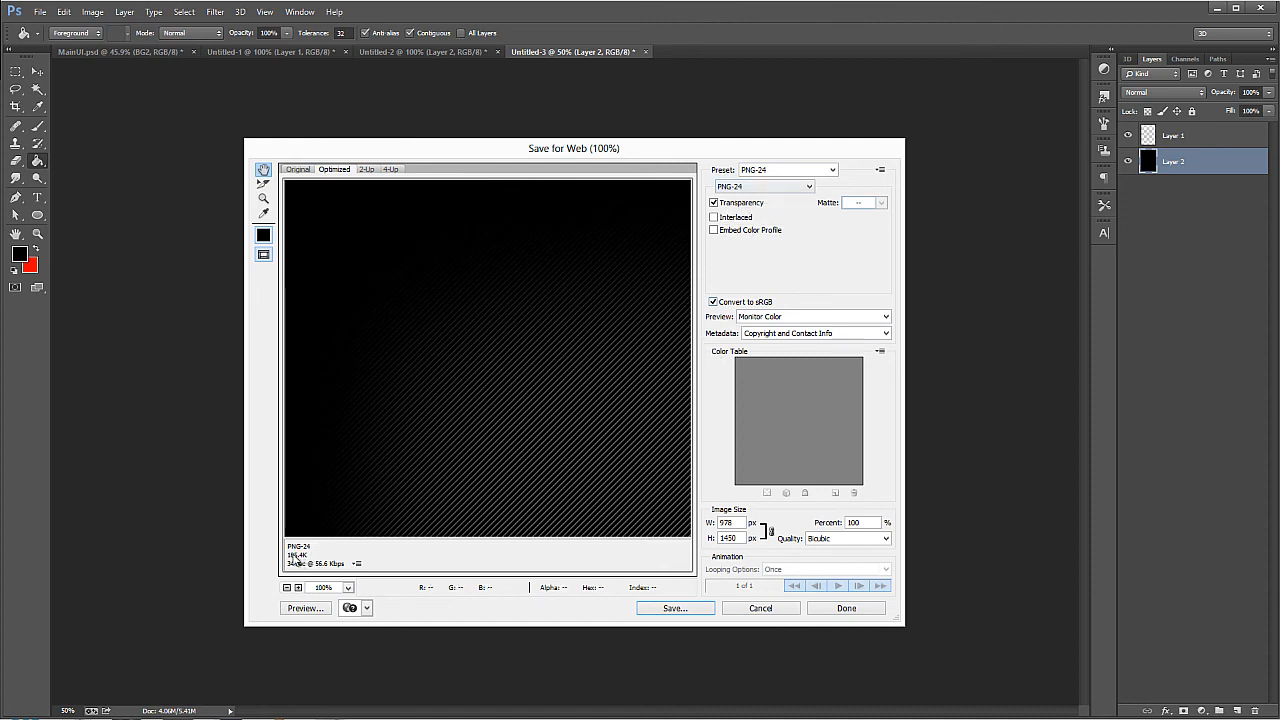
mouse_move(336, 556)
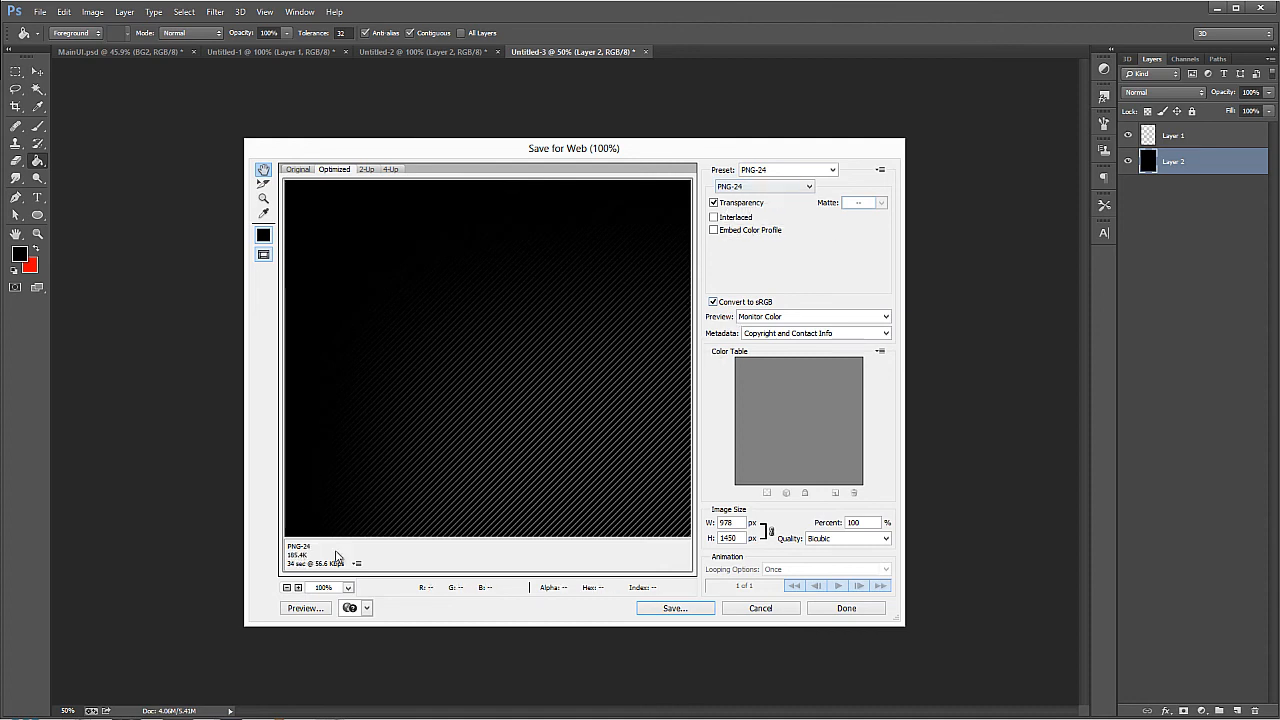
click(764, 188)
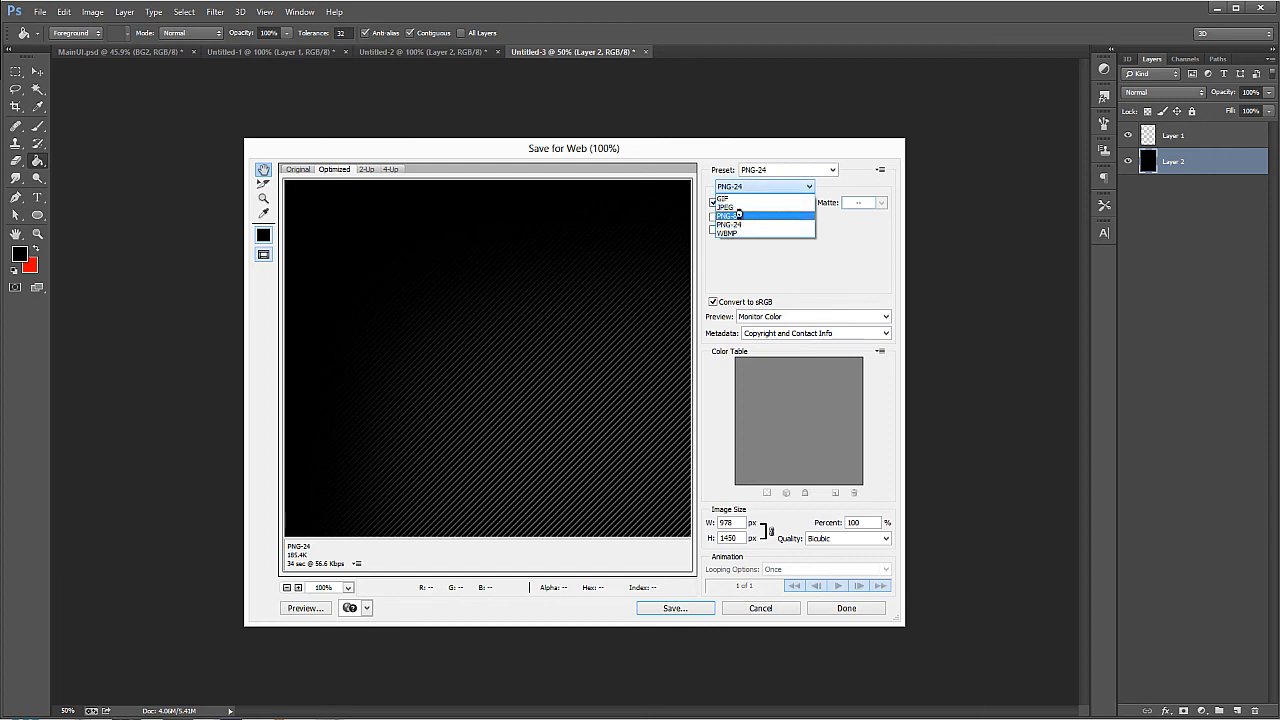
click(728, 216)
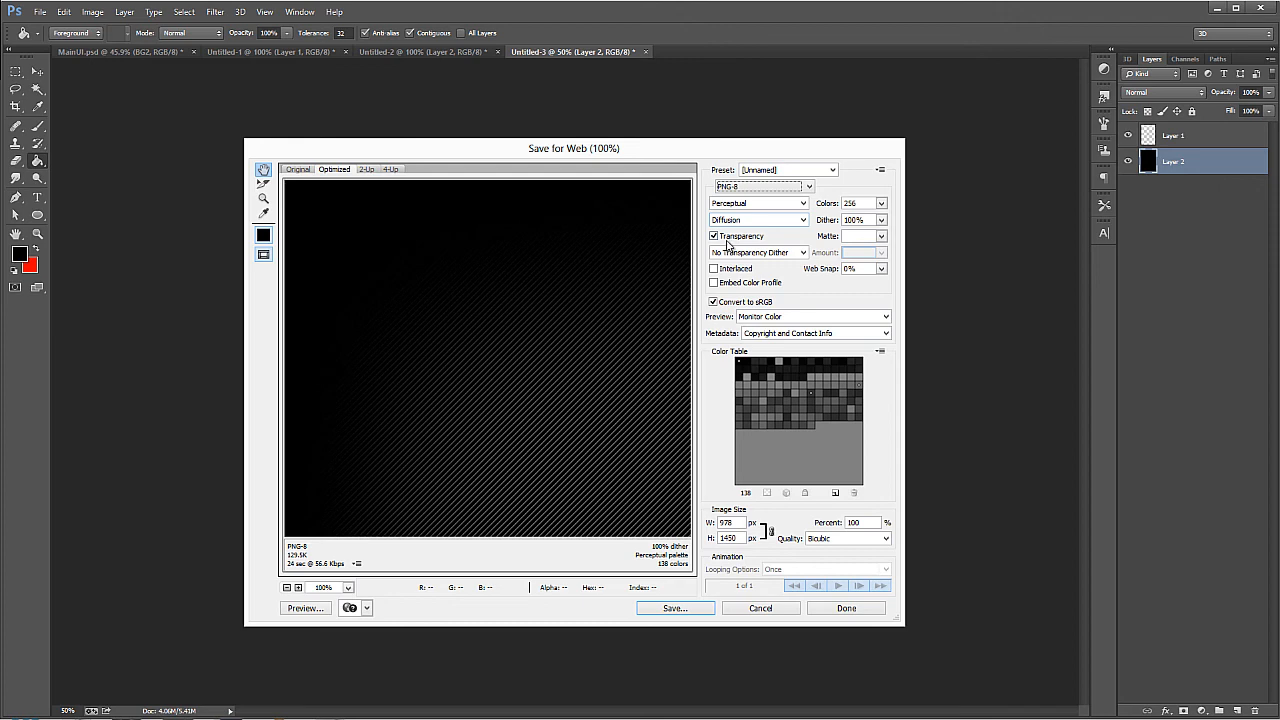
mouse_move(728, 244)
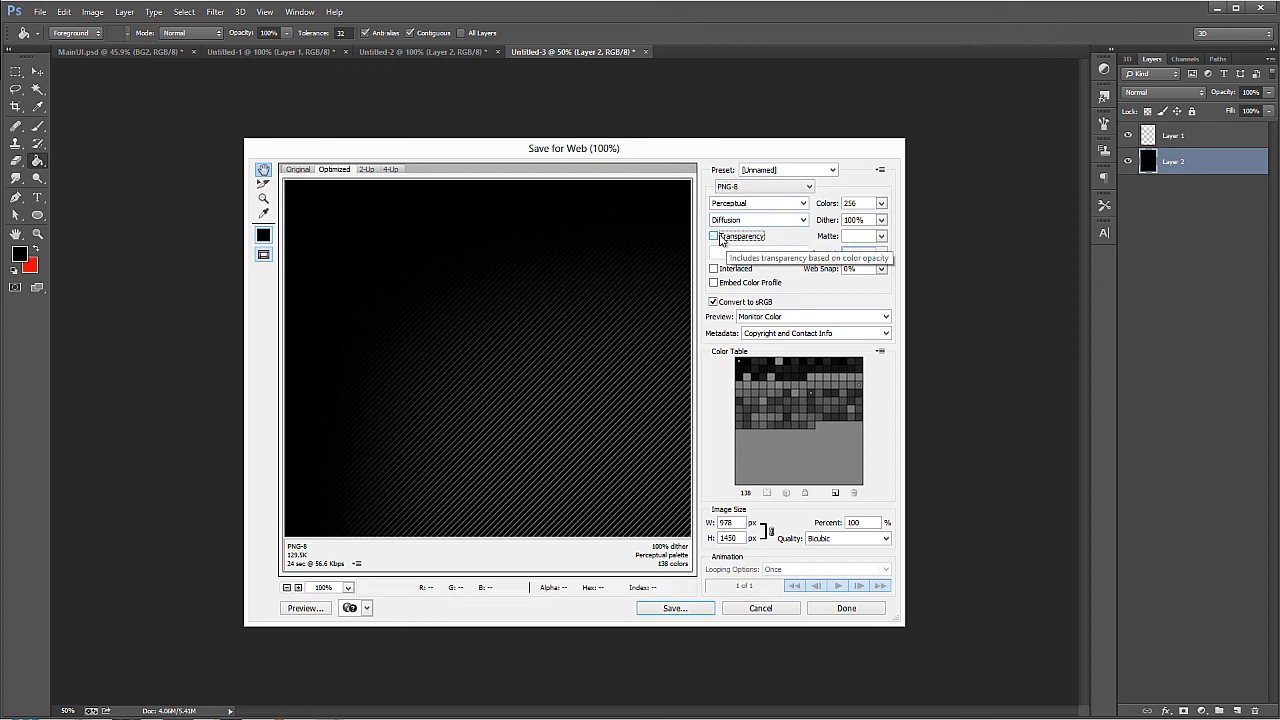
click(714, 236)
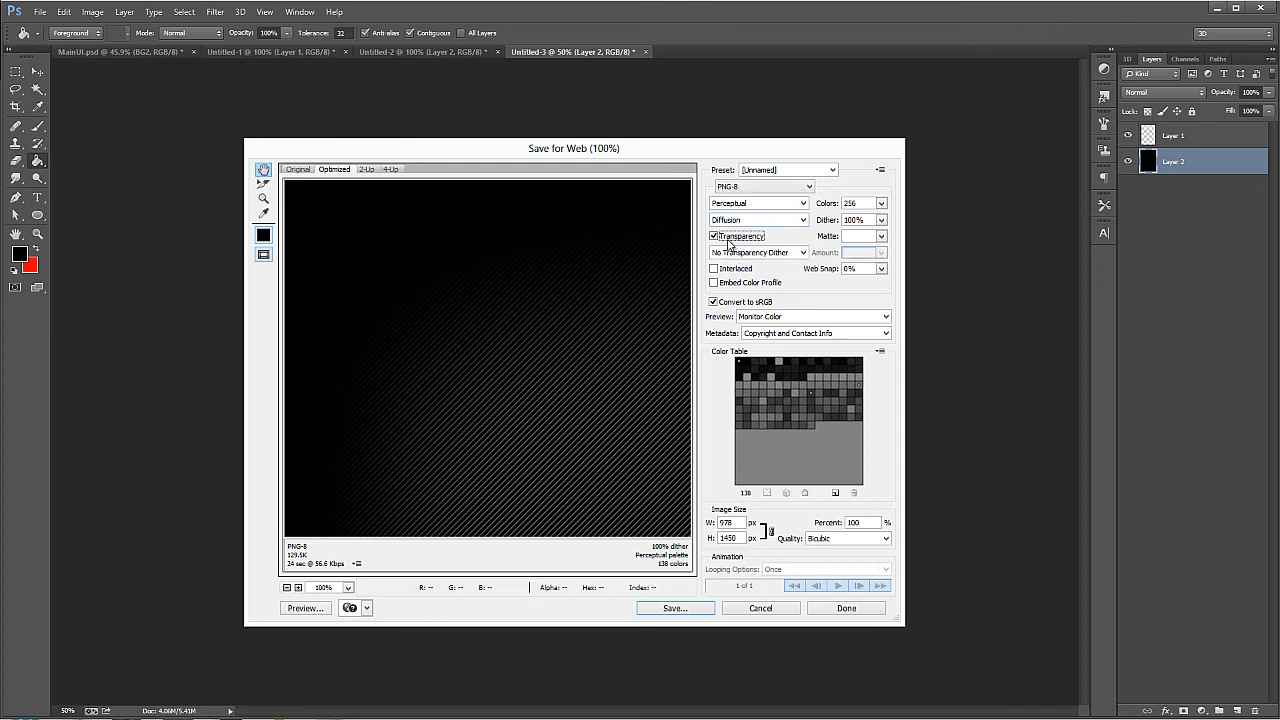
mouse_move(736, 190)
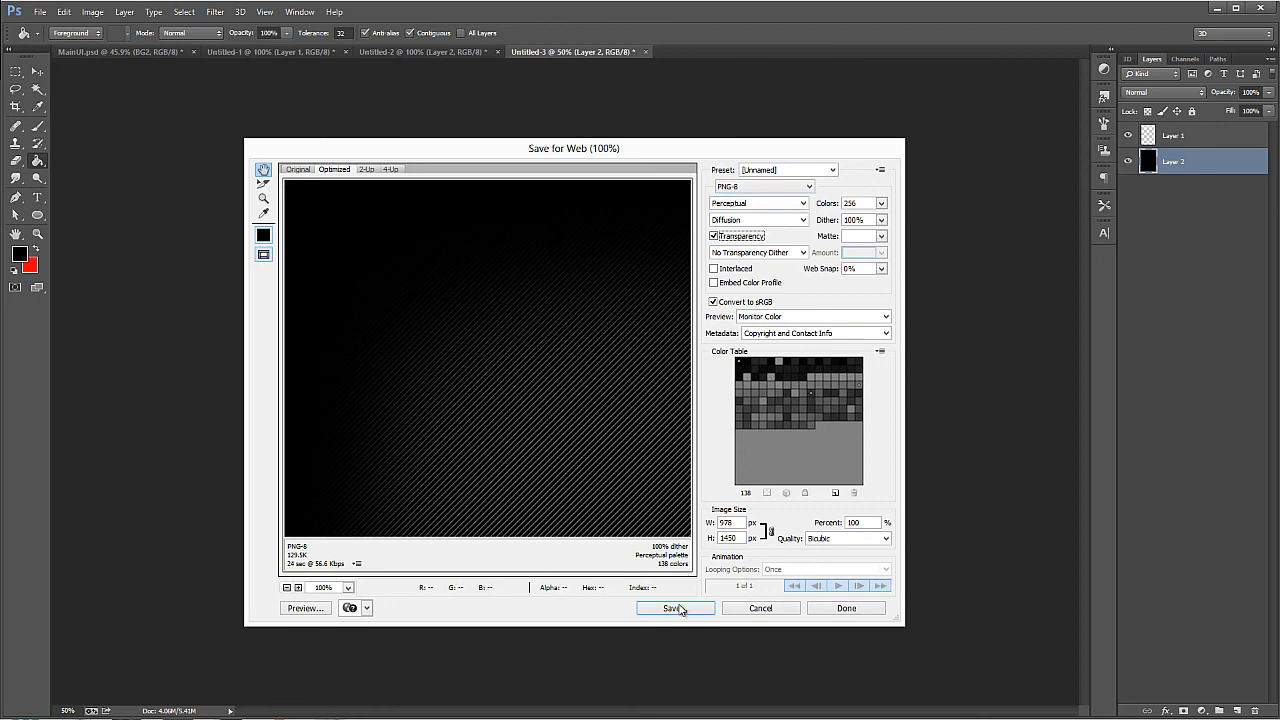
click(676, 608)
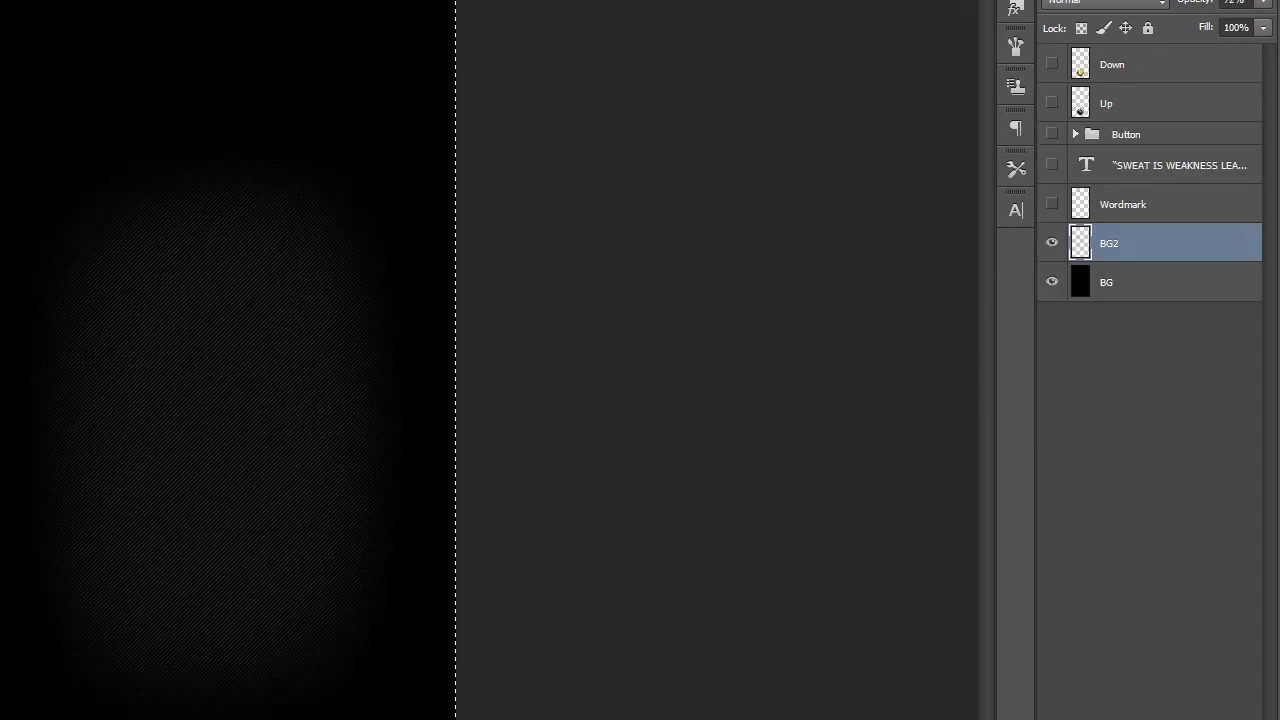
mouse_move(644, 118)
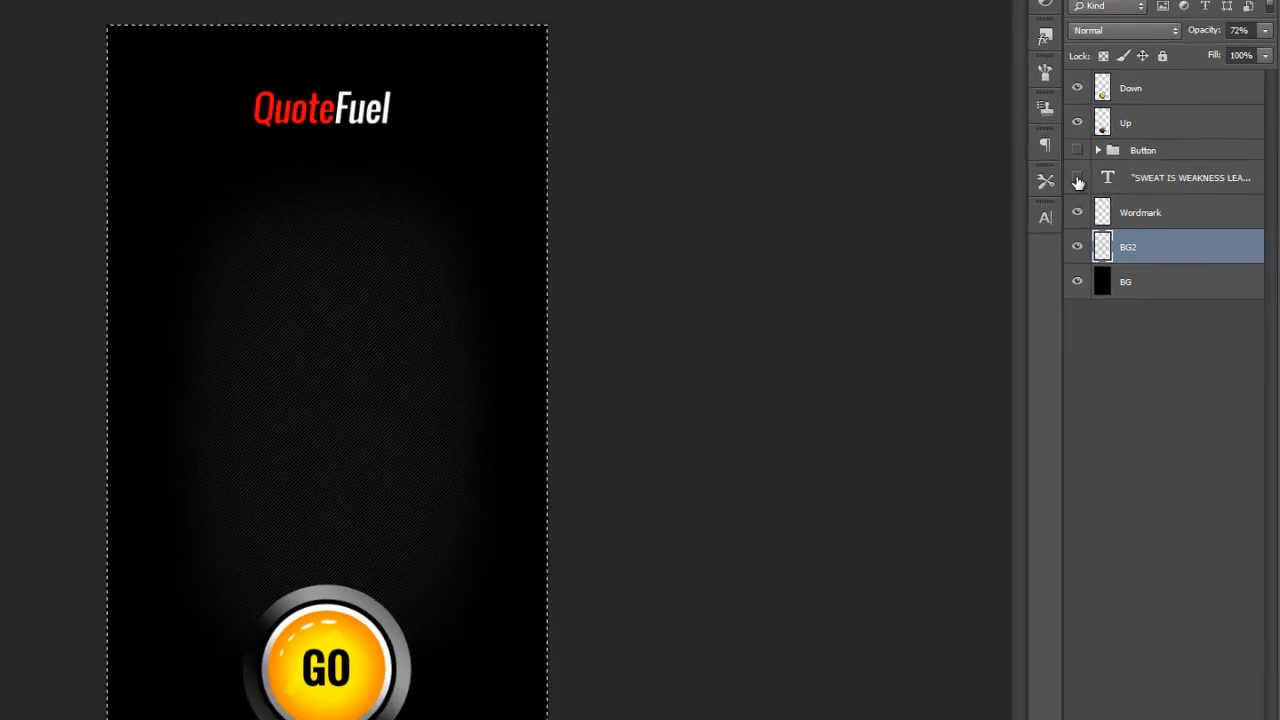
Step: Show the hidden text and Button group layers so the full mockup is visible
click(1076, 178)
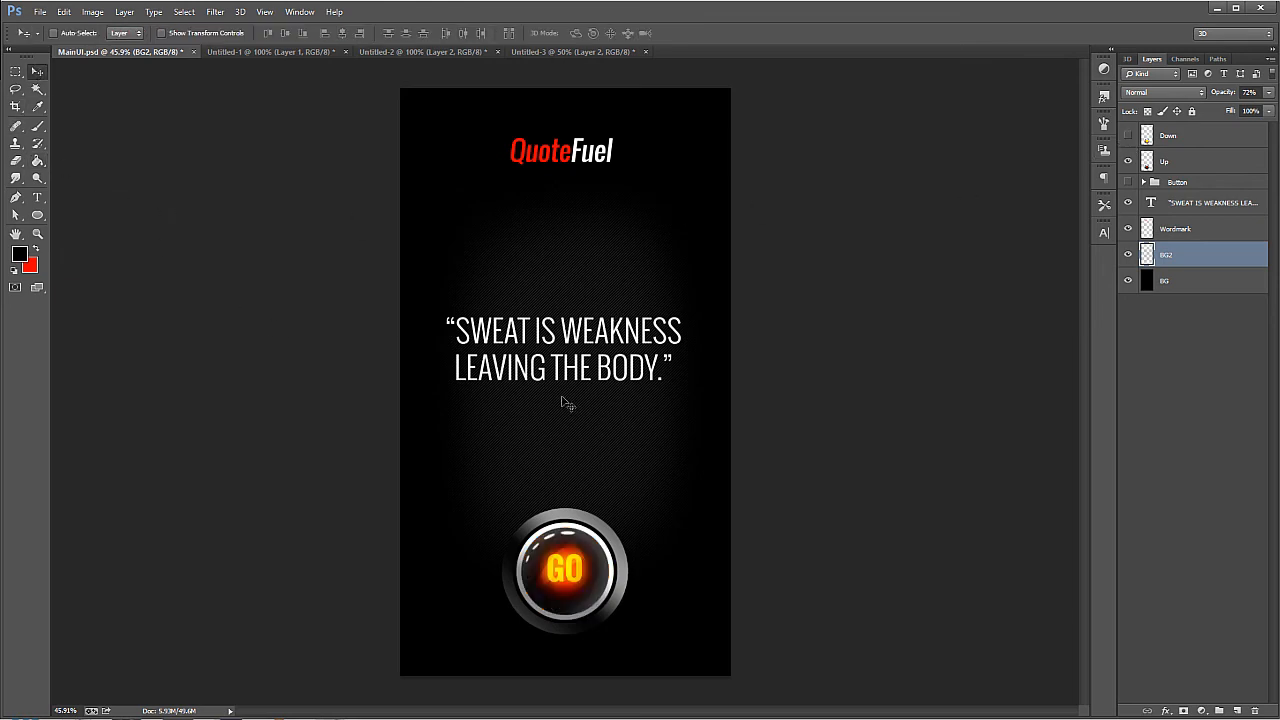
mouse_move(578, 212)
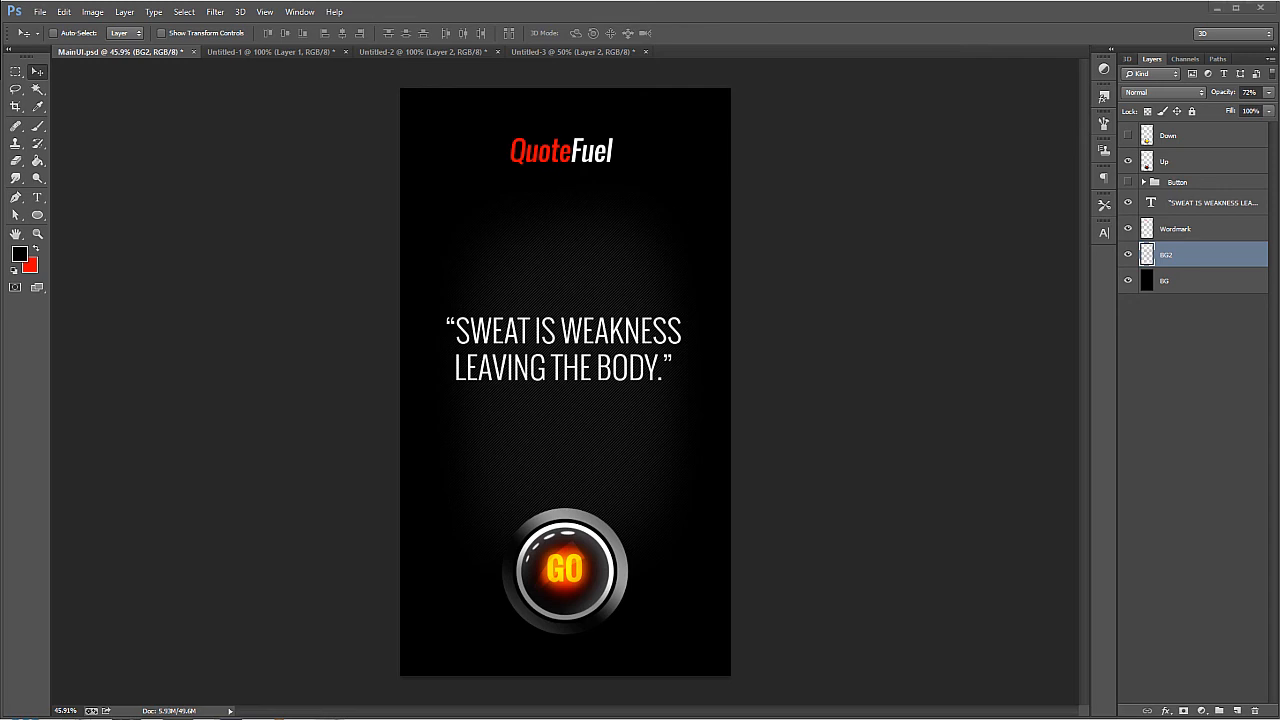
mouse_move(688, 244)
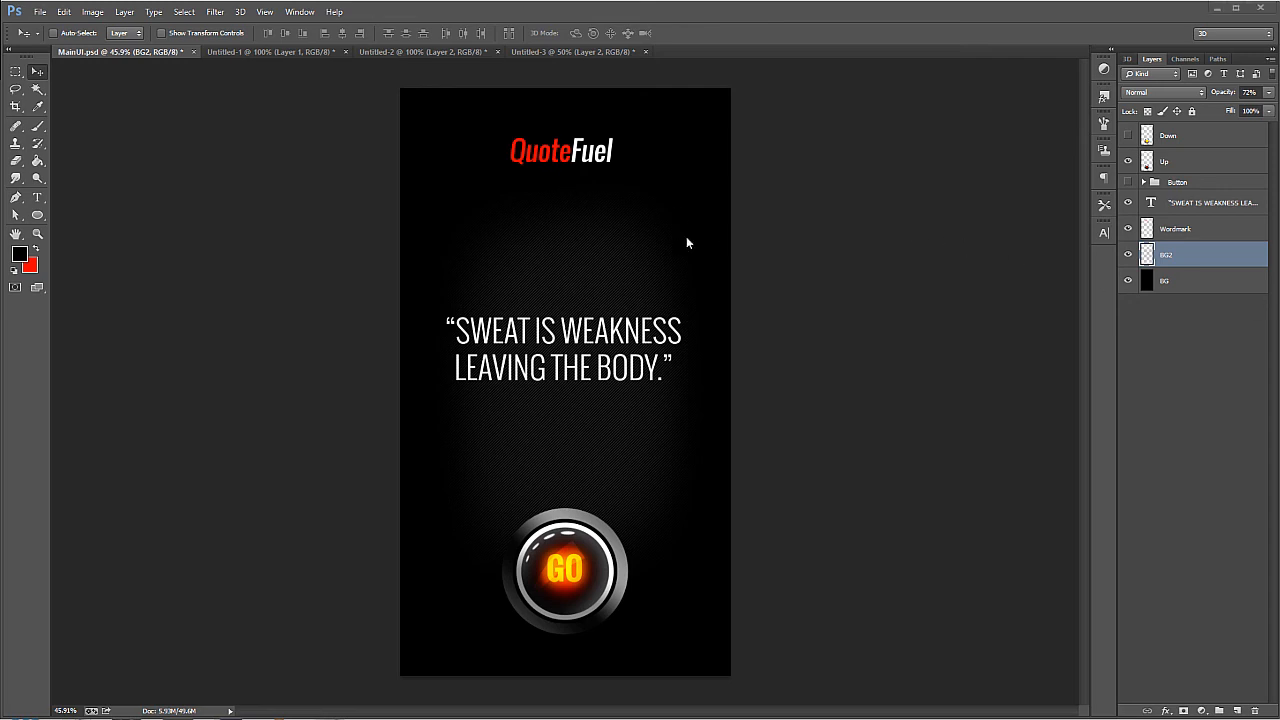
mouse_move(630, 220)
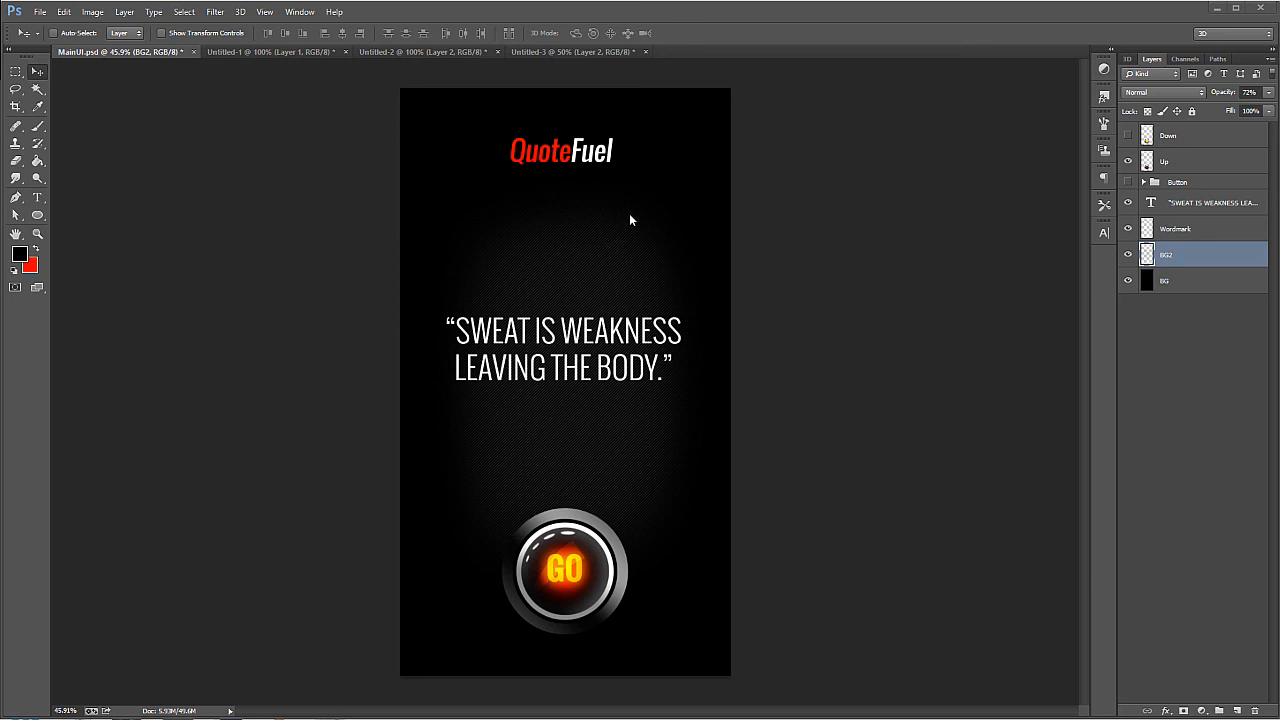
mouse_move(630, 592)
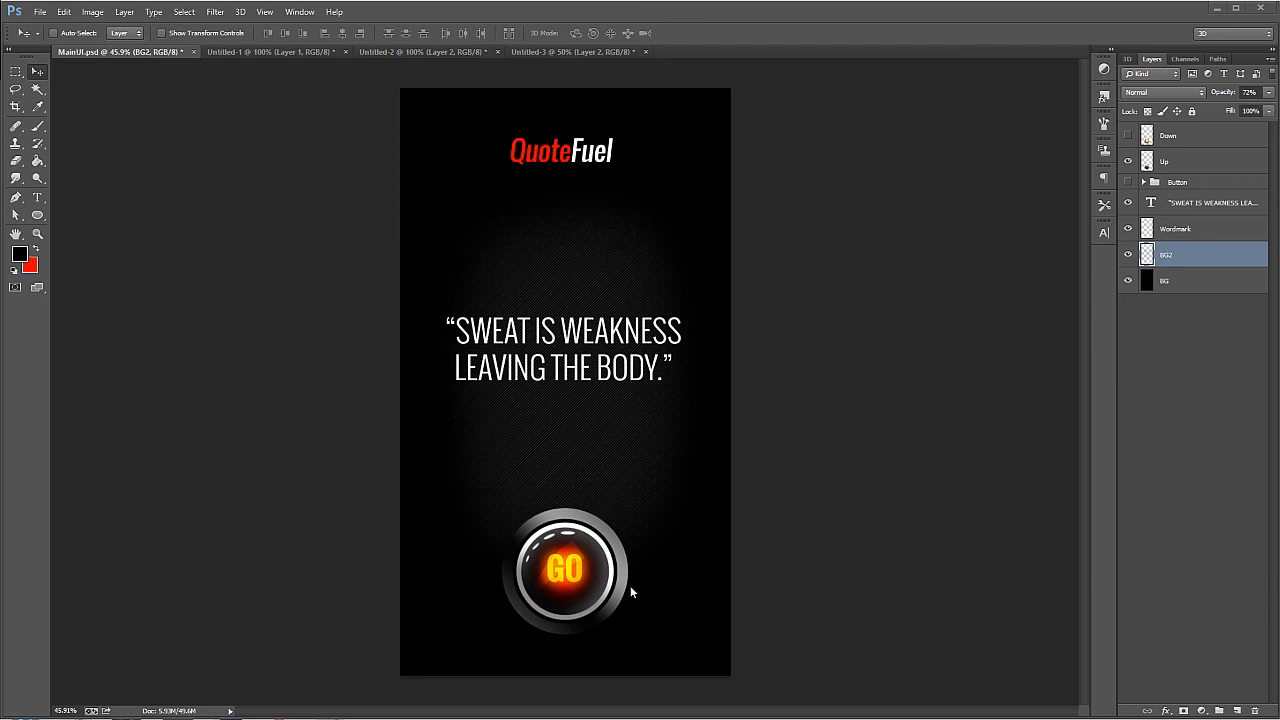